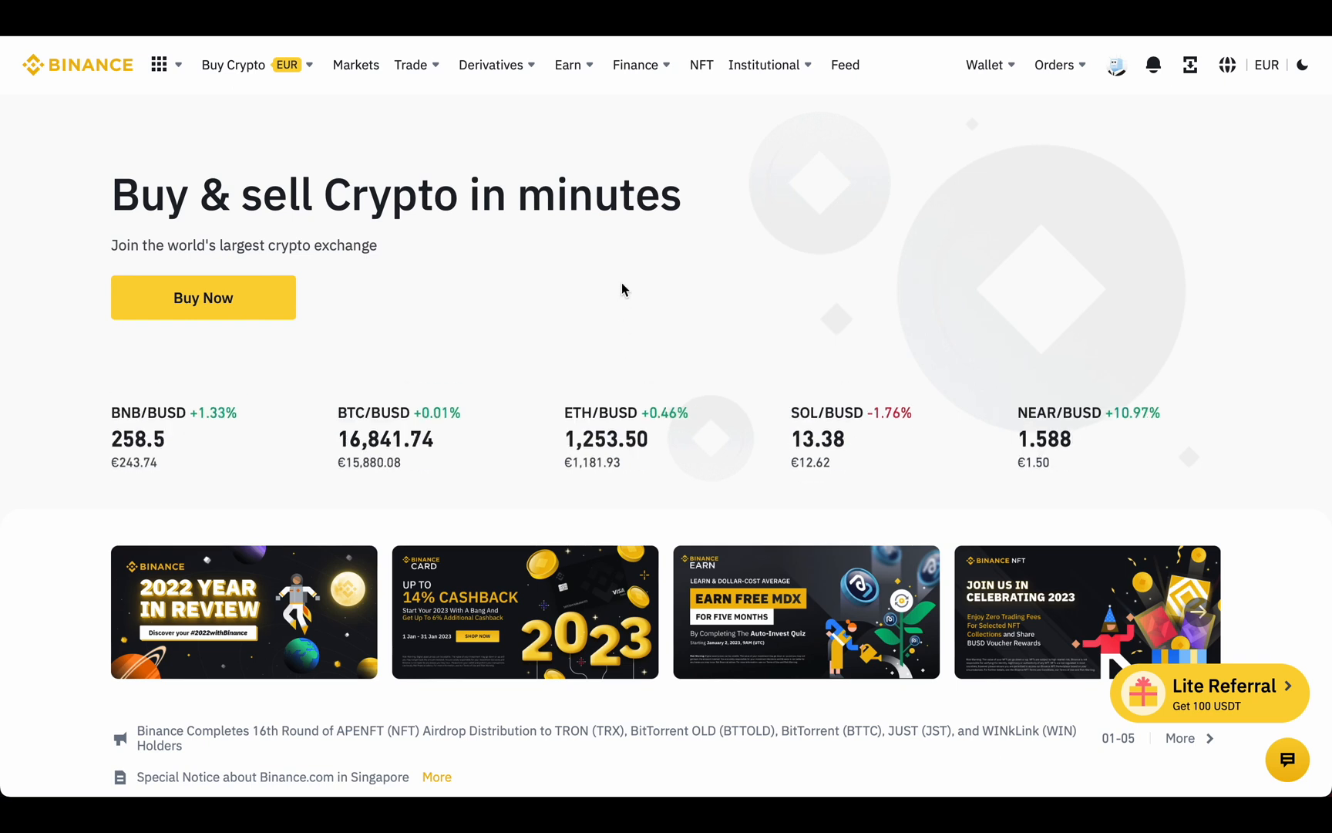
# - Go from the Binance home page to Simple Earn via the Earn menu
pyautogui.click(569, 64)
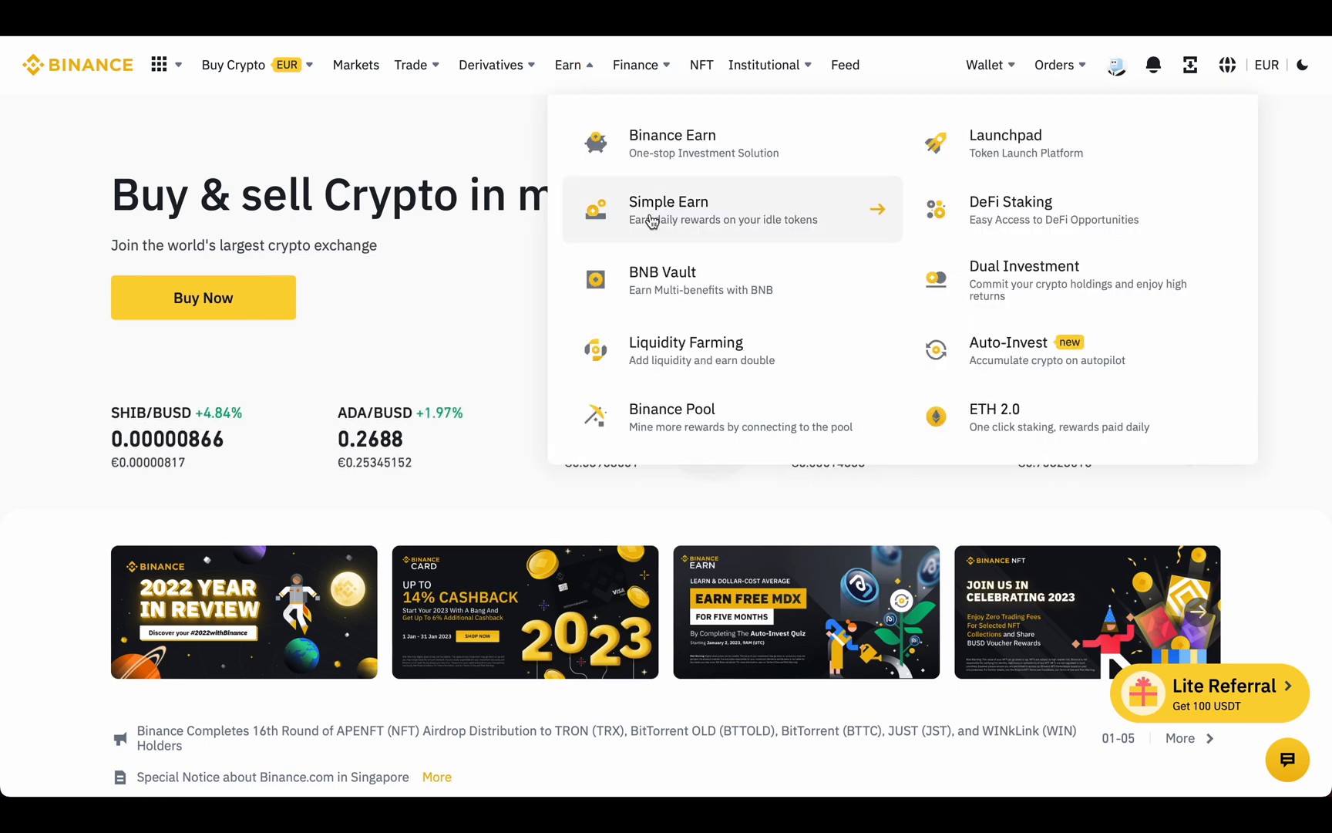
pyautogui.click(669, 210)
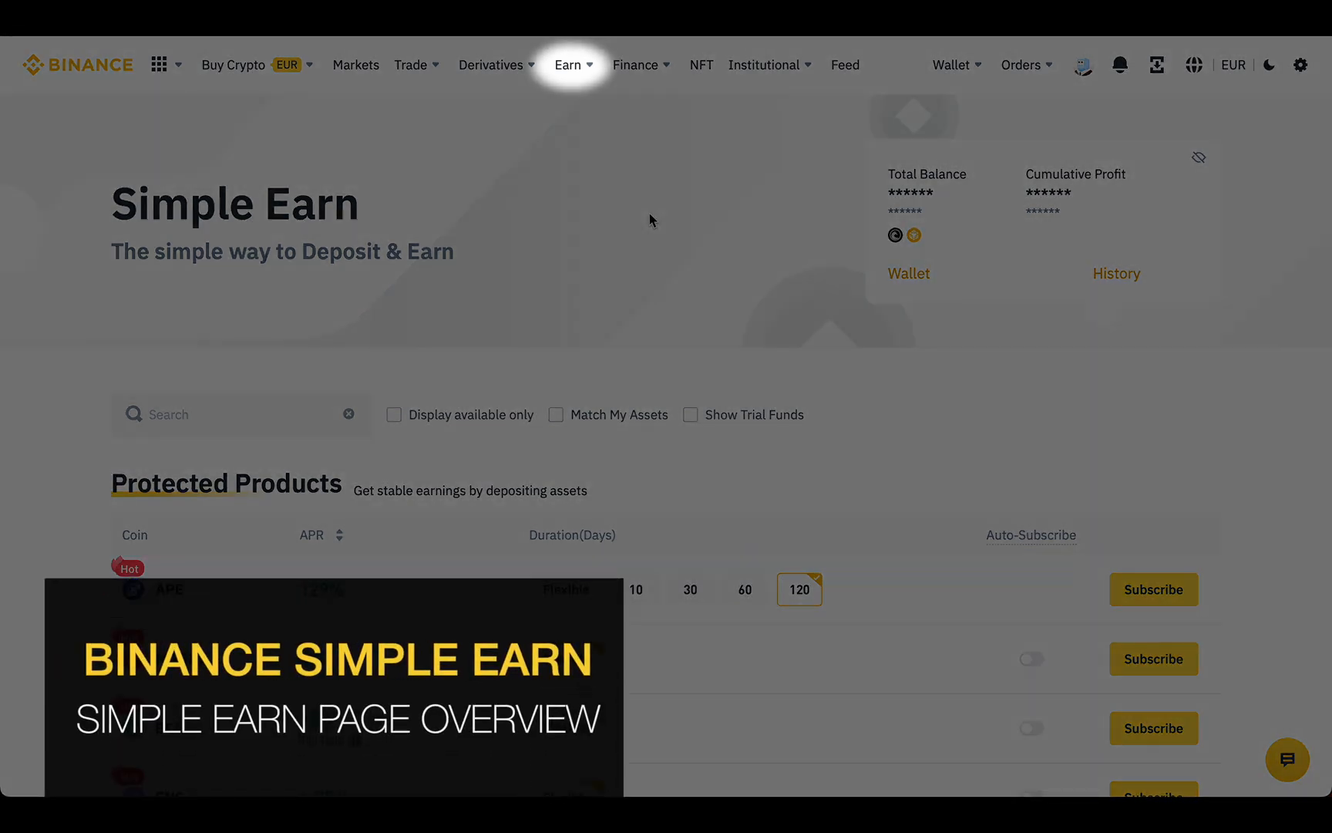
pyautogui.click(567, 65)
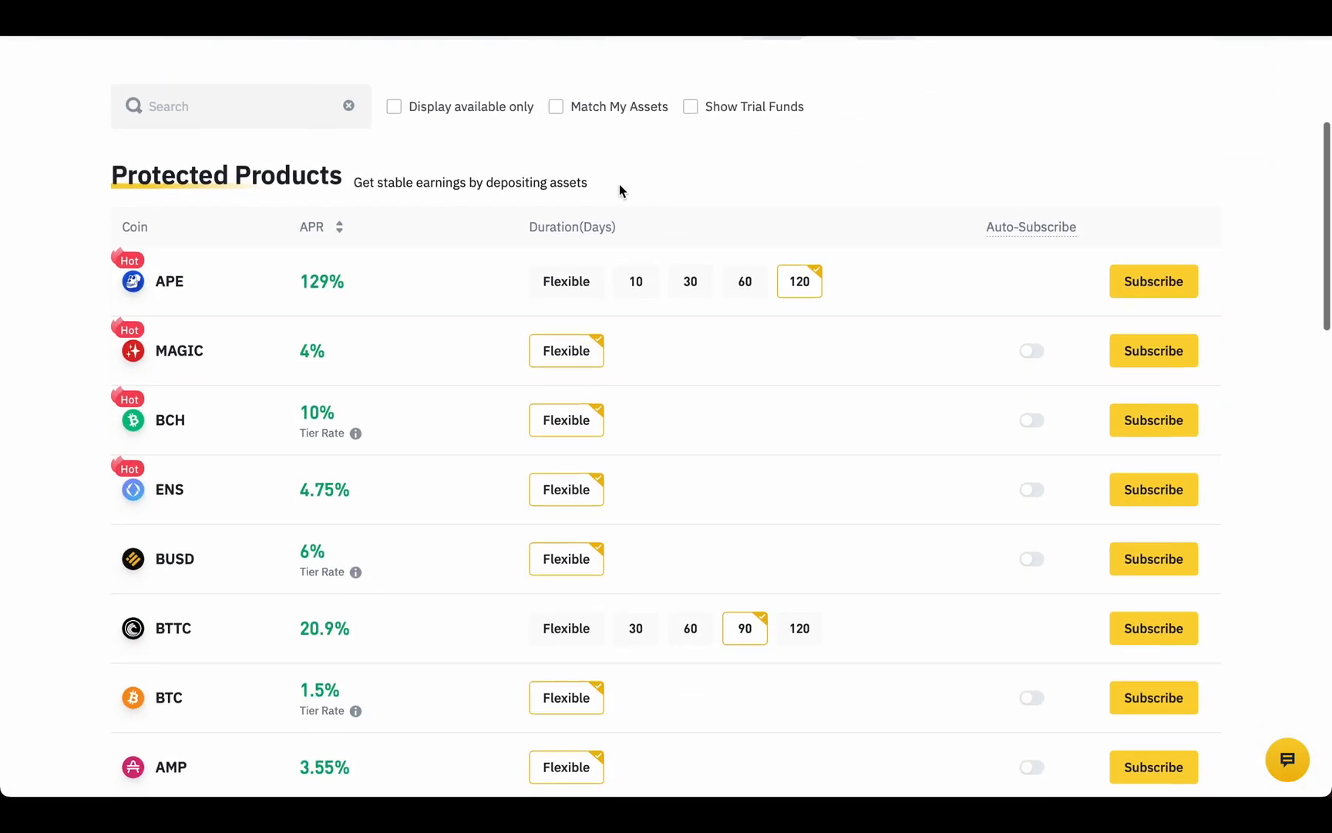
pyautogui.moveTo(885, 520)
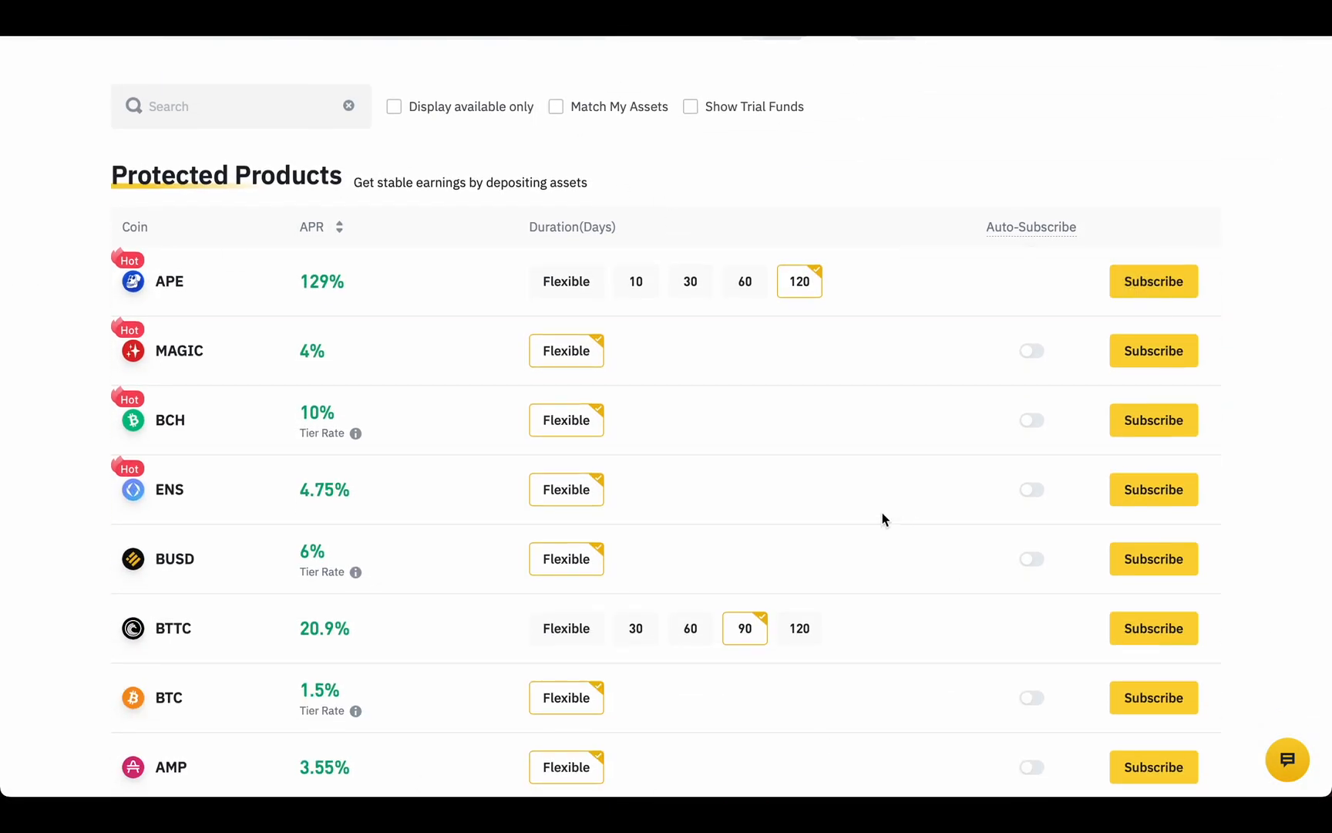
pyautogui.scroll(-3)
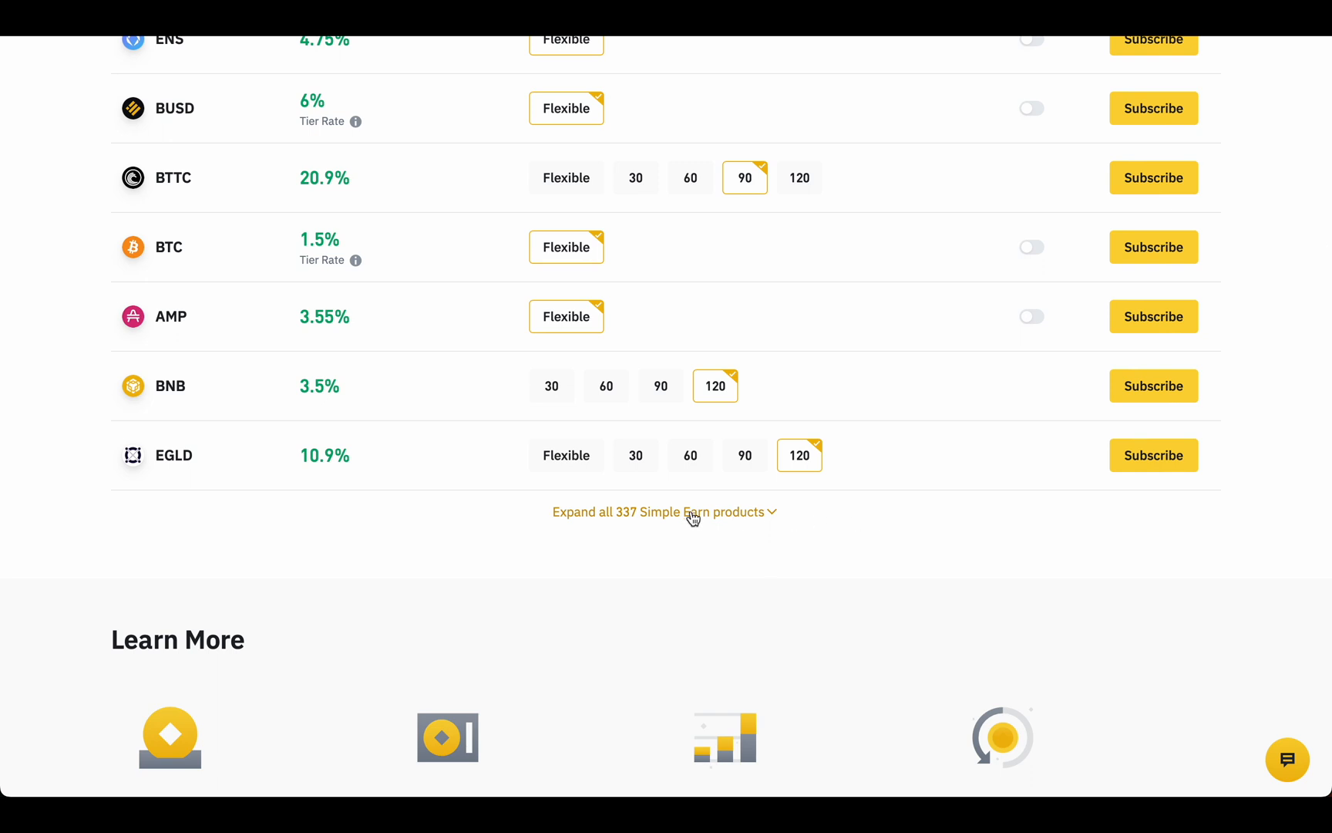
pyautogui.click(664, 512)
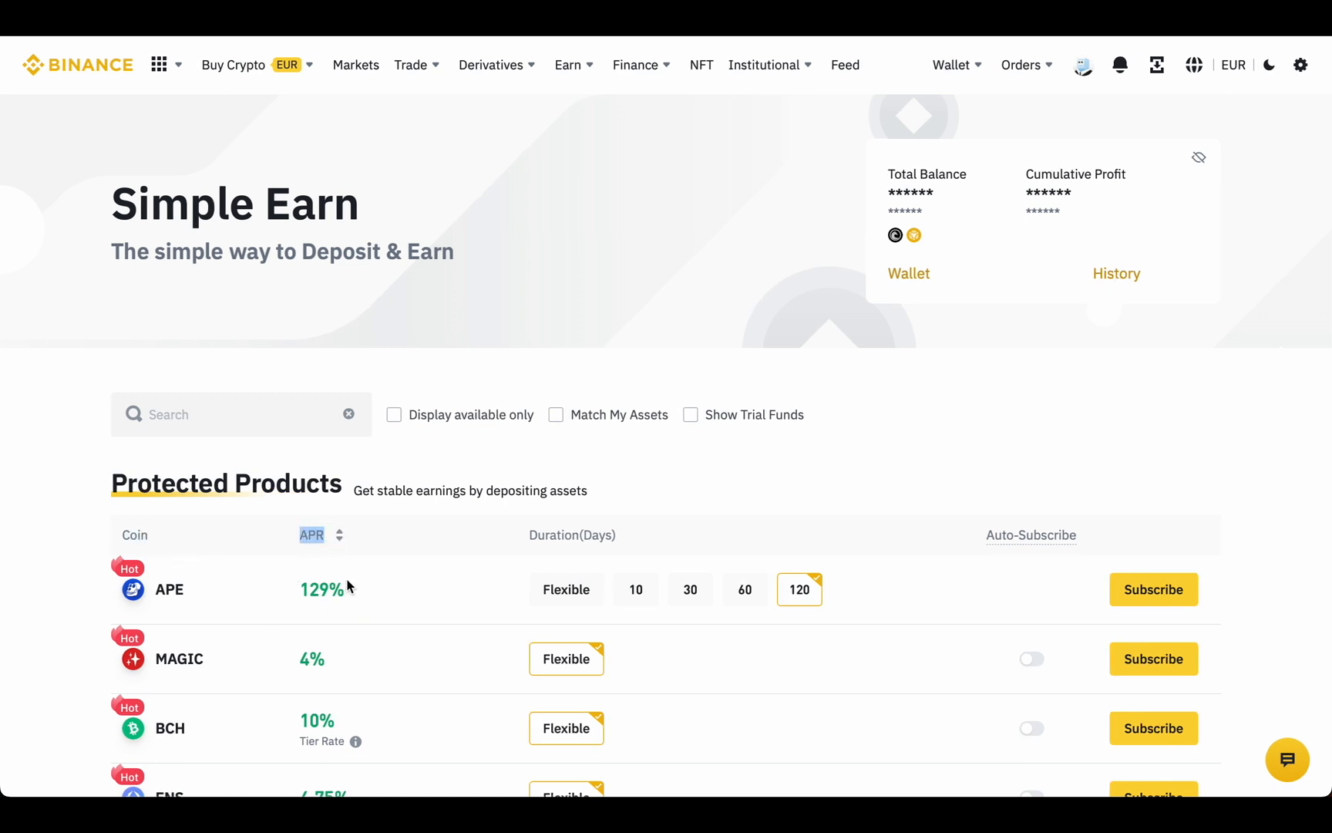
pyautogui.moveTo(360, 606)
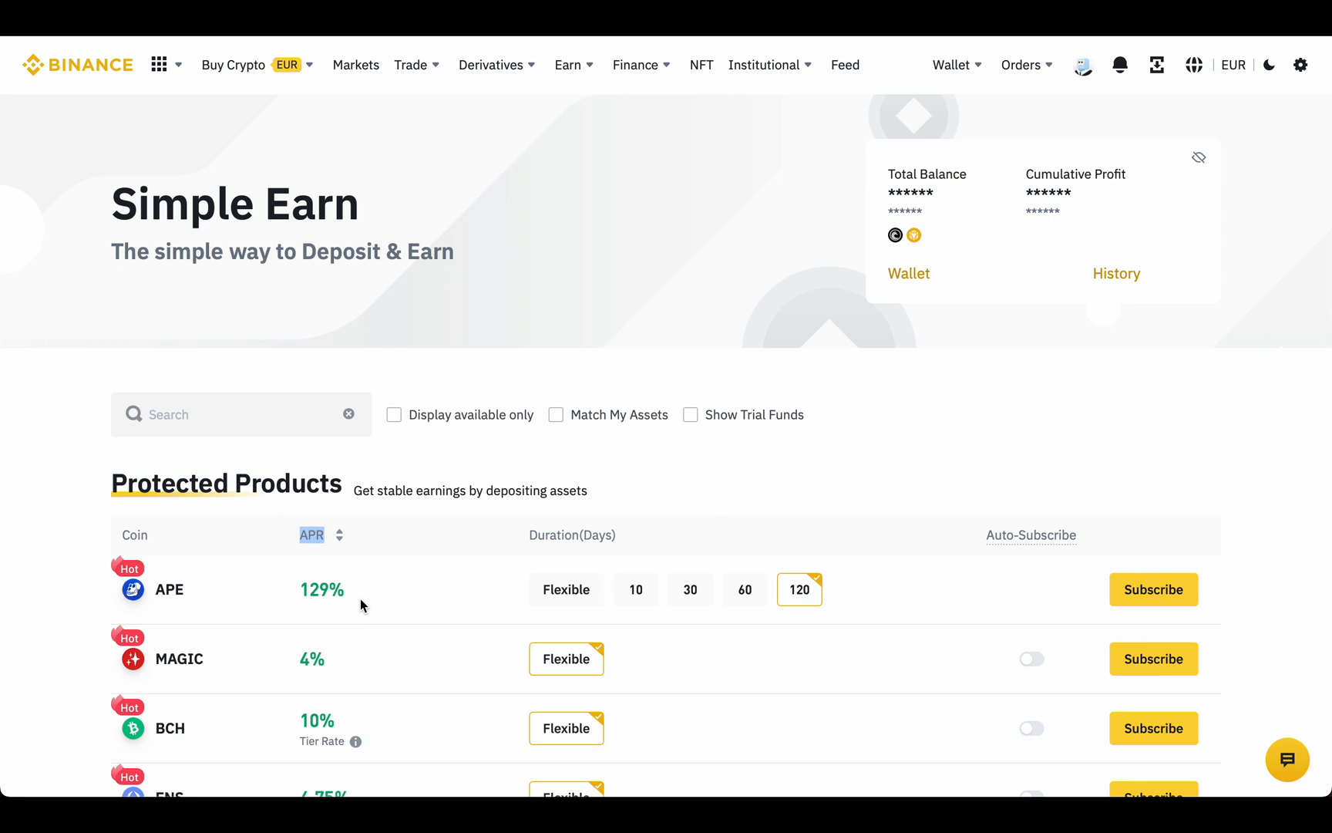
pyautogui.moveTo(530, 537)
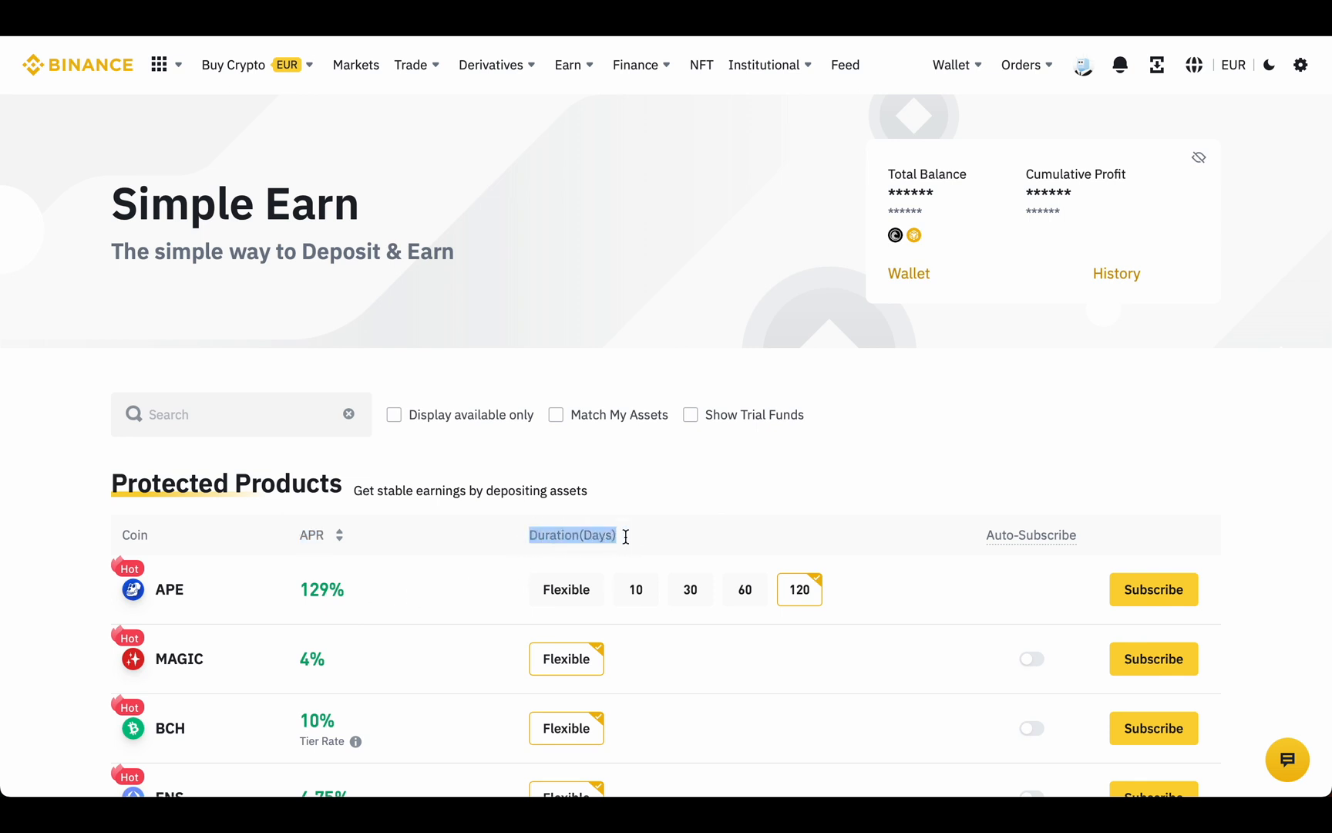
# - Compare APE's flexible and 60-day APRs, returning to flexible at 23%
pyautogui.scroll(-3)
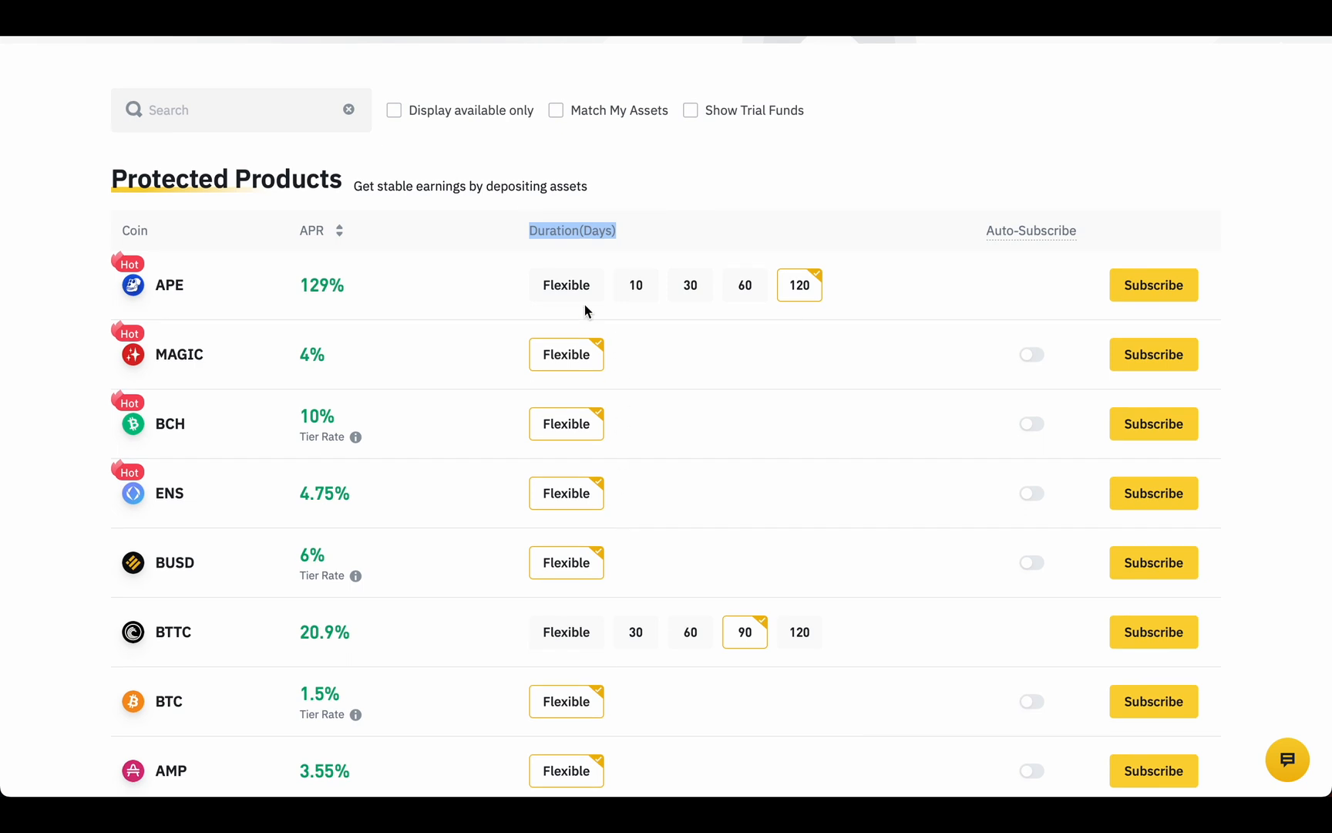
pyautogui.click(566, 285)
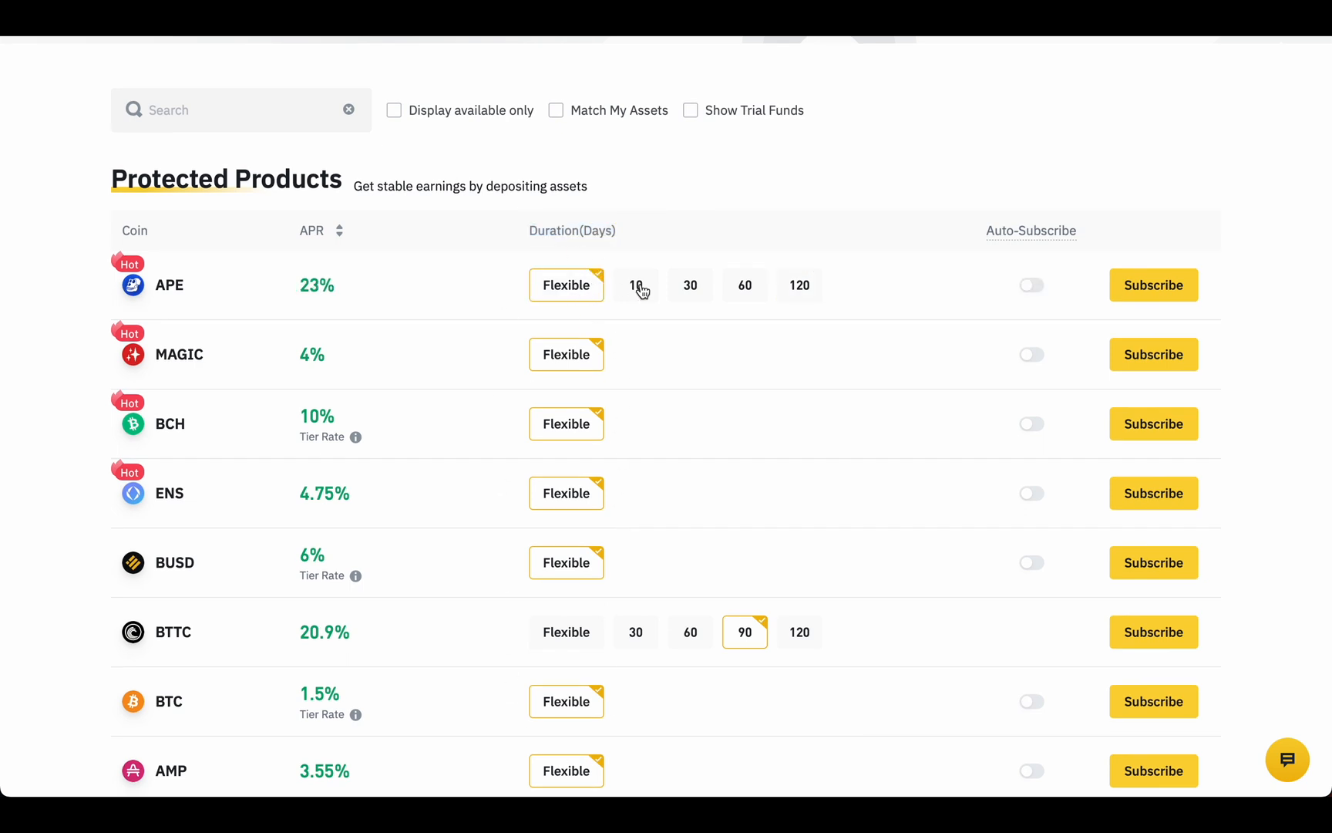
pyautogui.click(745, 285)
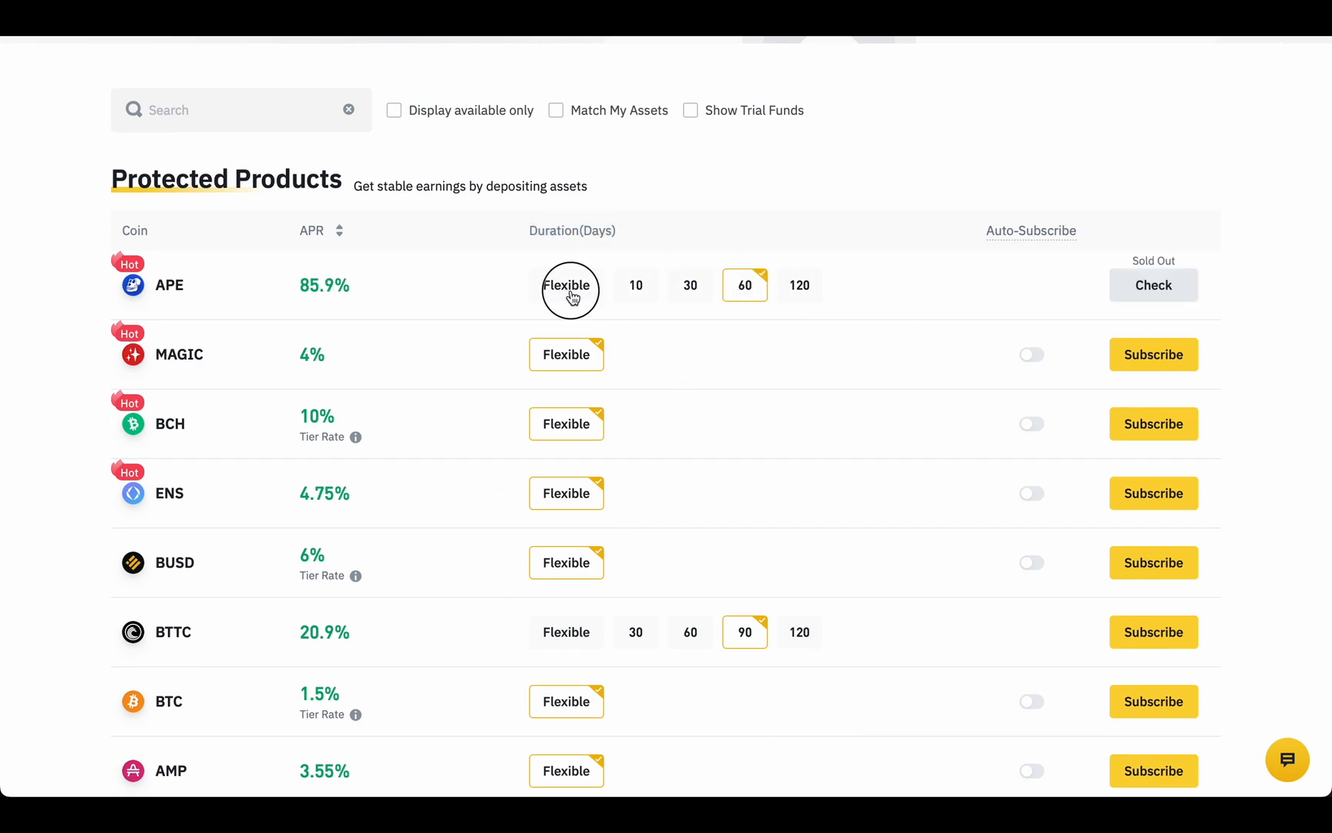
pyautogui.click(566, 286)
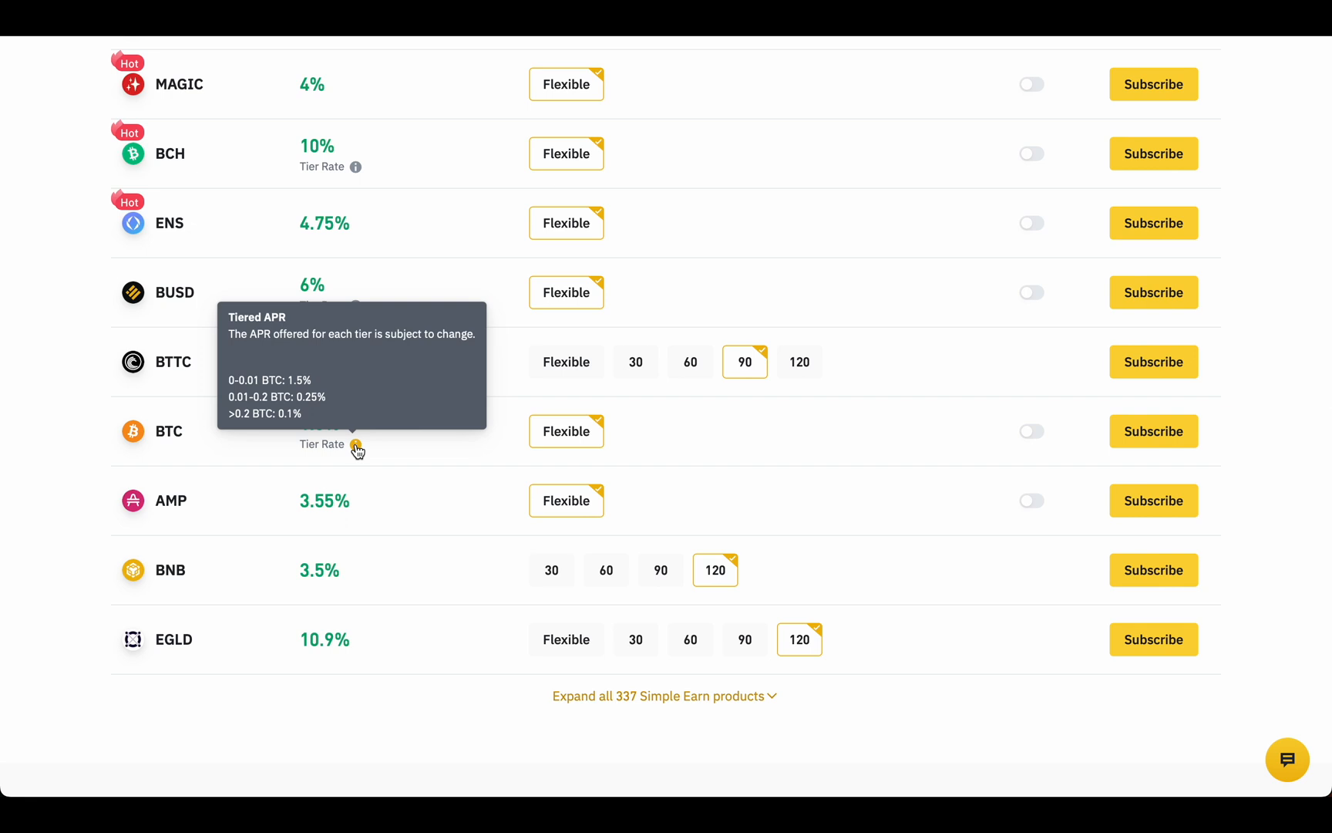
pyautogui.moveTo(235, 379)
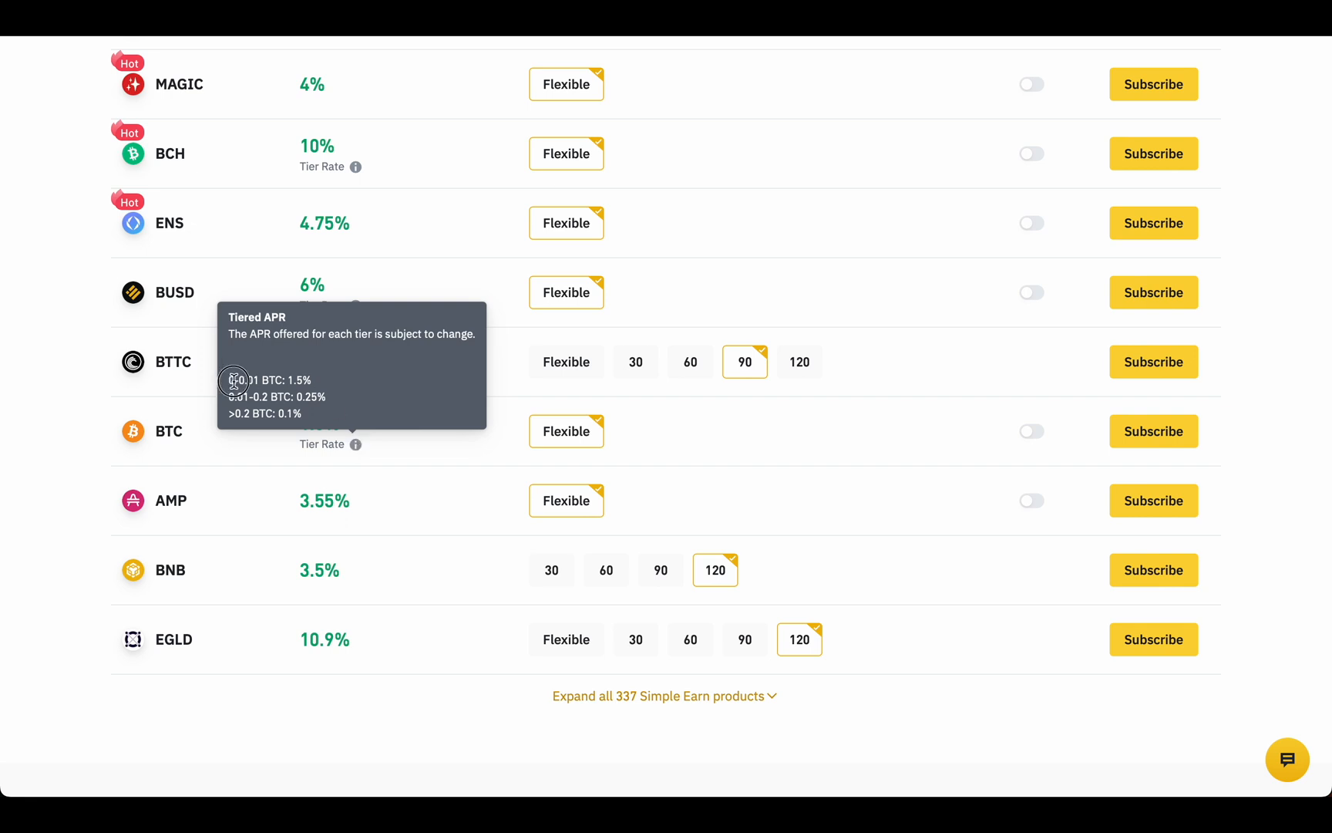
pyautogui.moveTo(230, 379); pyautogui.dragTo(313, 415)
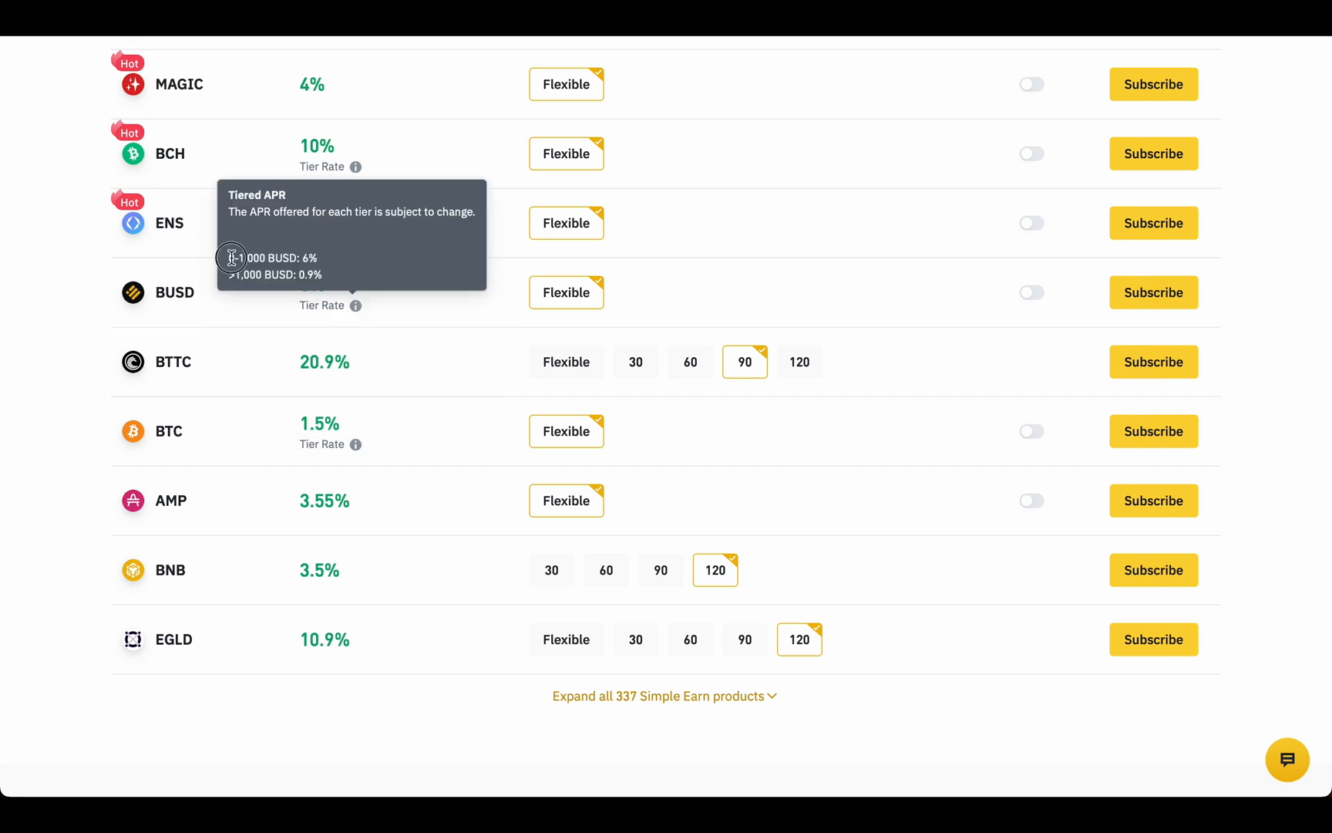
pyautogui.moveTo(231, 275); pyautogui.dragTo(332, 275)
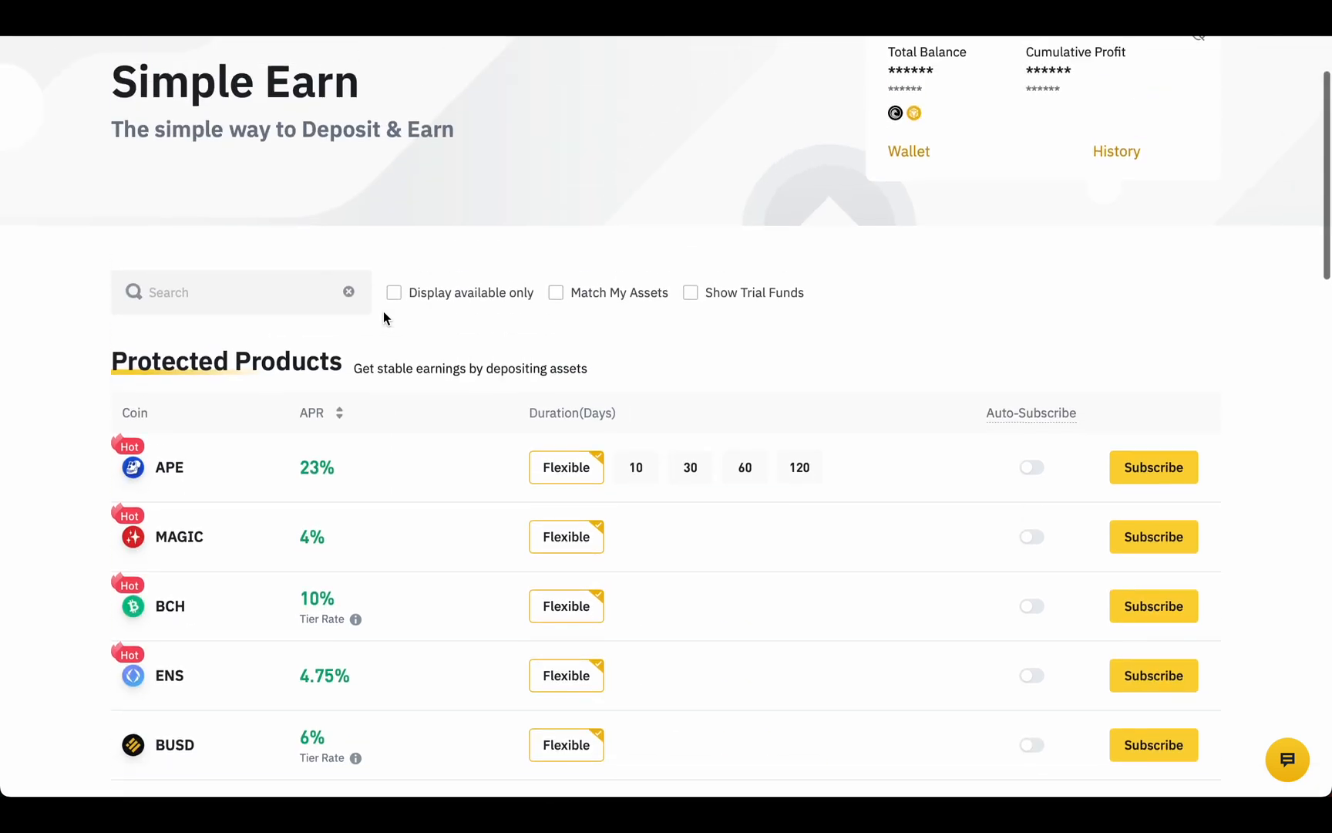
# - Cycle APE through 30, 60 and 120-day terms: 72.9%, 85.9% and 129% APR
pyautogui.click(636, 467)
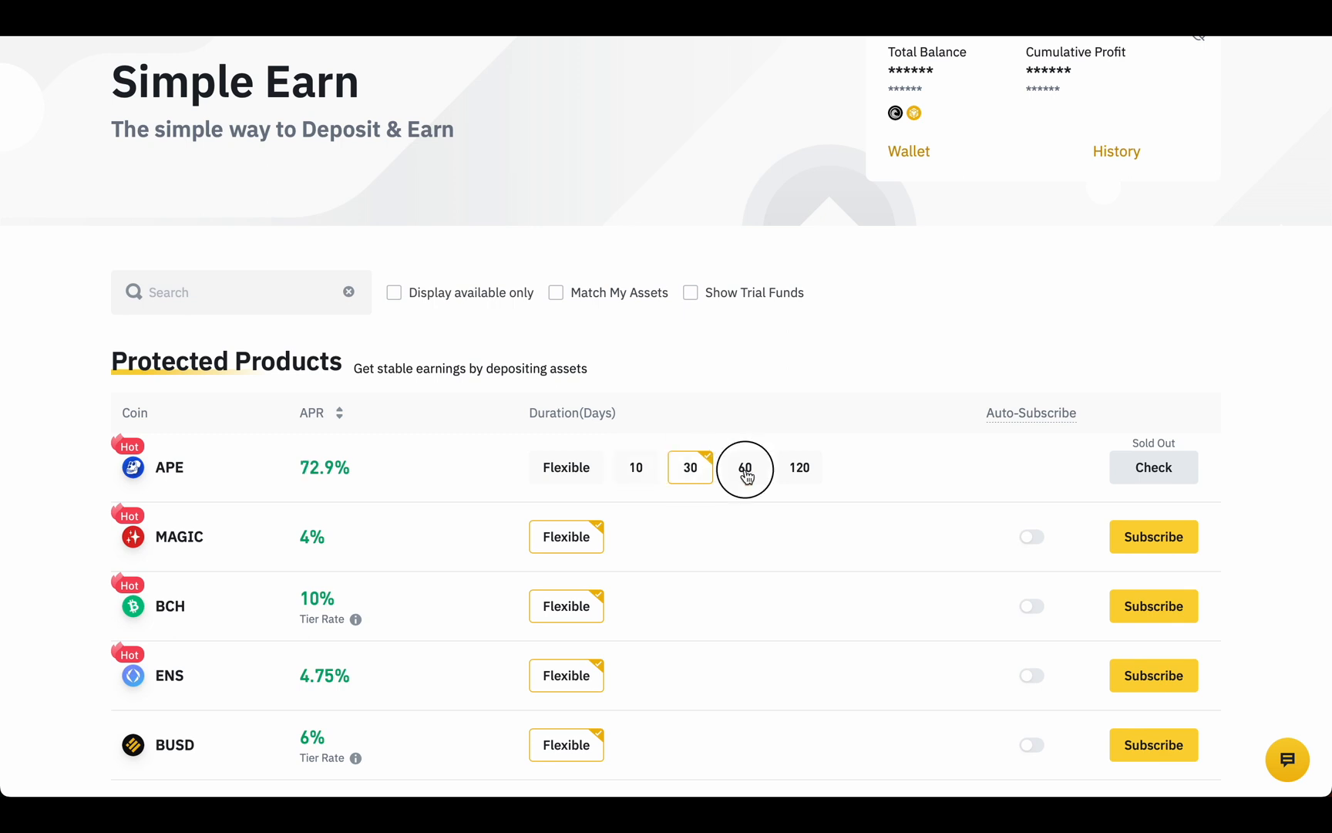
pyautogui.click(744, 468)
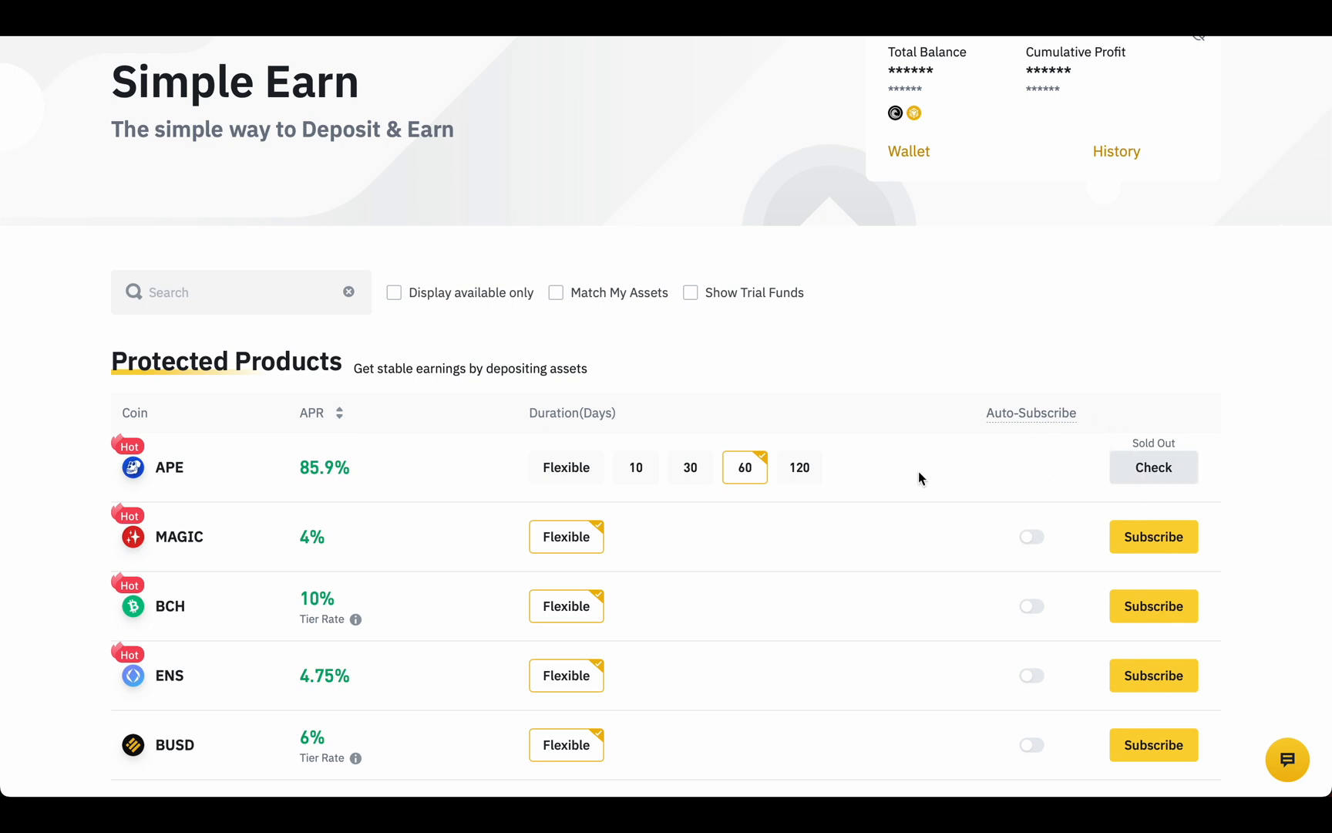
pyautogui.click(797, 467)
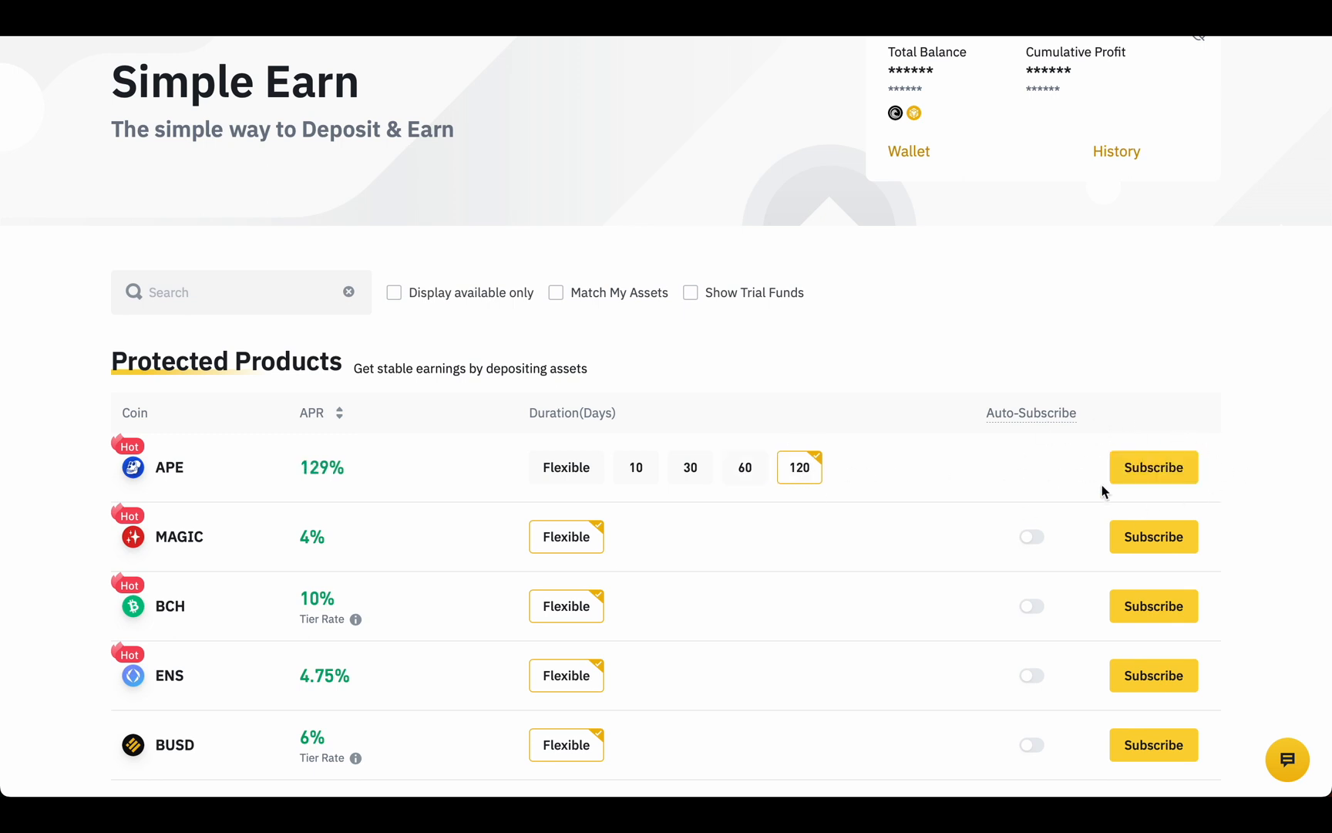
# - Filter to available products matching held assets and acknowledge the Auto-Subscribe notice
pyautogui.click(394, 293)
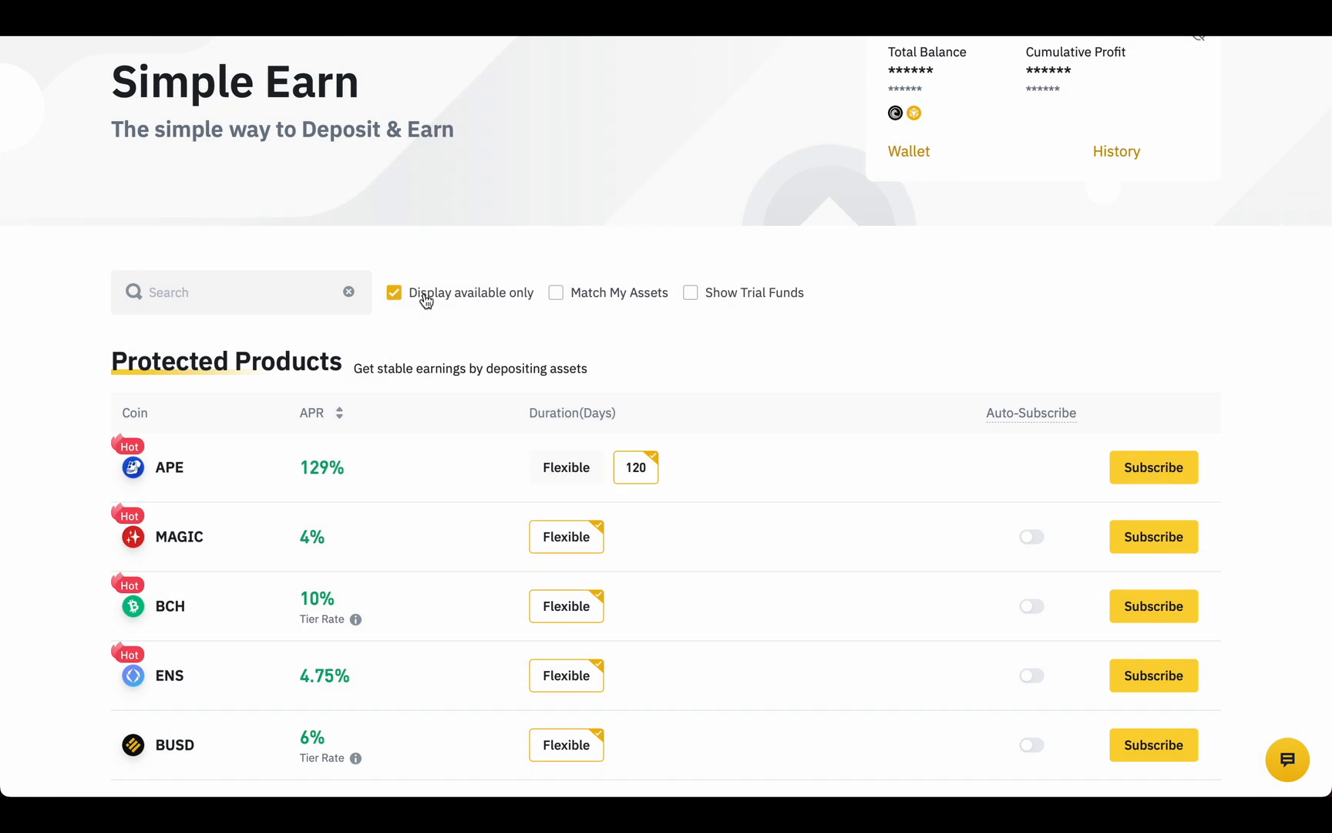
pyautogui.moveTo(582, 302)
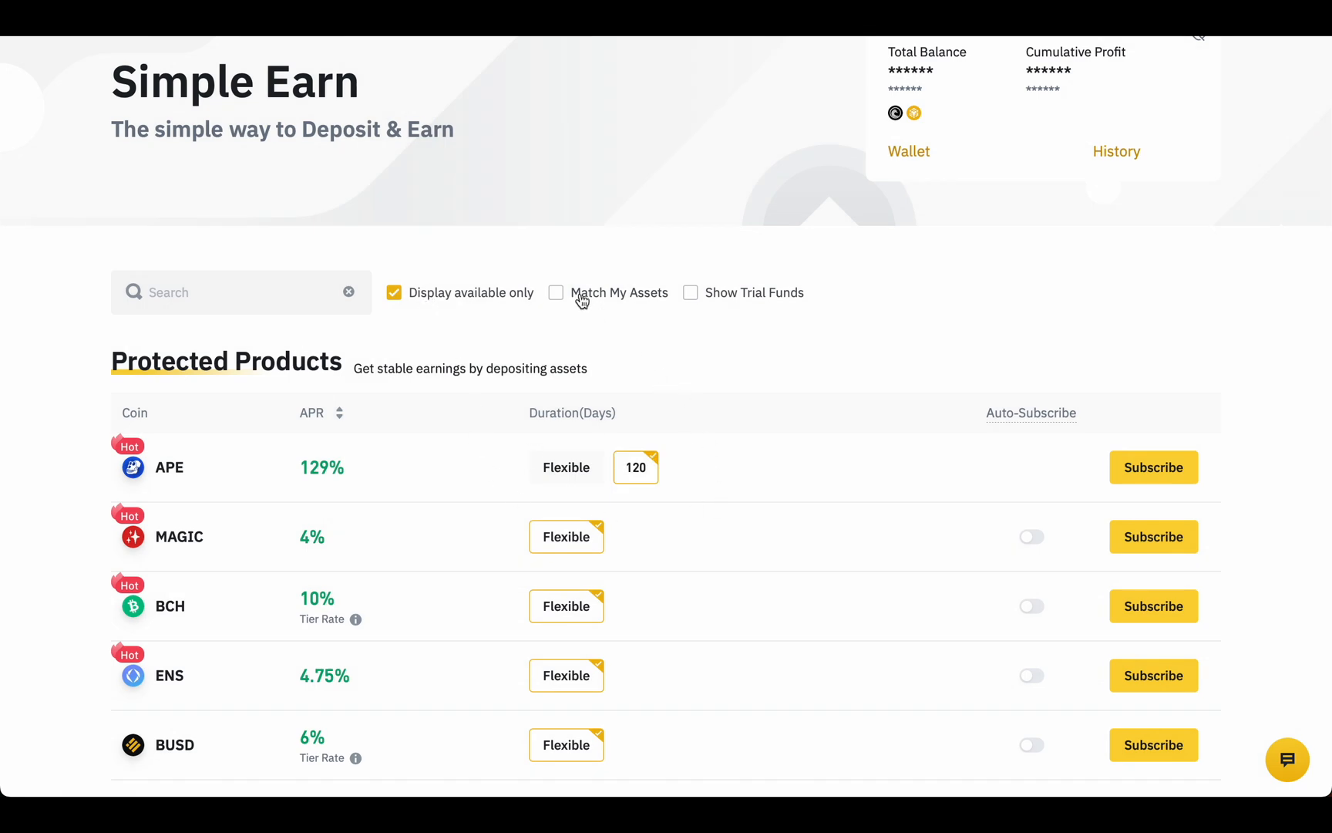
pyautogui.click(556, 293)
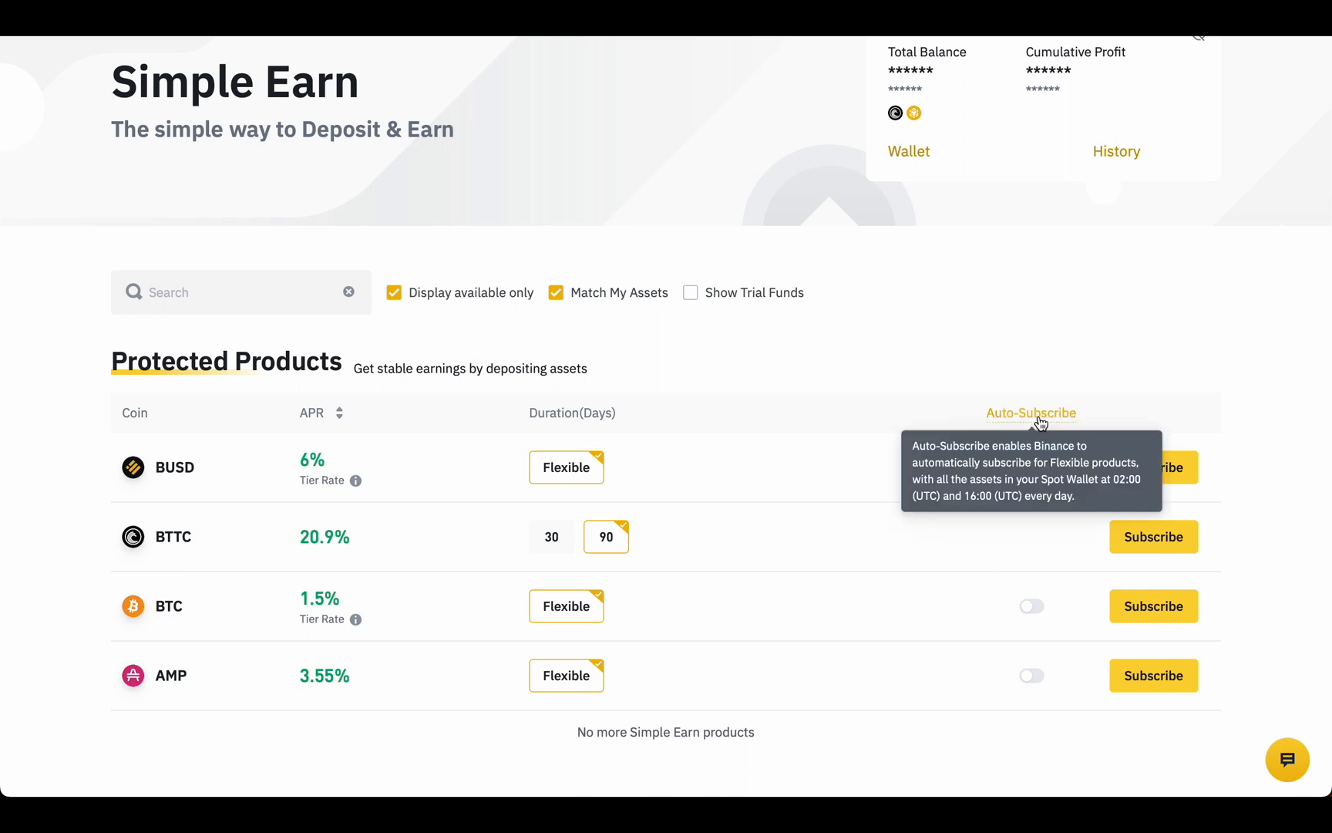
pyautogui.moveTo(1031, 469)
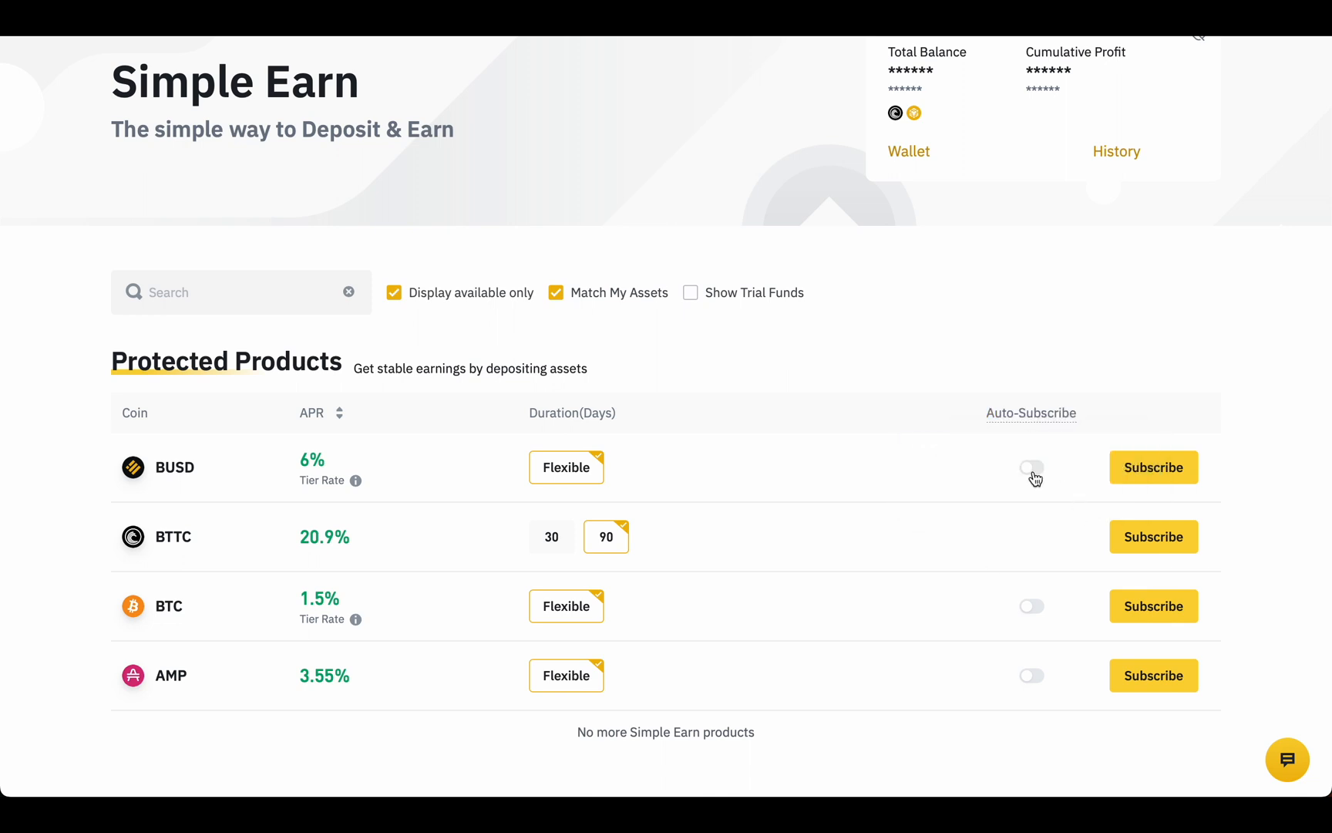
pyautogui.click(1031, 468)
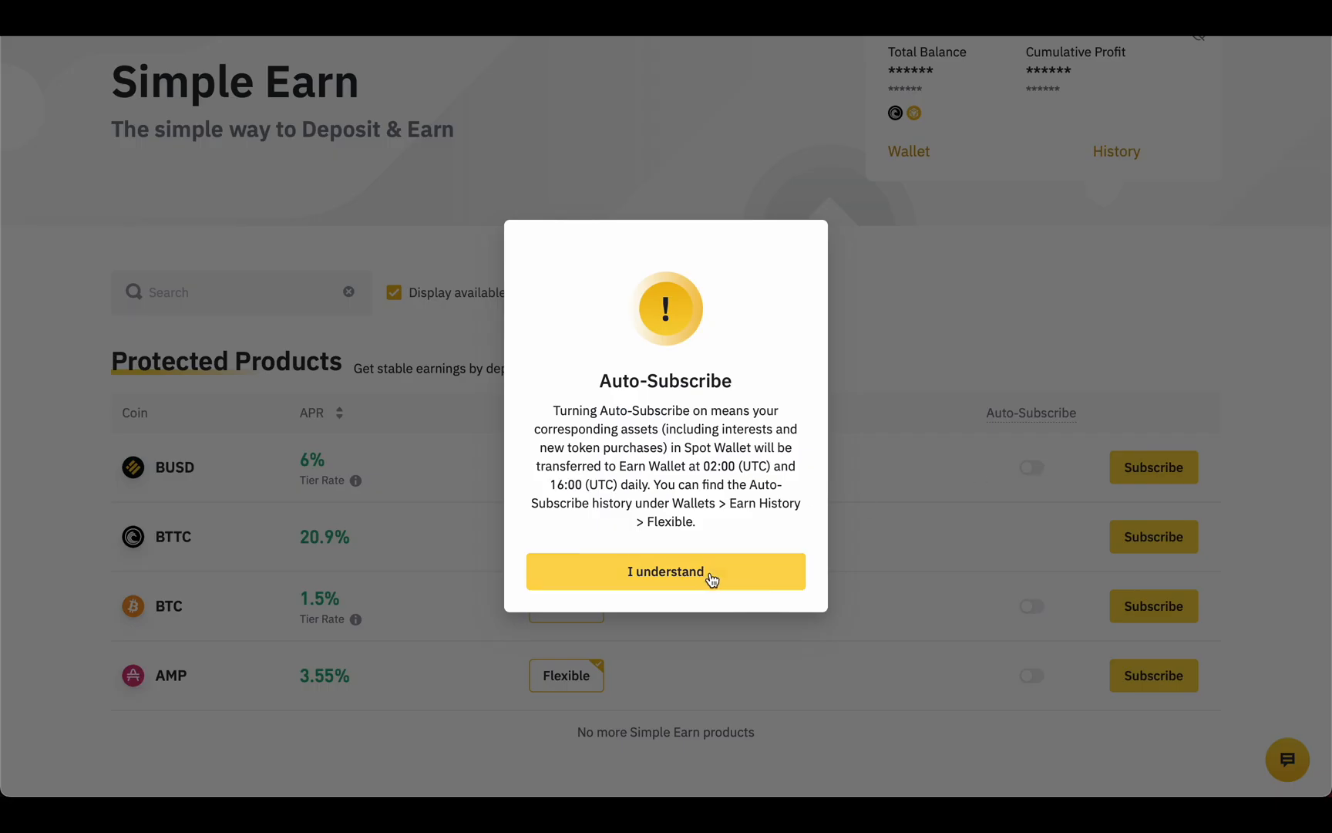
pyautogui.click(664, 570)
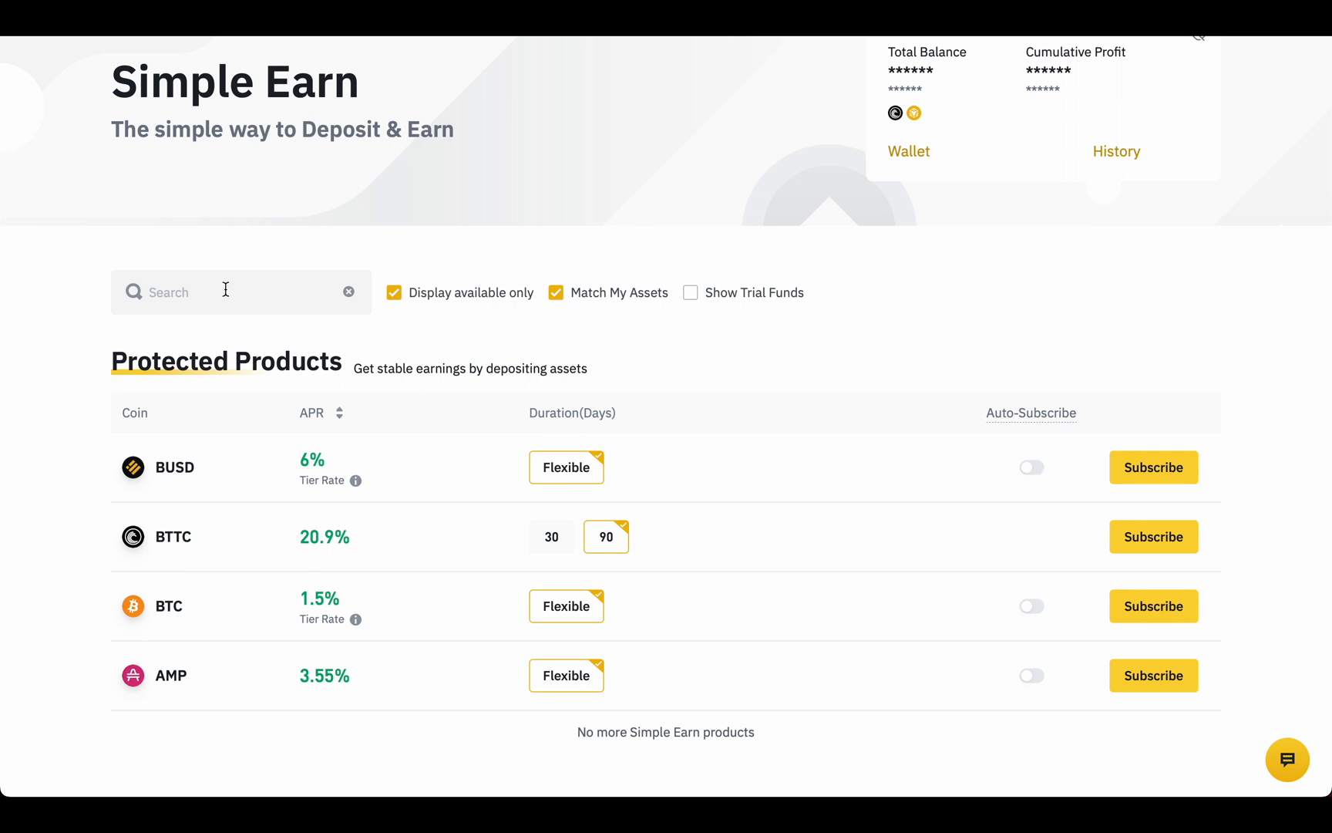
# - Search for busd and start subscribing to the BUSD flexible product
pyautogui.write('busd')
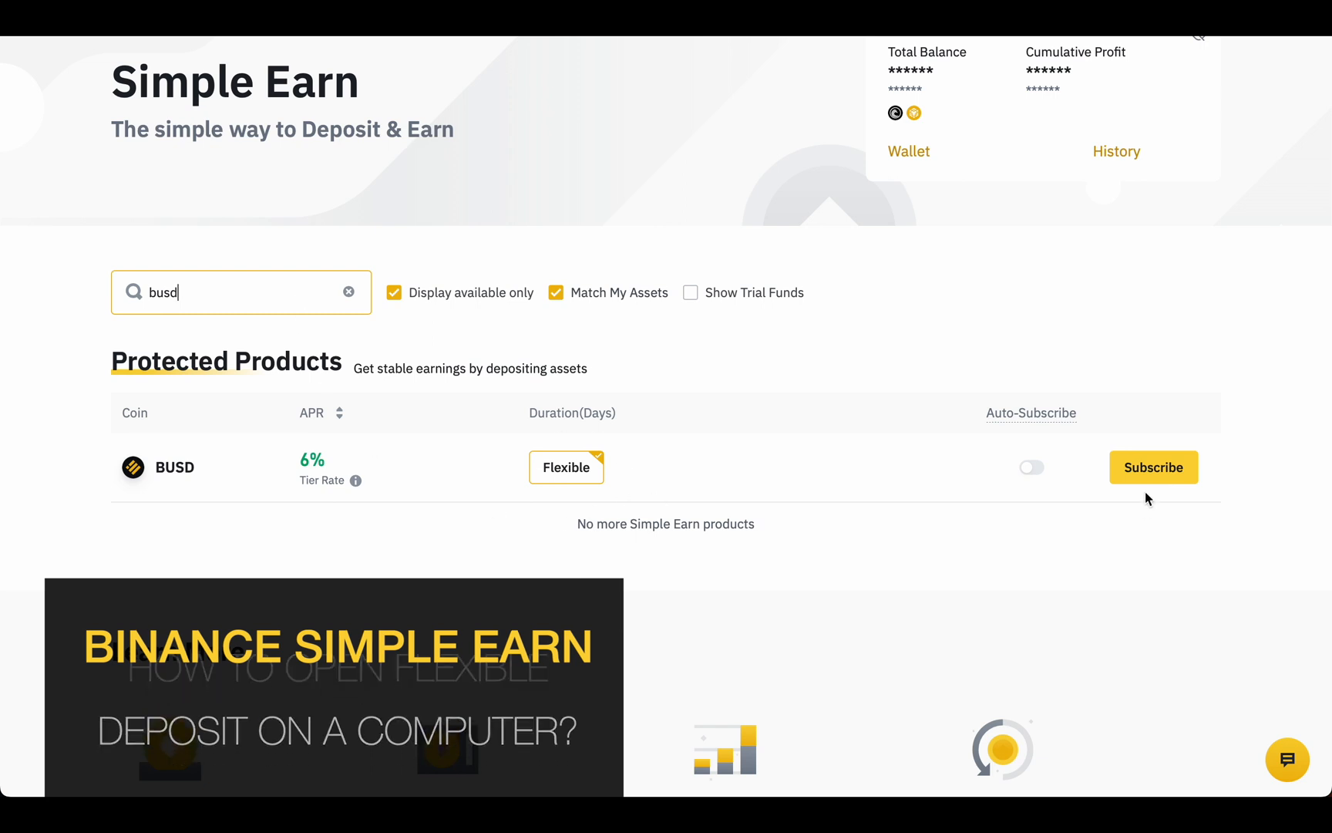
pyautogui.click(1153, 467)
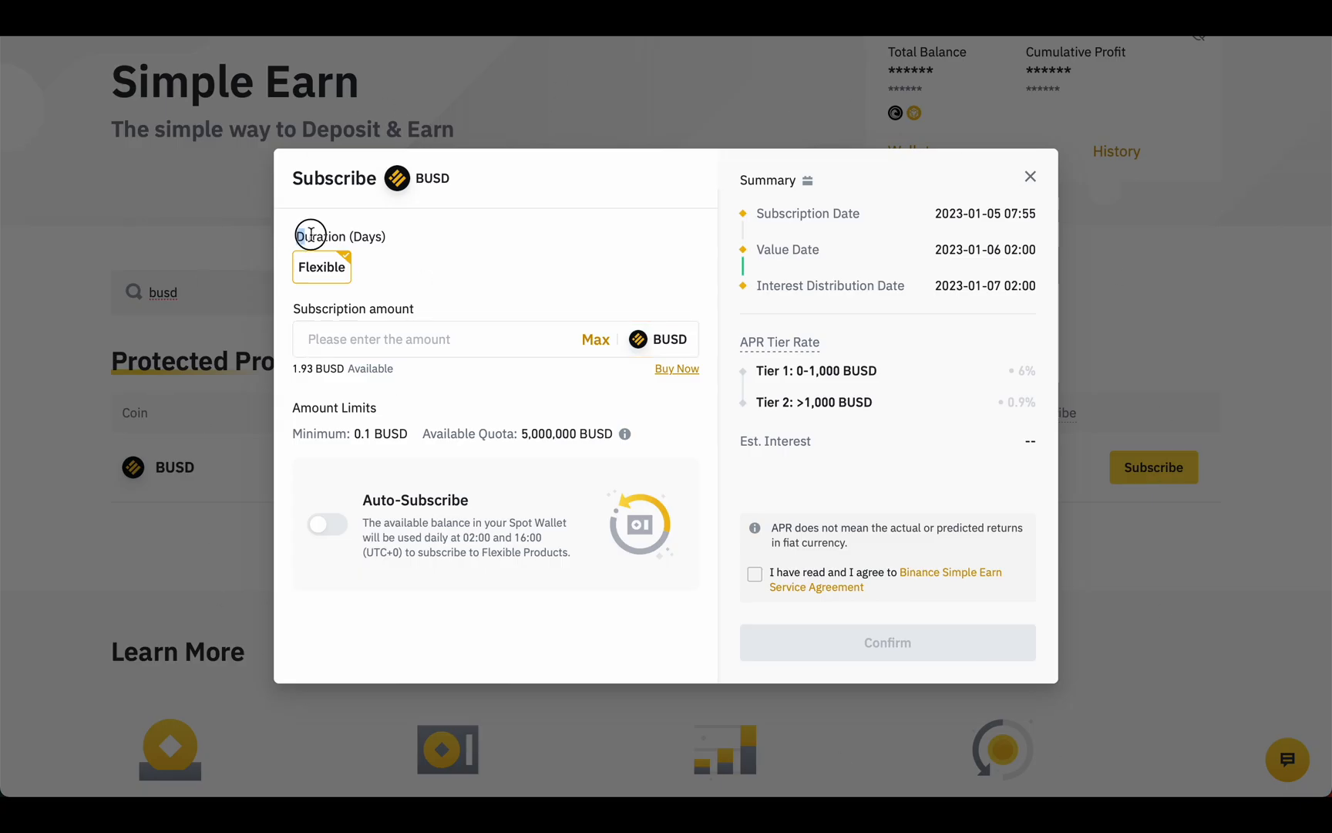
# - Fill the amount with the full 1.93731717 BUSD balance via Max
pyautogui.click(442, 340)
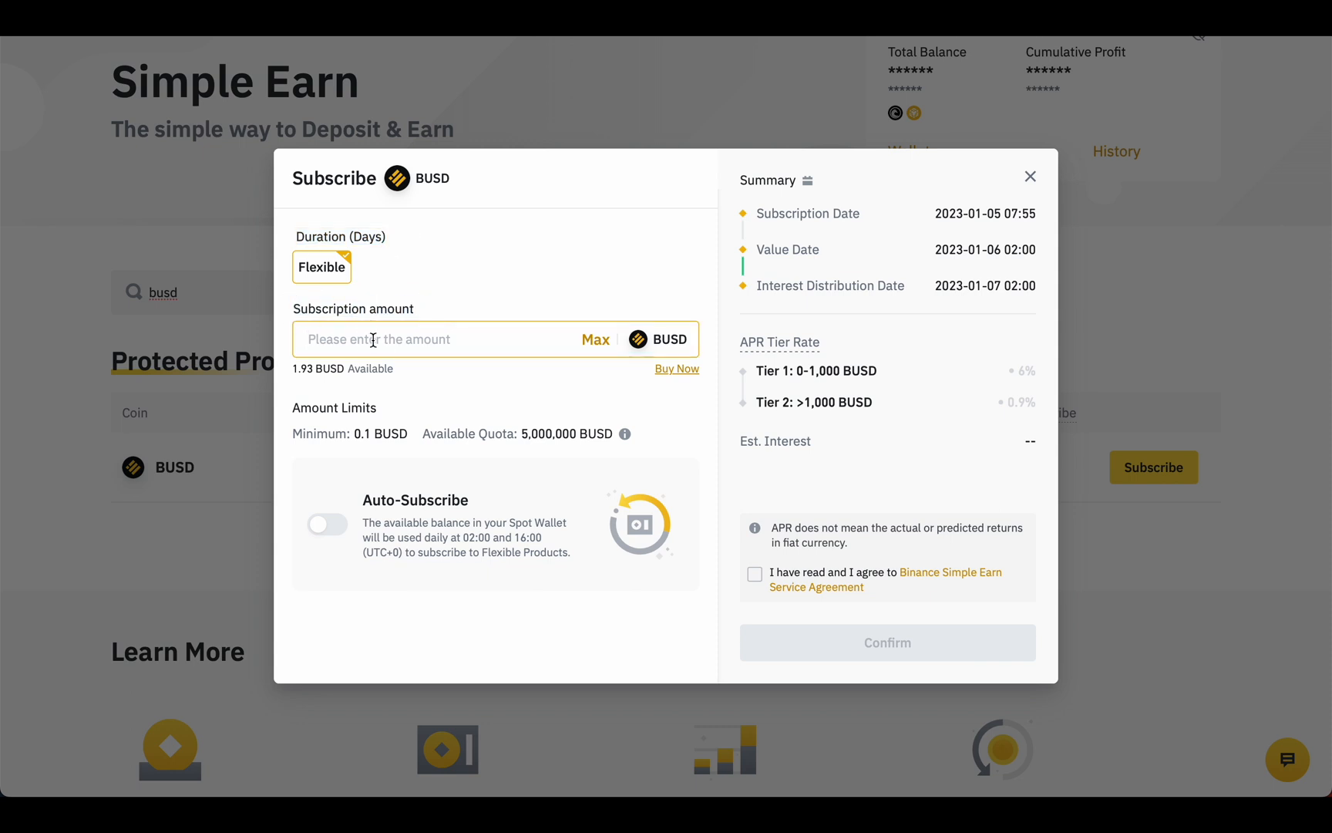
pyautogui.write('1')
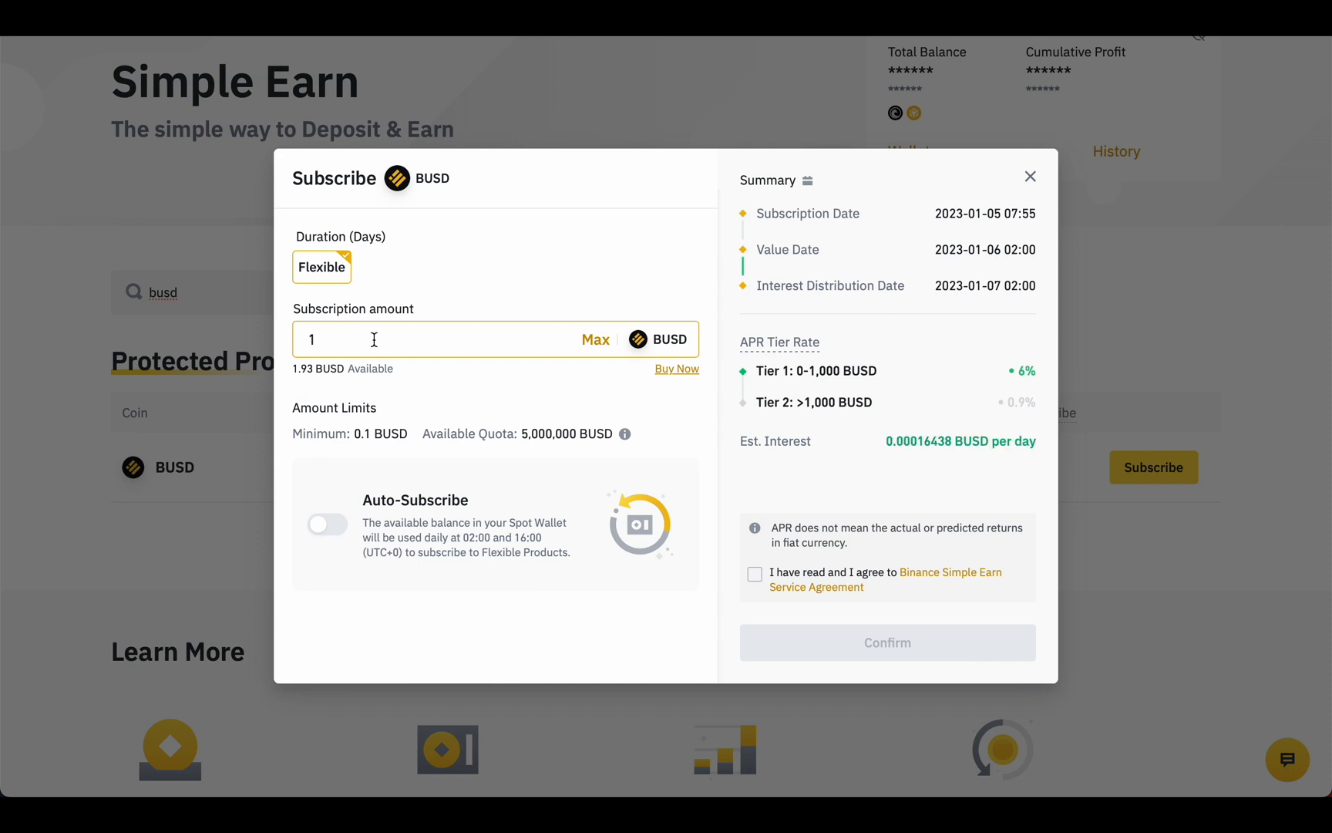
pyautogui.click(595, 340)
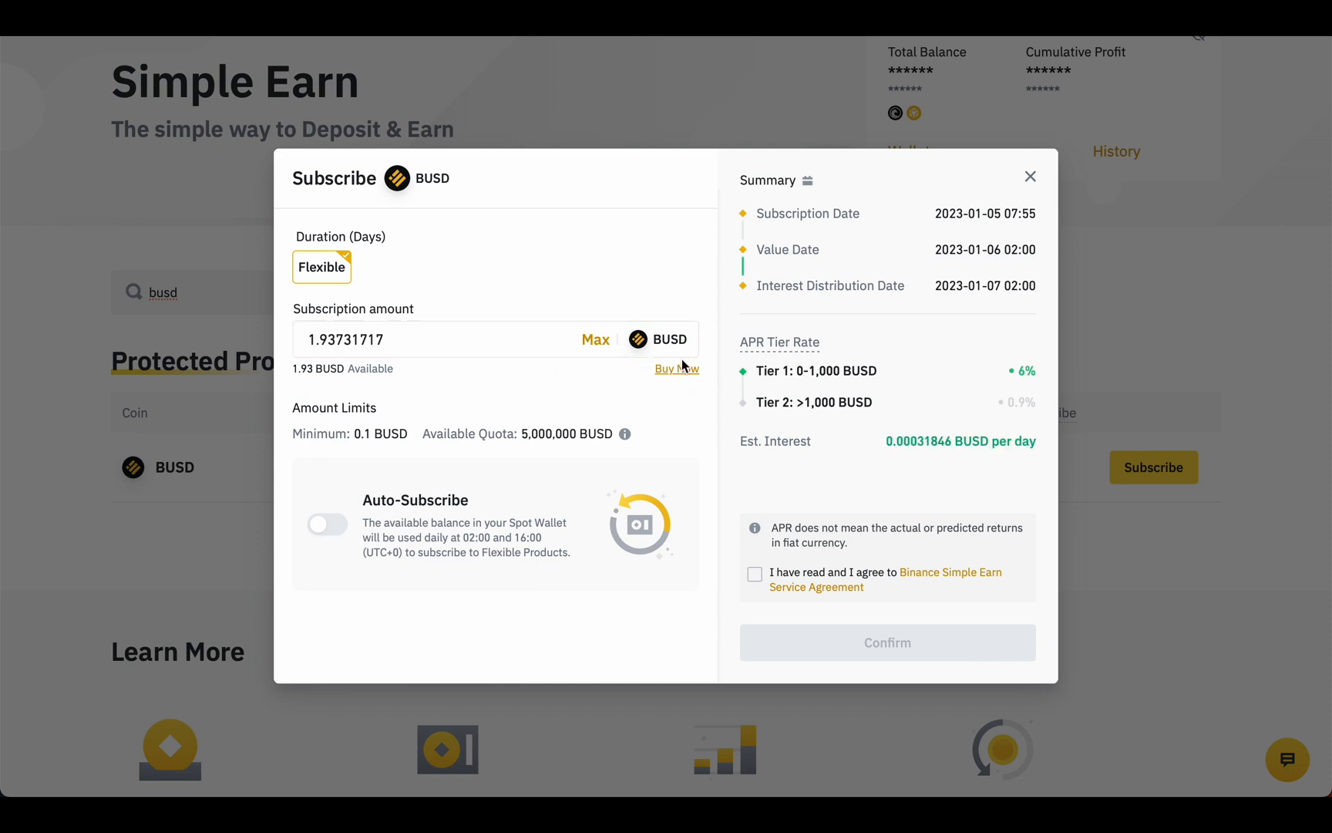
pyautogui.moveTo(322, 401)
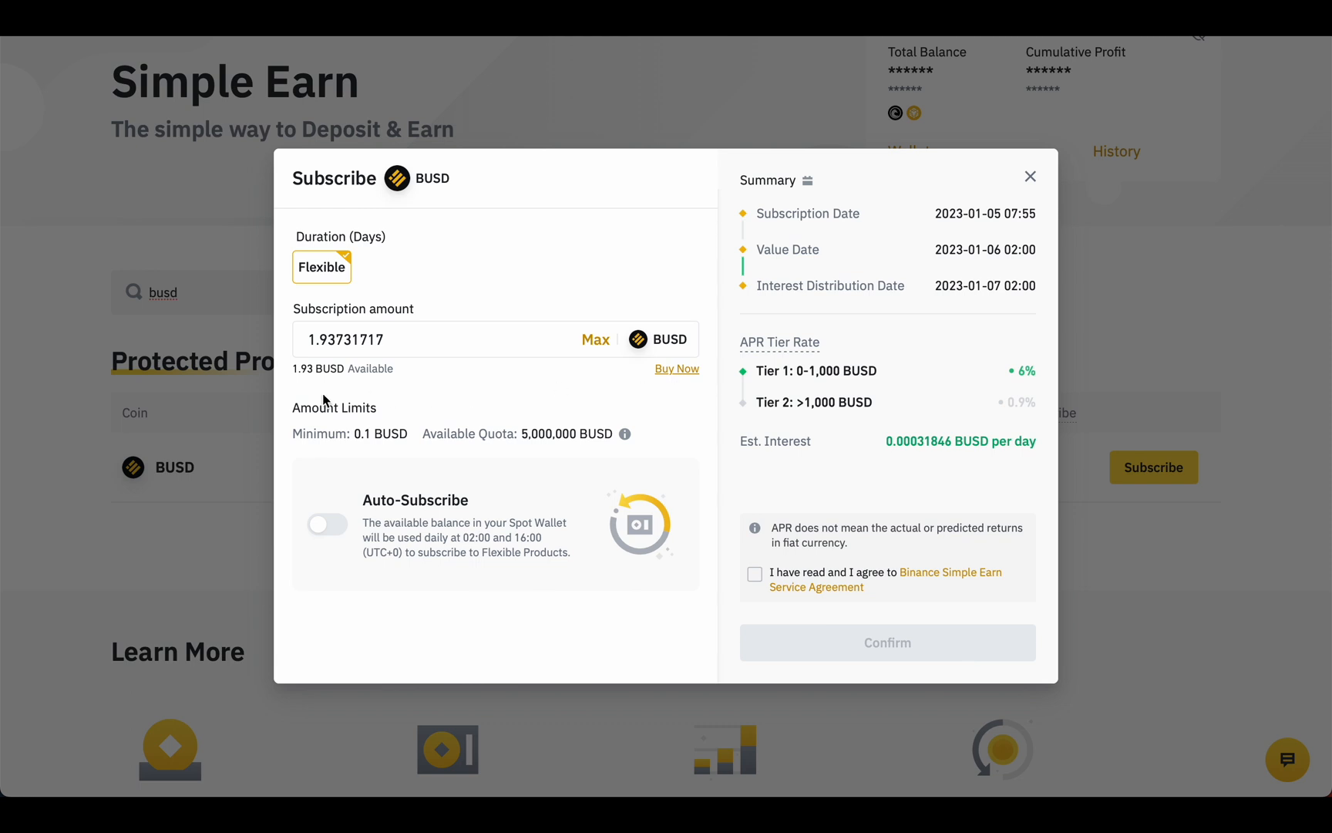
pyautogui.doubleClick(334, 407)
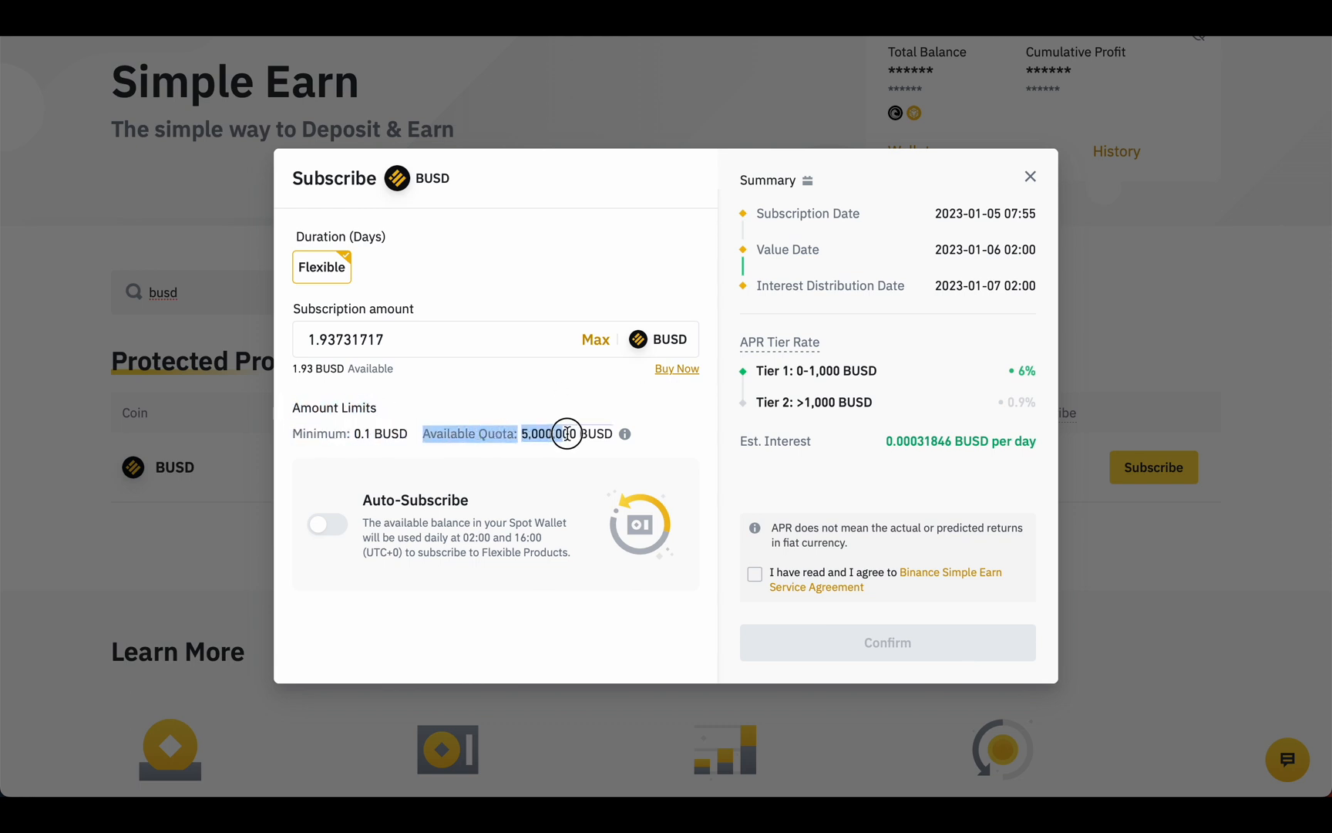
pyautogui.moveTo(626, 435)
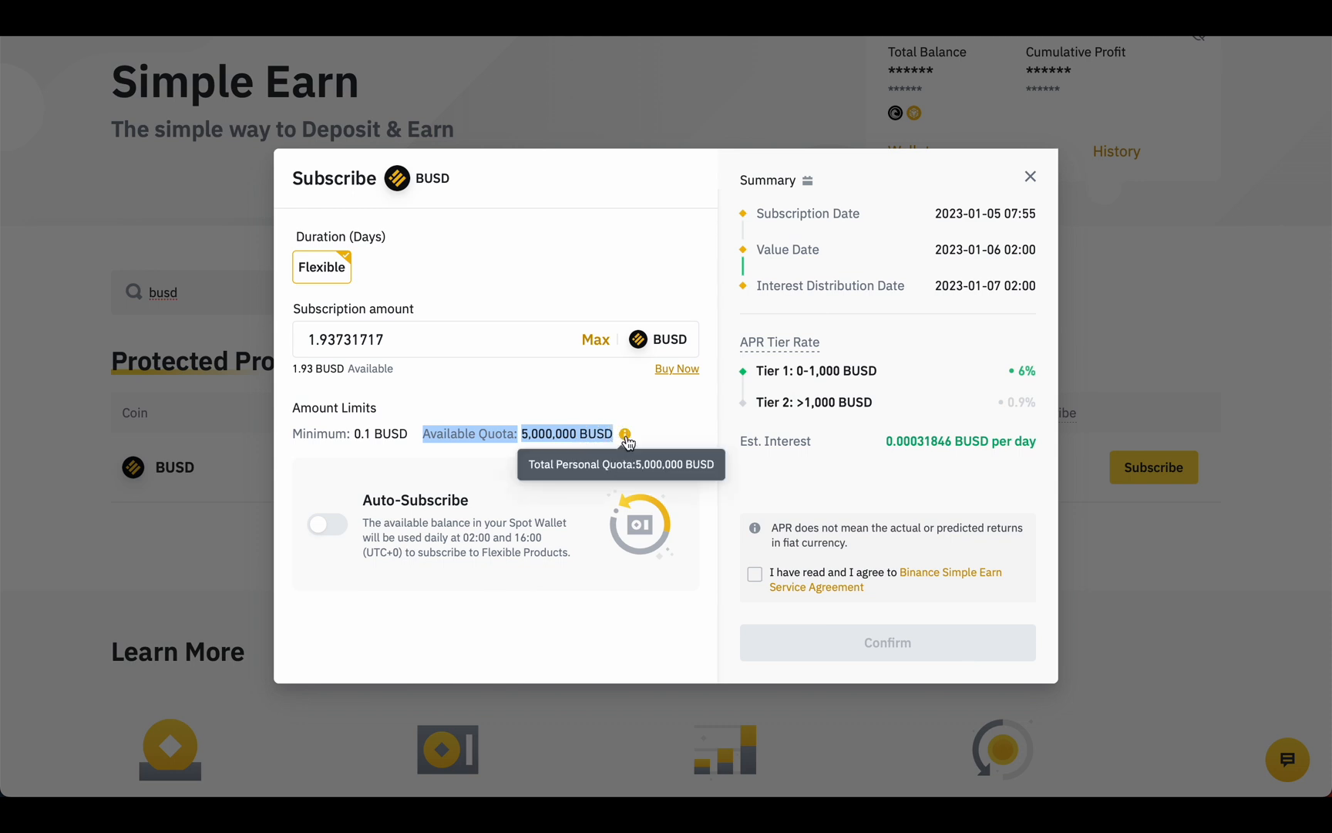
pyautogui.moveTo(605, 493)
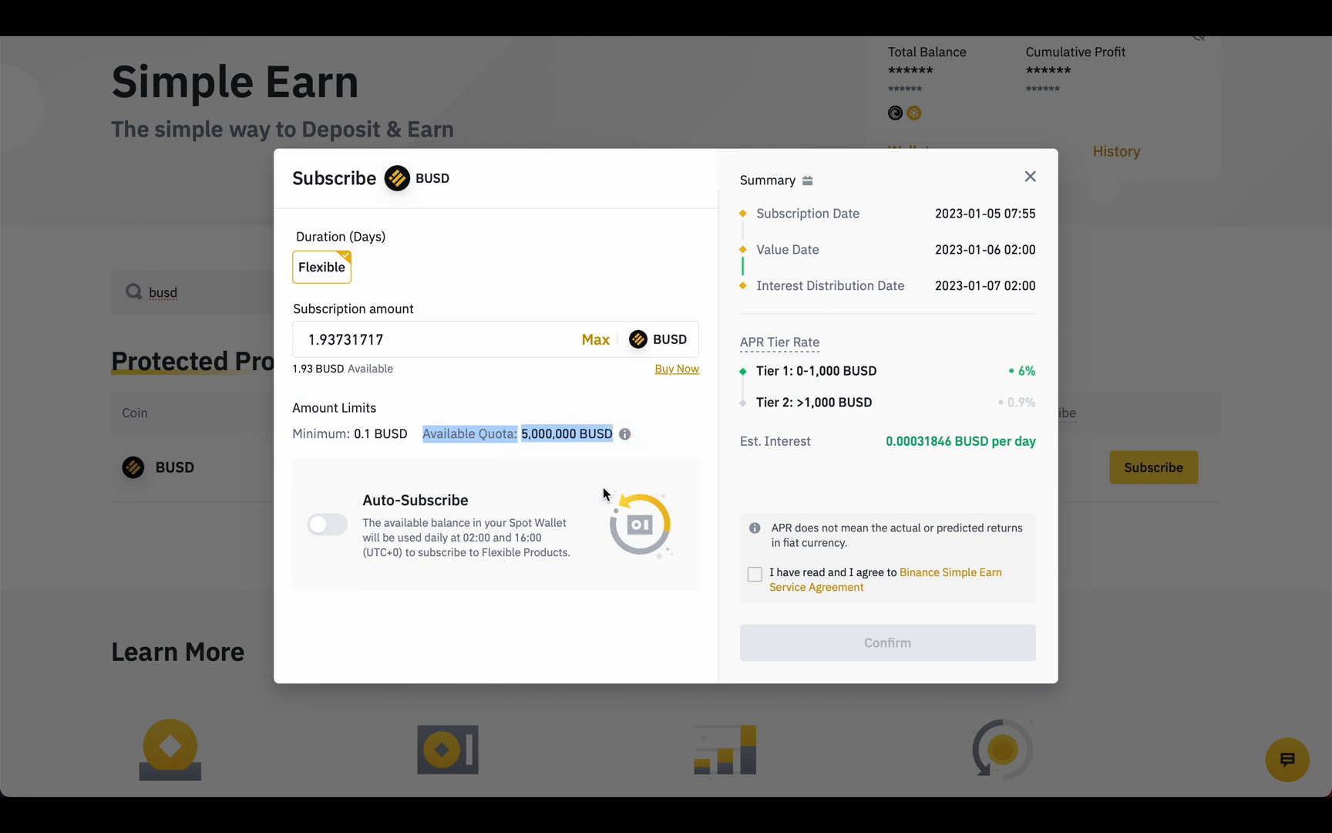
pyautogui.moveTo(443, 581)
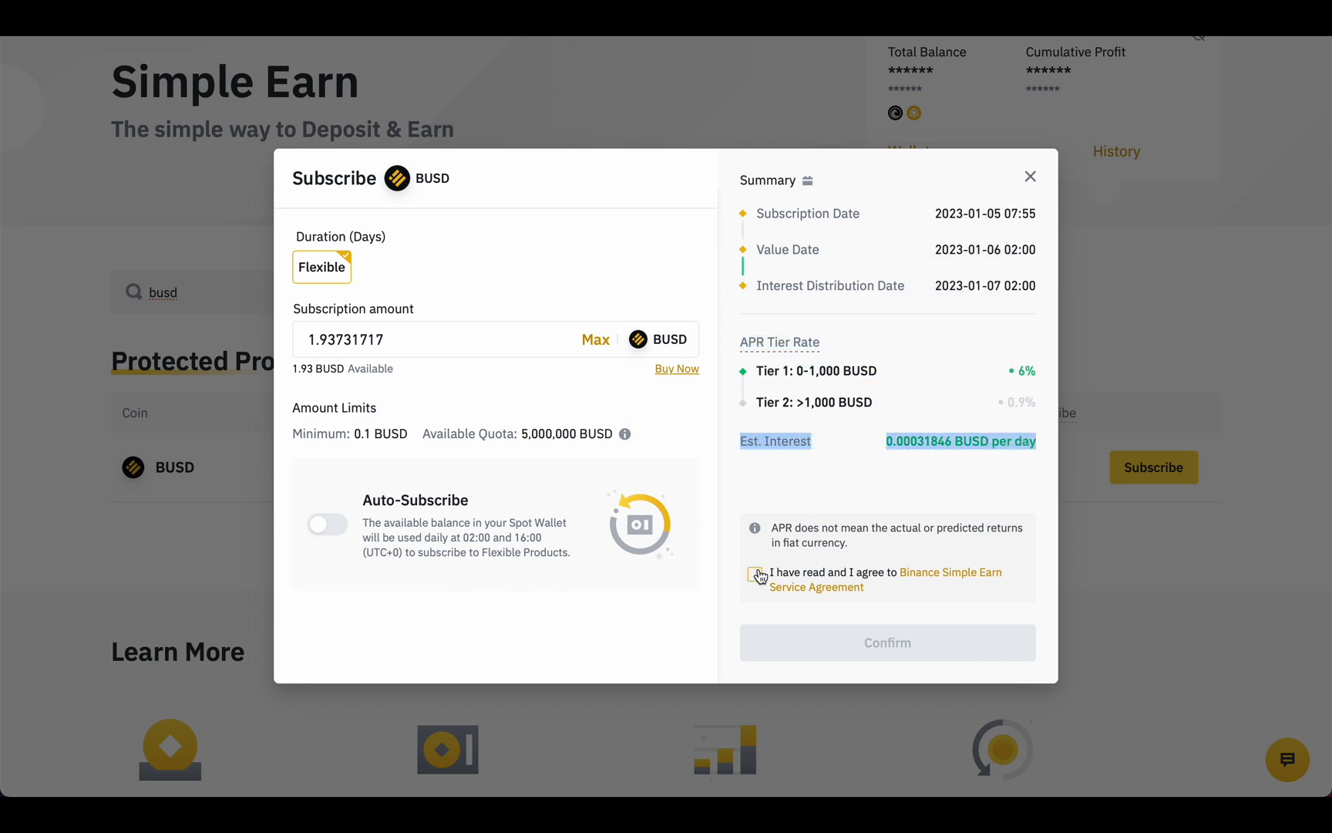
# - Accept the Simple Earn agreement and confirm the BUSD subscription
pyautogui.click(758, 572)
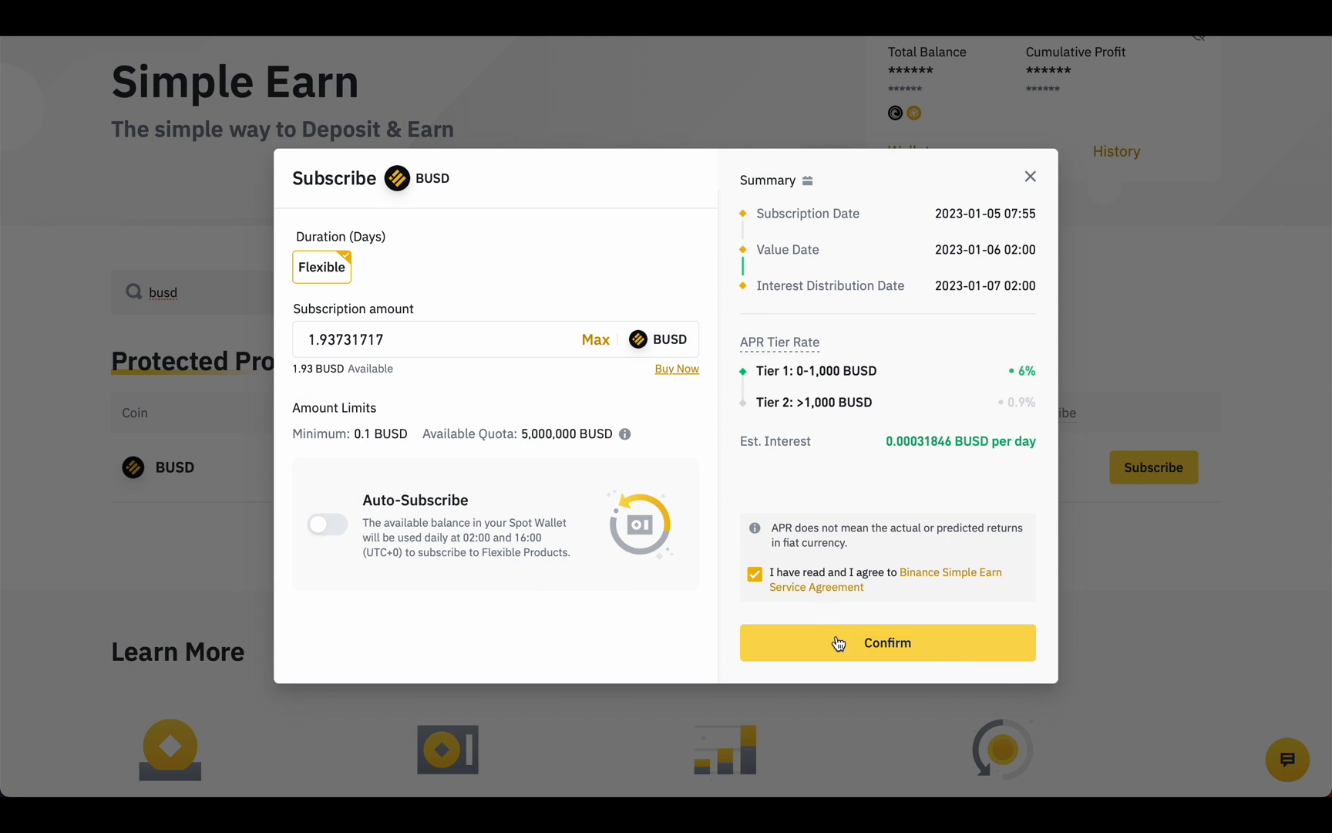
pyautogui.click(886, 643)
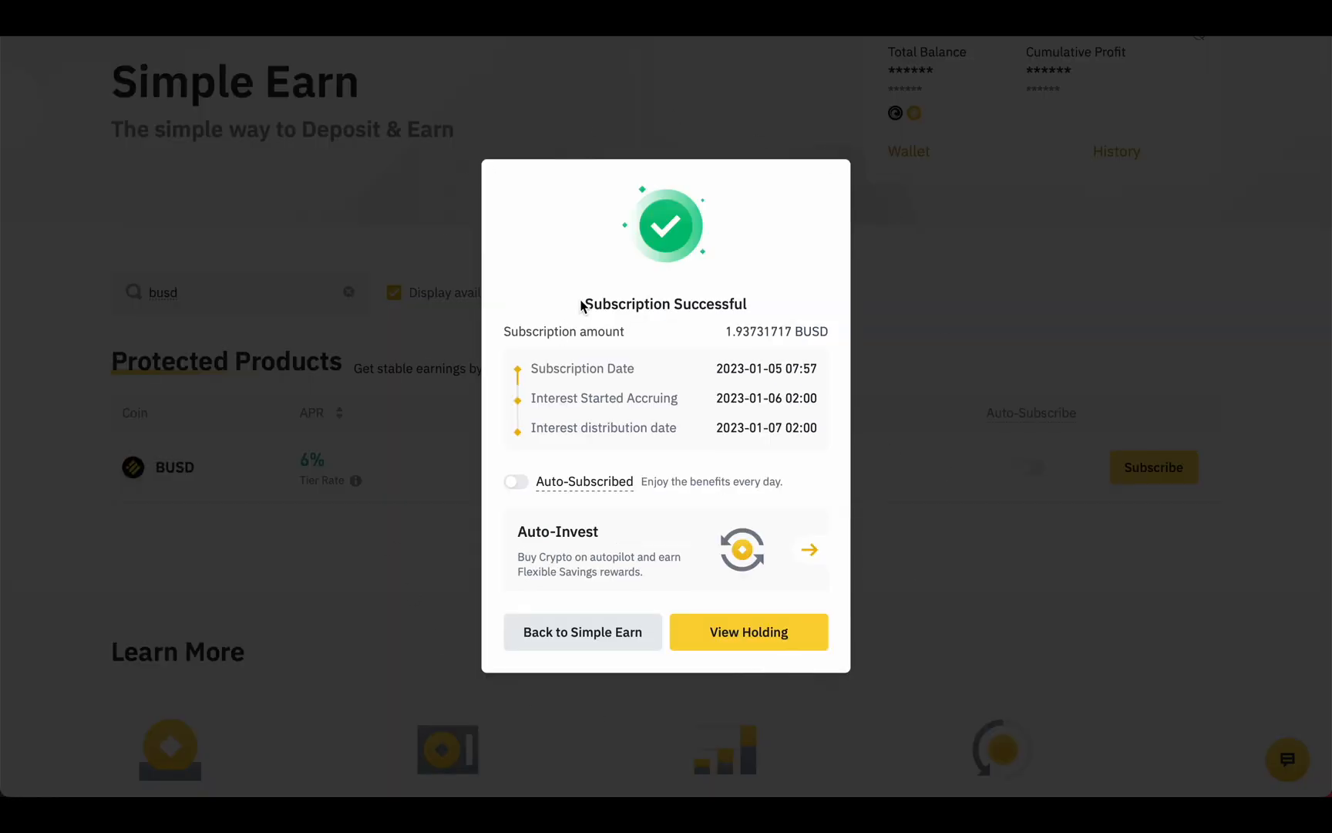
# - Go to the Earn wallet holdings and start redeeming the BUSD flexible position
pyautogui.click(951, 65)
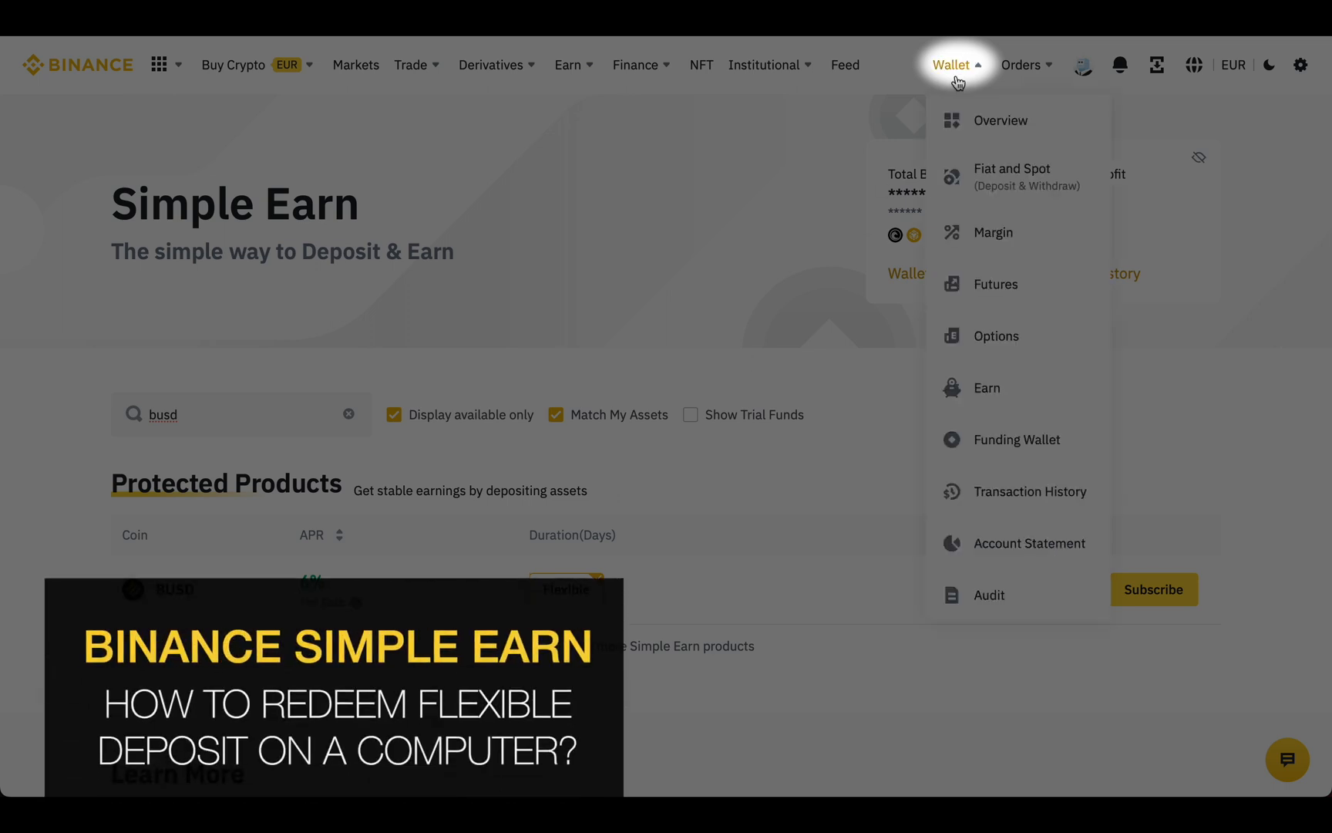
pyautogui.moveTo(987, 388)
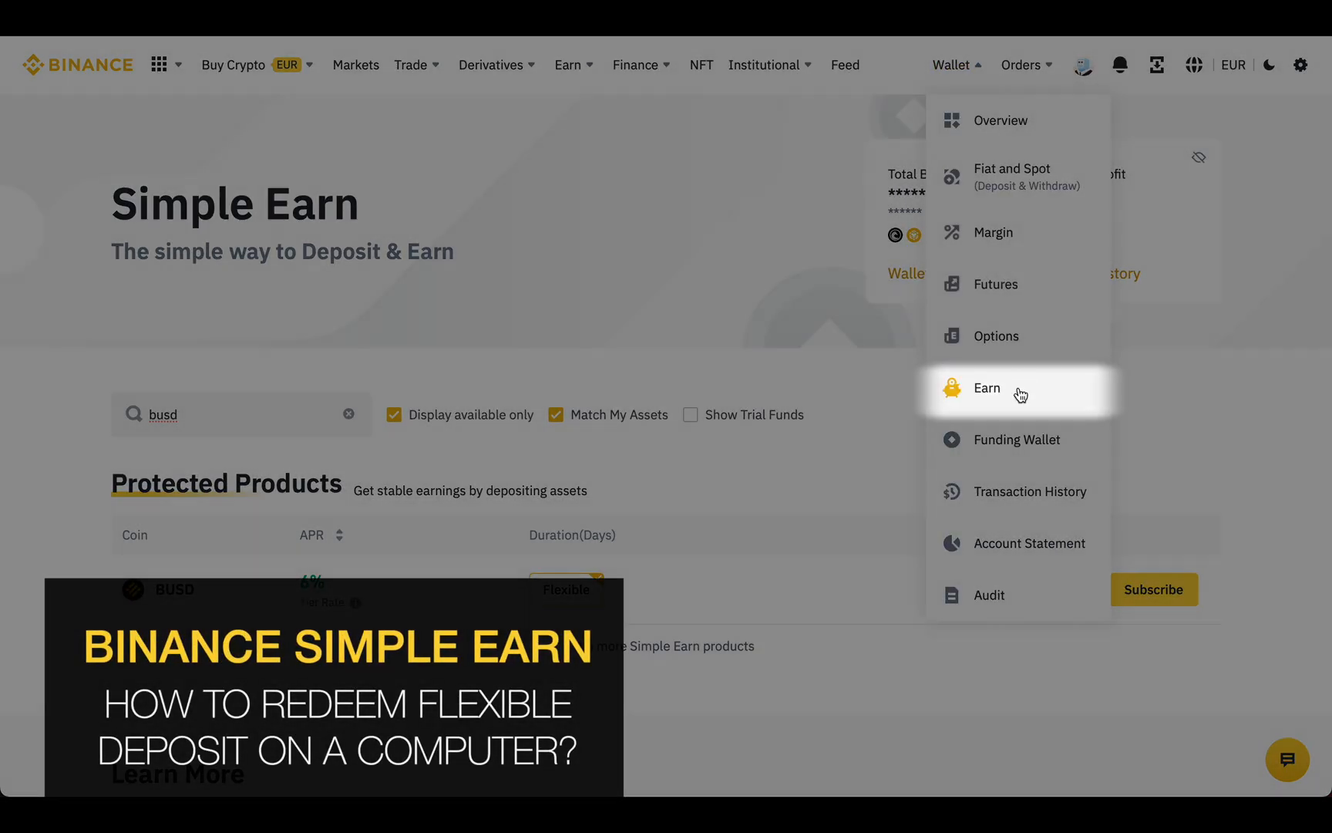
pyautogui.click(987, 389)
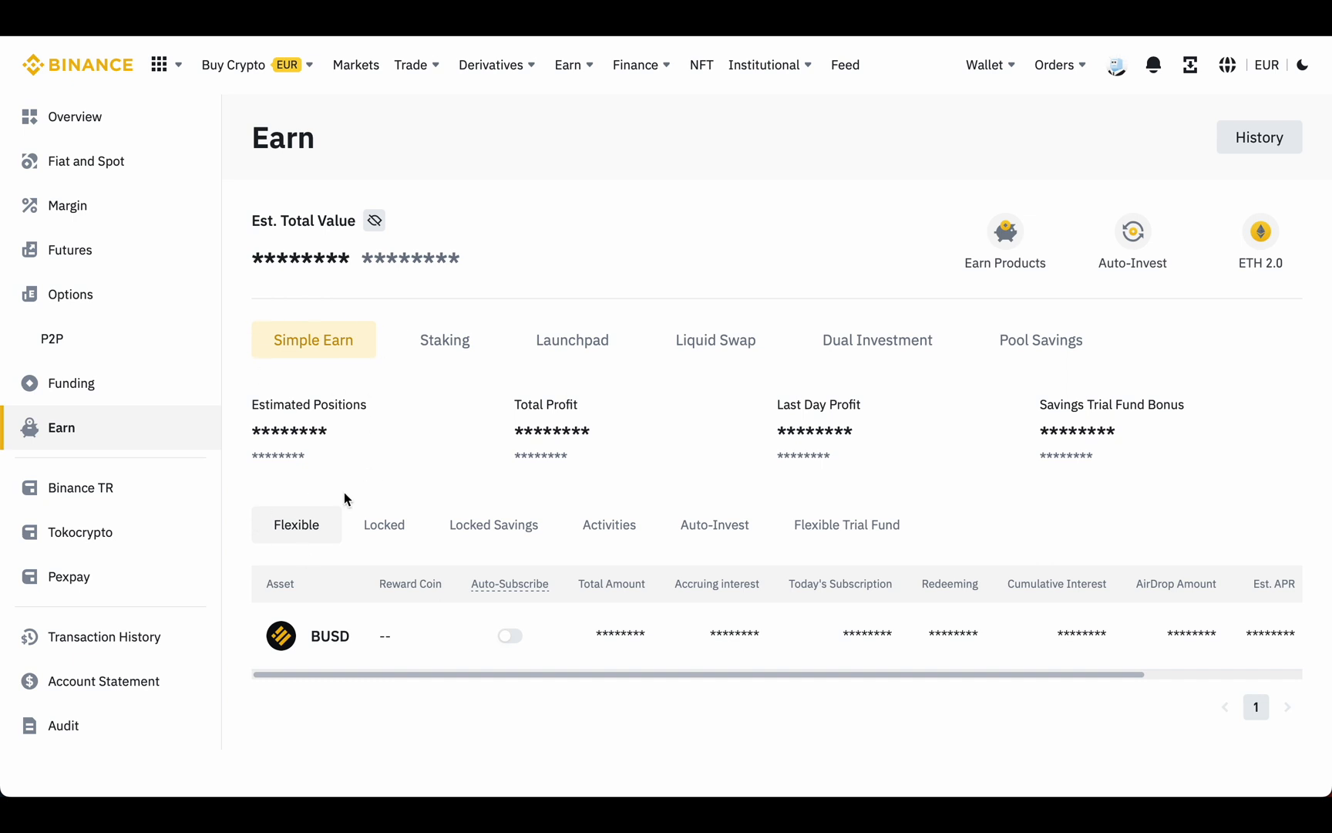
pyautogui.moveTo(322, 568)
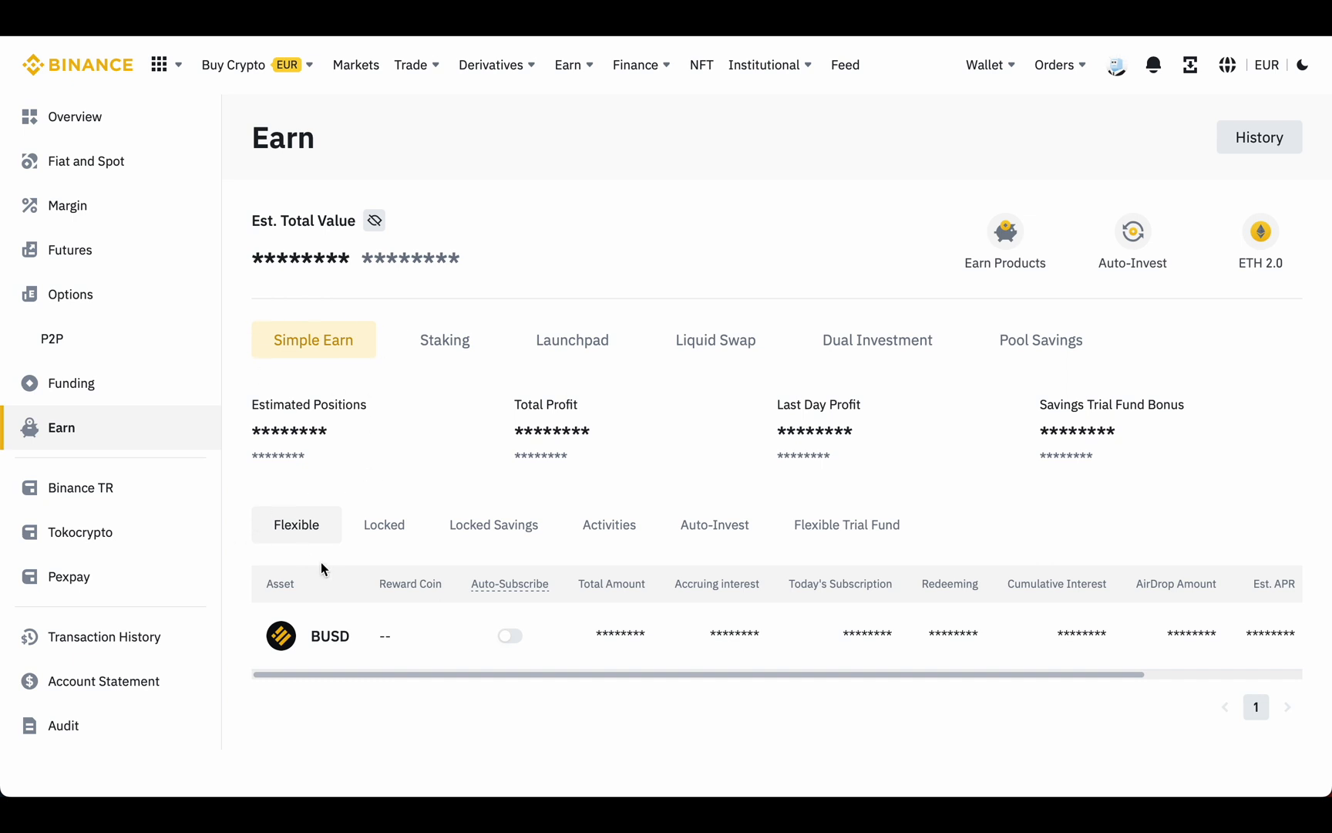
pyautogui.moveTo(1206, 681)
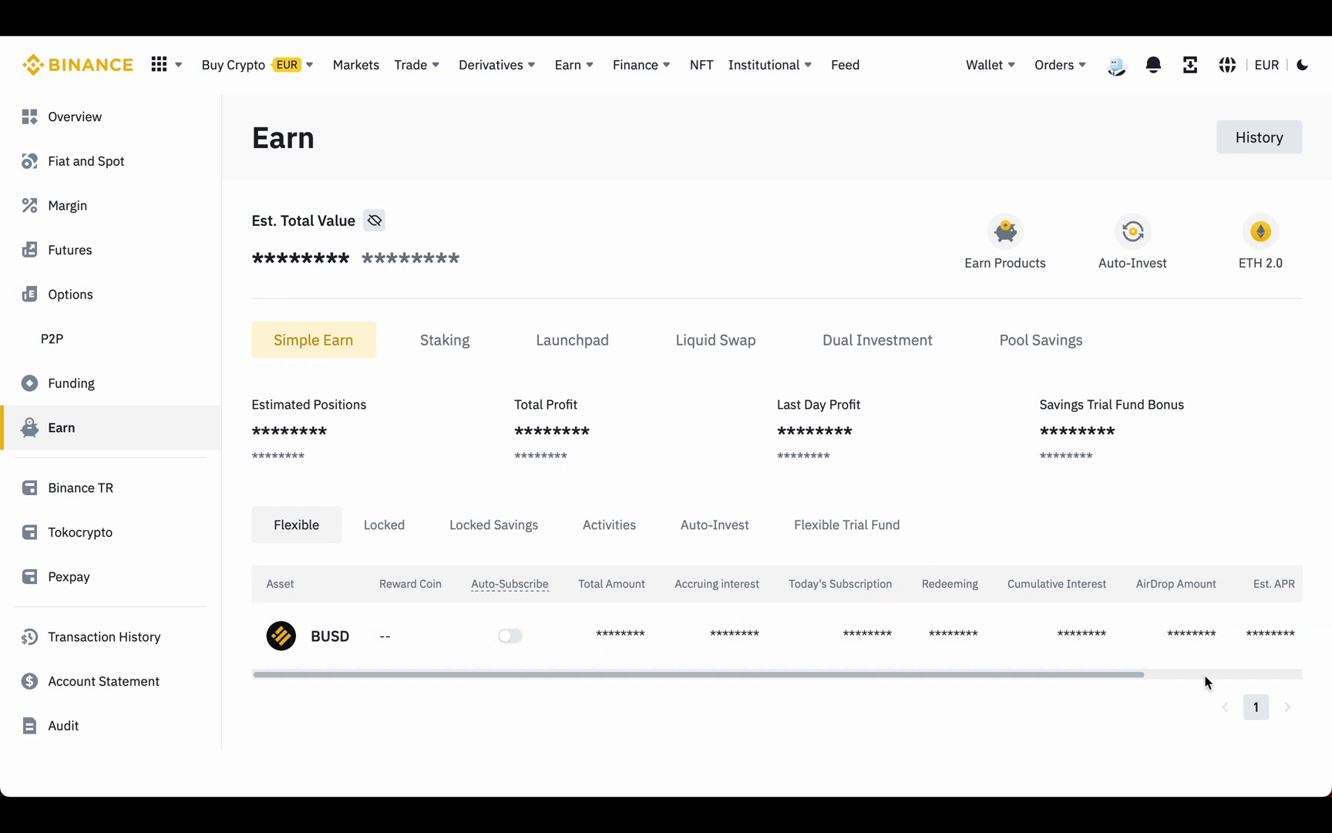
pyautogui.click(1261, 635)
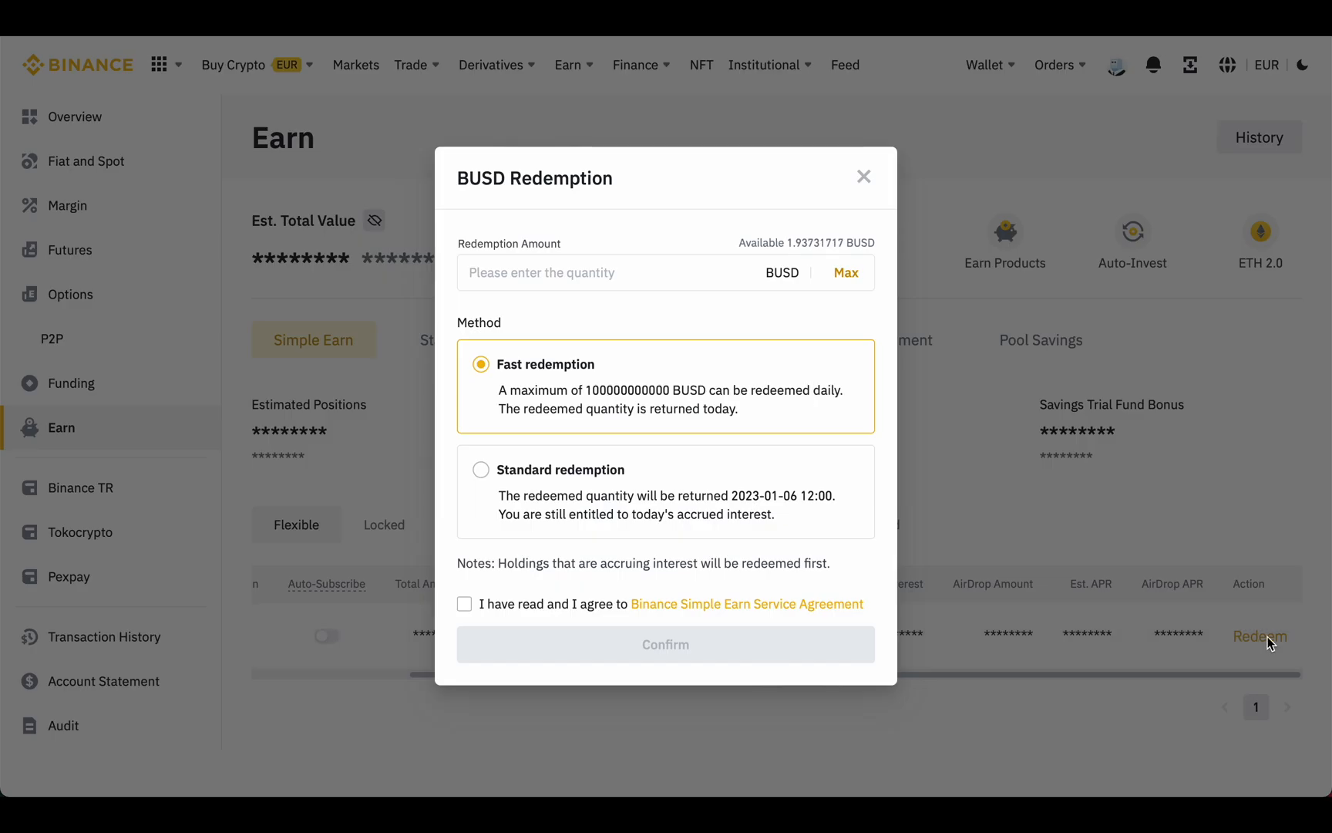
pyautogui.moveTo(572, 311)
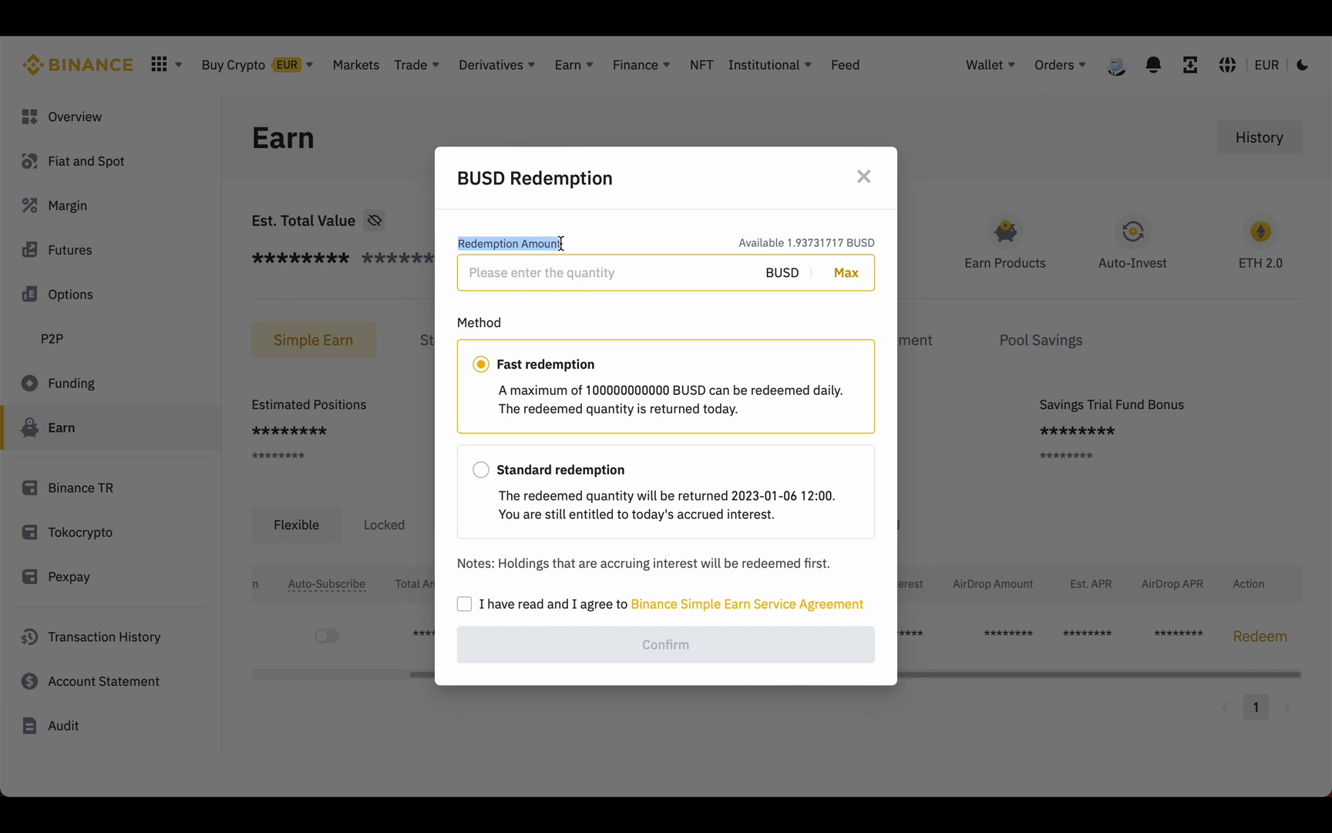
# - Redeem the full 1.93731717 BUSD with fast redemption, agreeing to the terms
pyautogui.write('1')
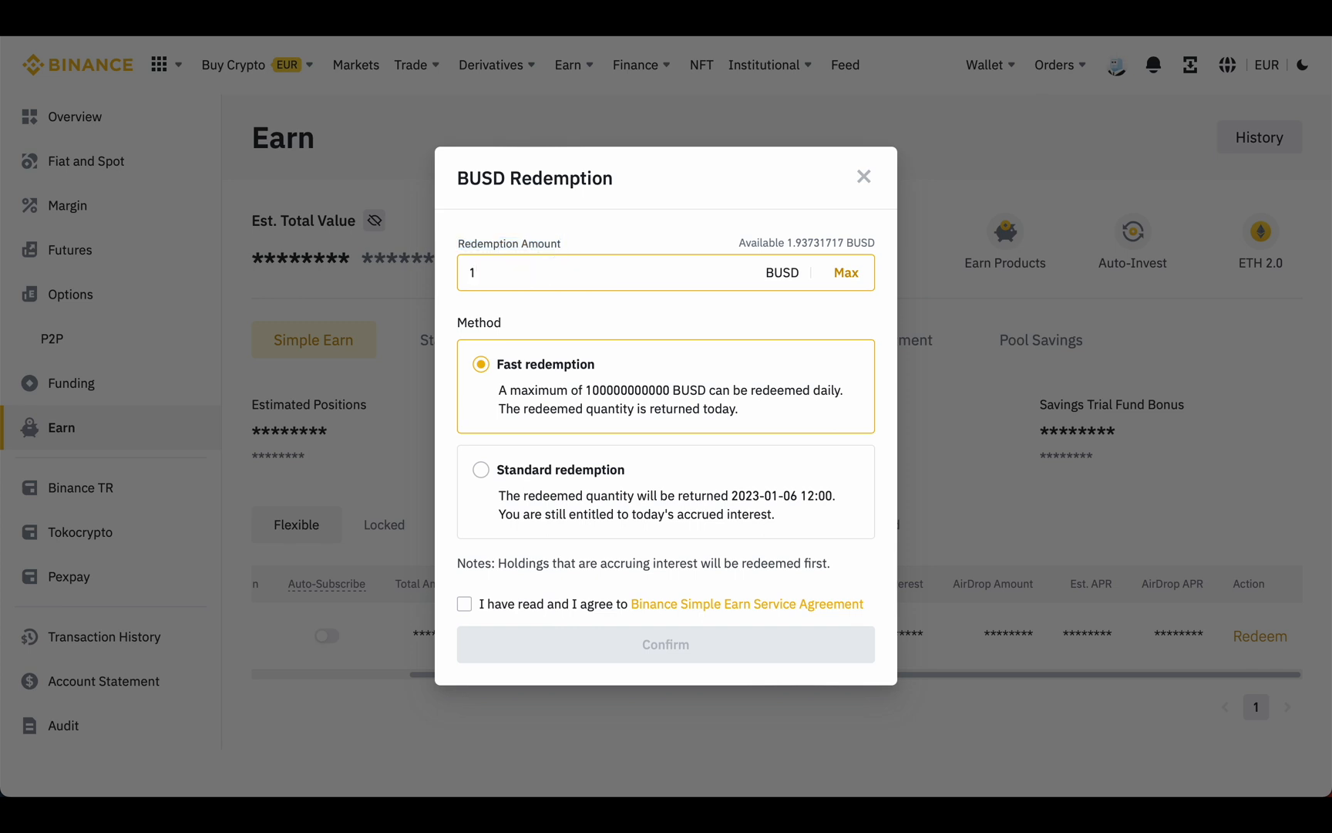
pyautogui.click(845, 273)
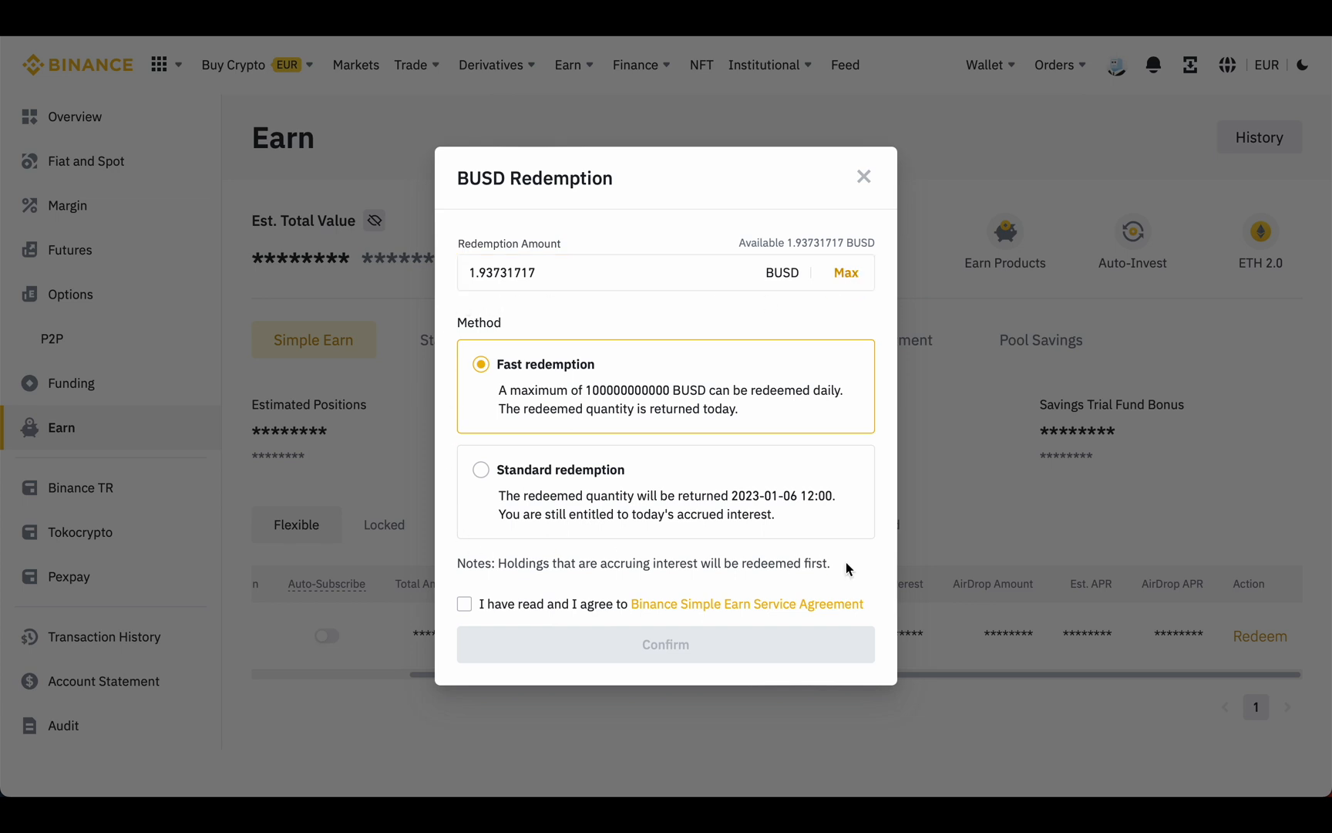
pyautogui.moveTo(594, 376)
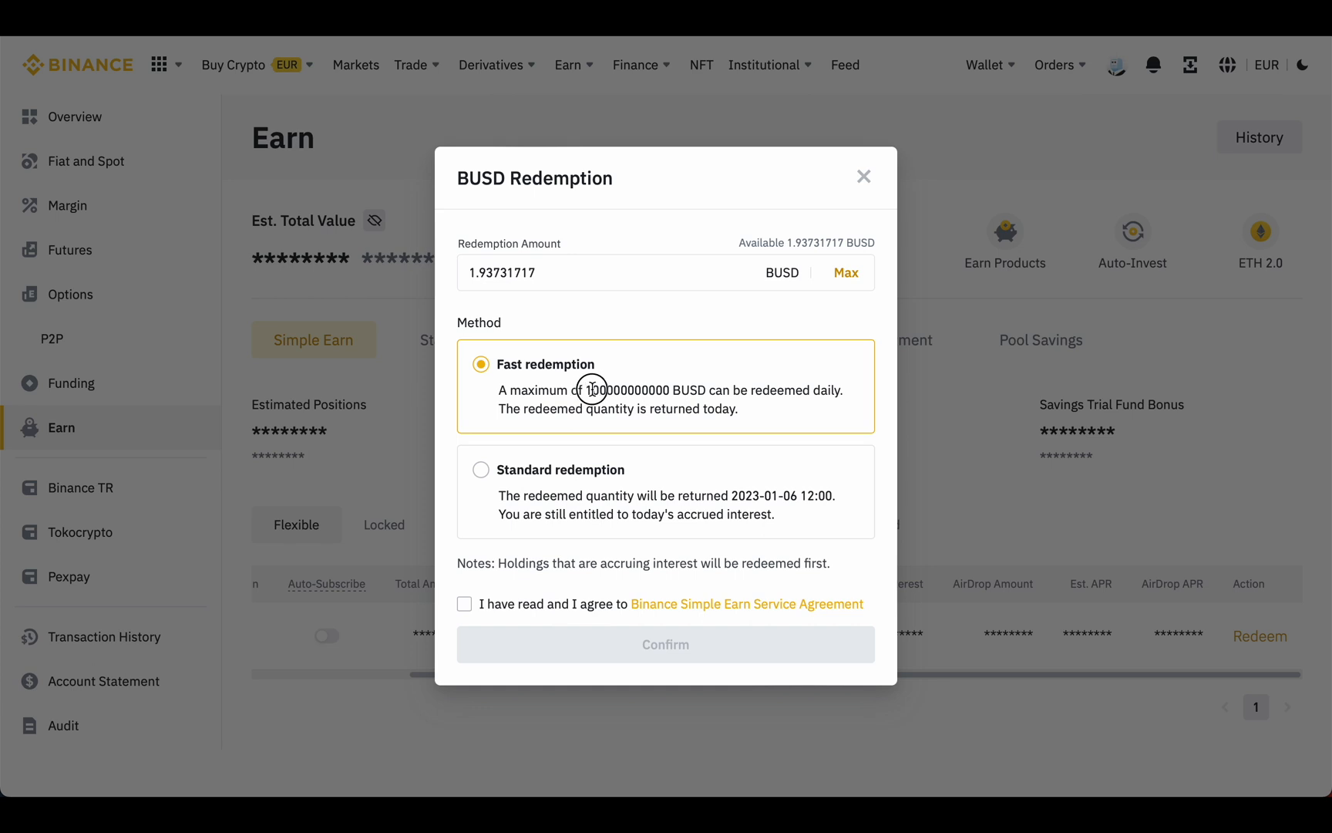
pyautogui.moveTo(588, 390); pyautogui.dragTo(707, 390)
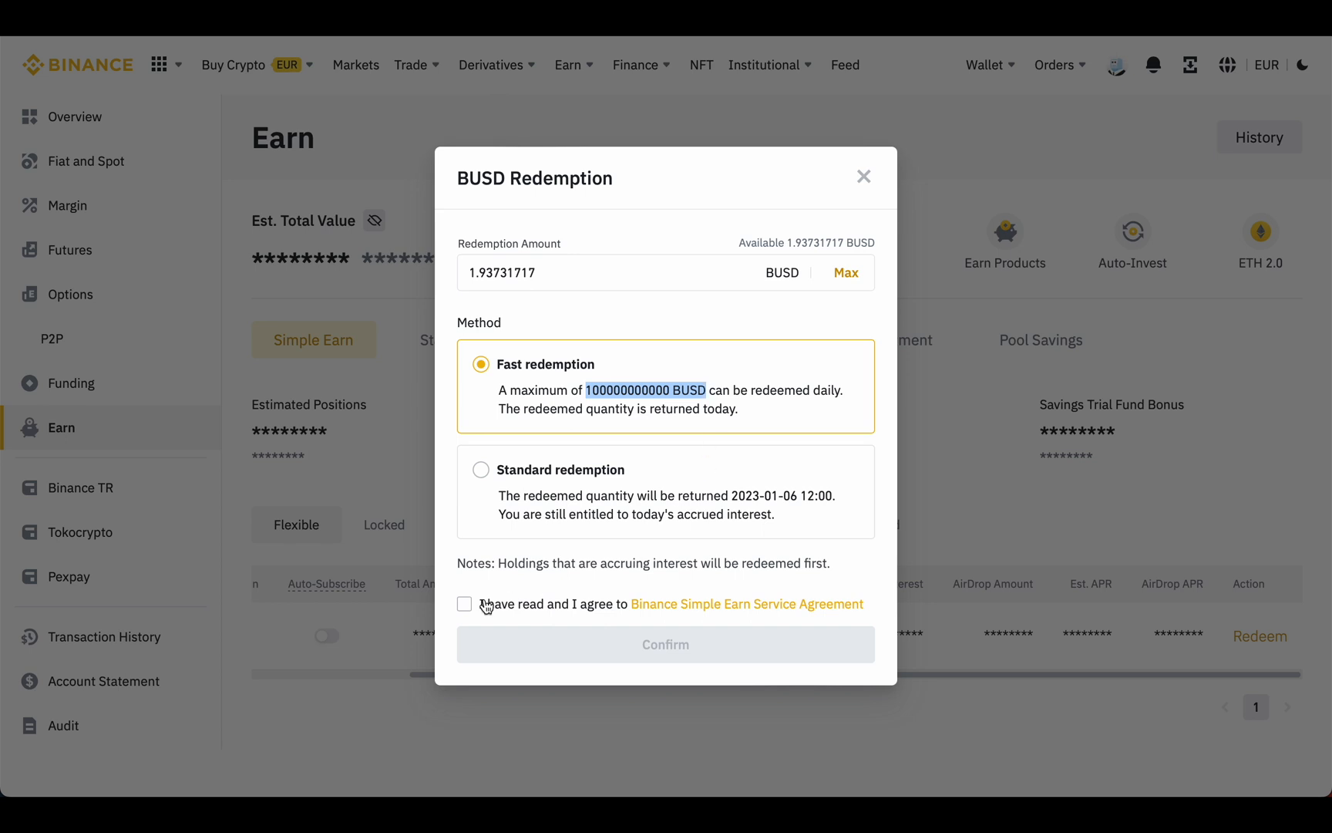
pyautogui.click(464, 603)
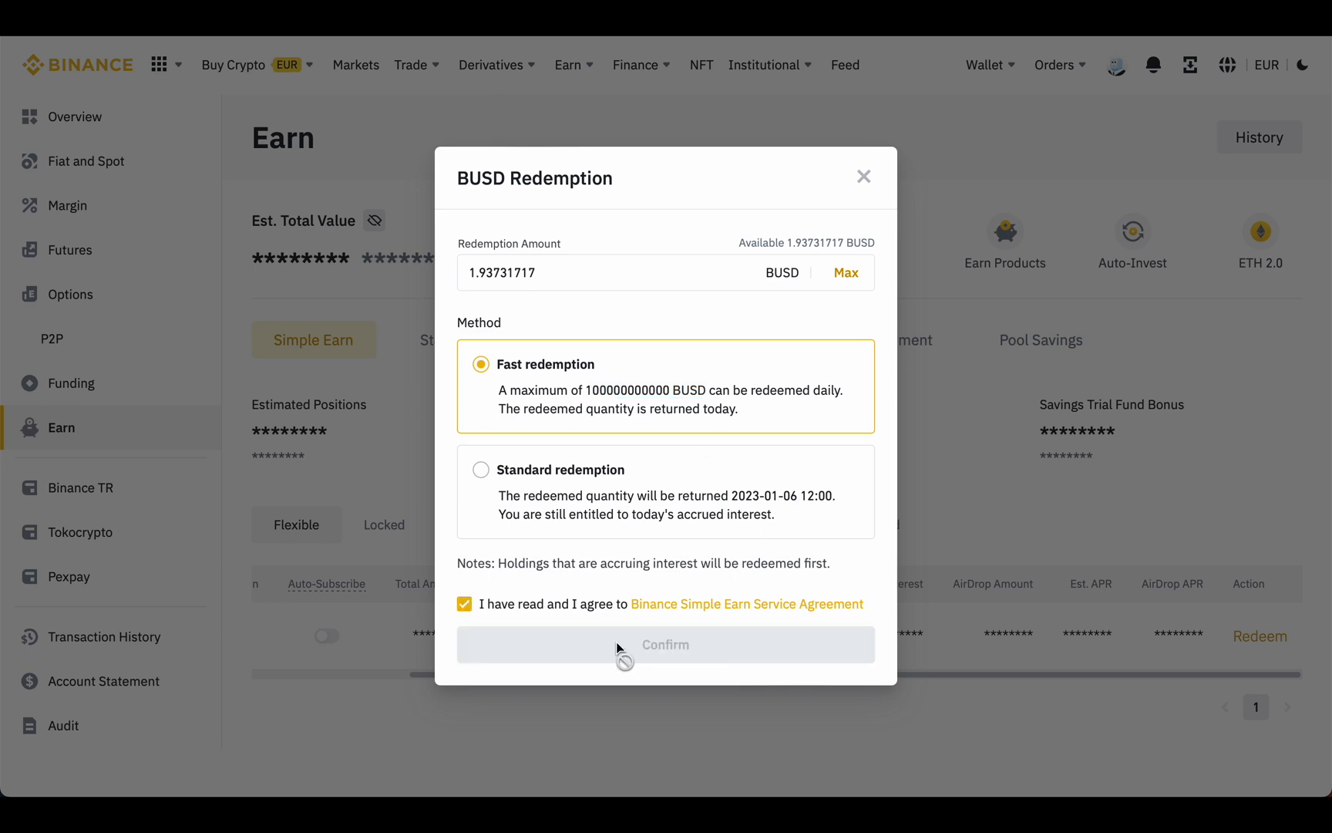
pyautogui.click(665, 644)
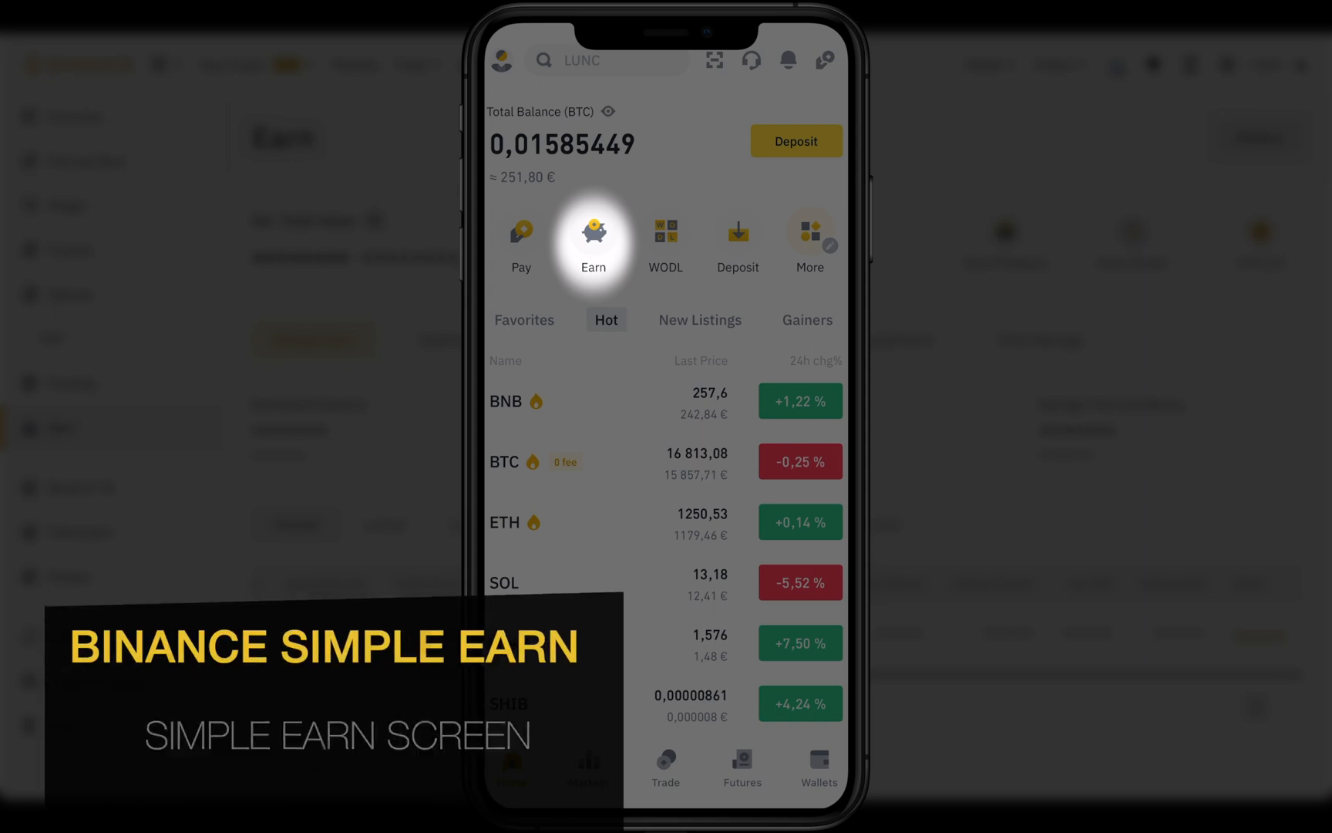
# - In Simple Earn, check APE's locked terms and dismiss the sold-out reminder prompt
pyautogui.click(594, 242)
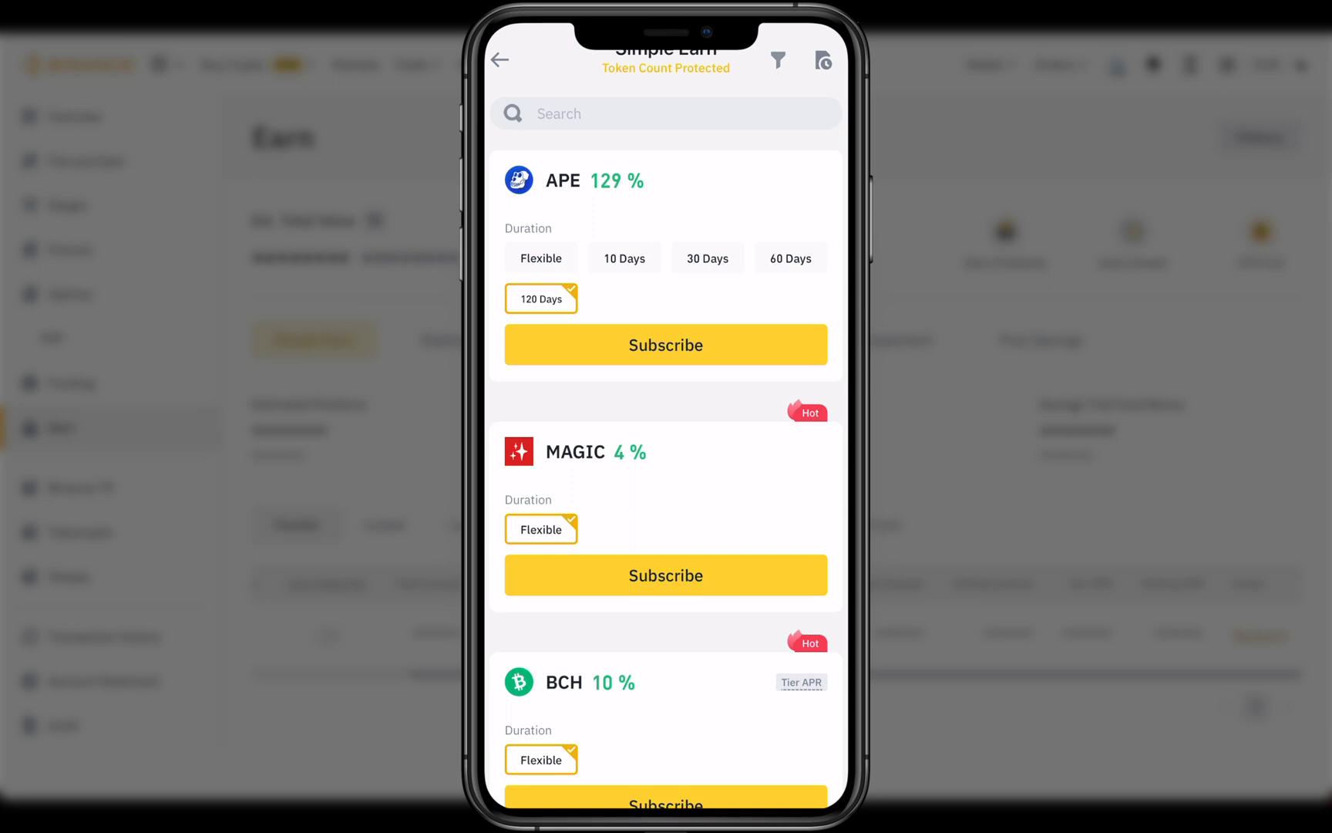
pyautogui.click(623, 258)
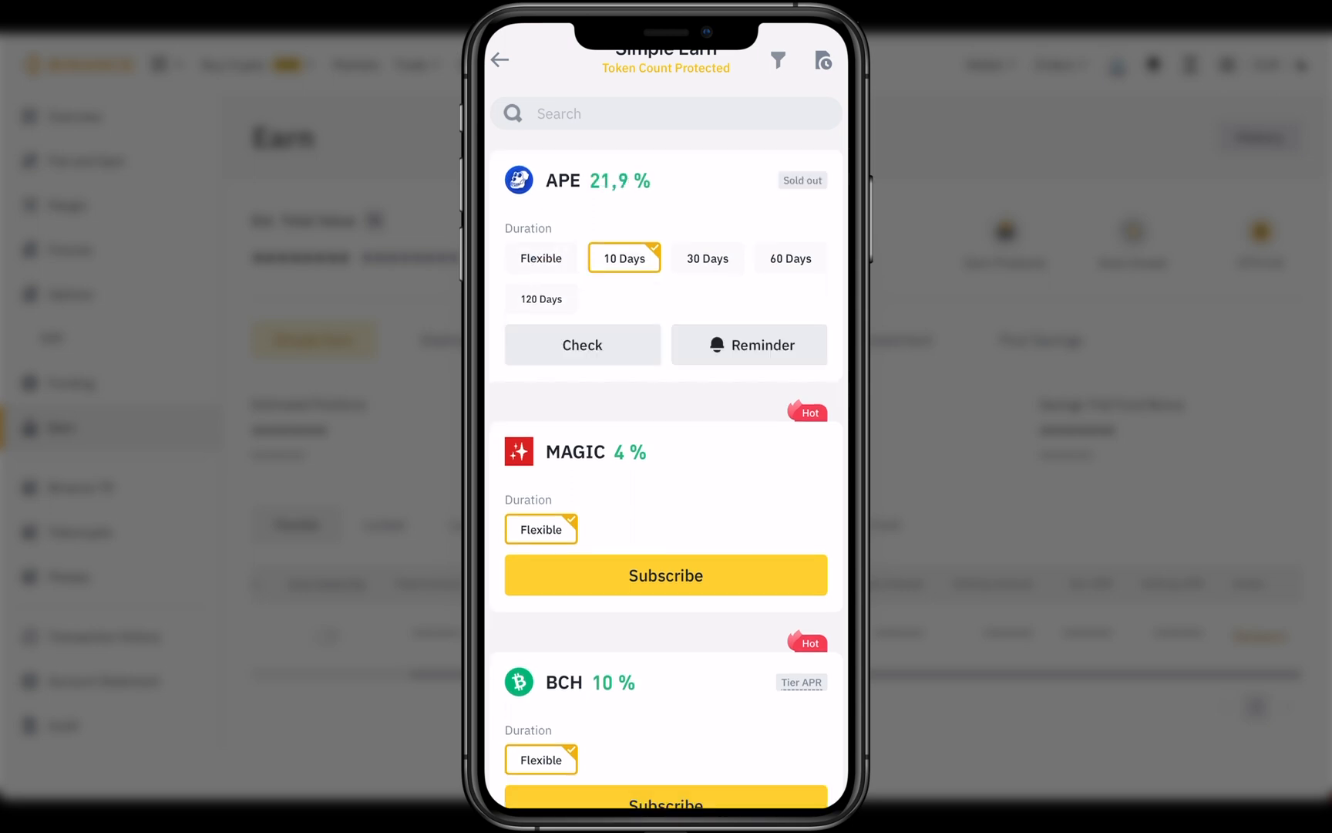
pyautogui.click(789, 258)
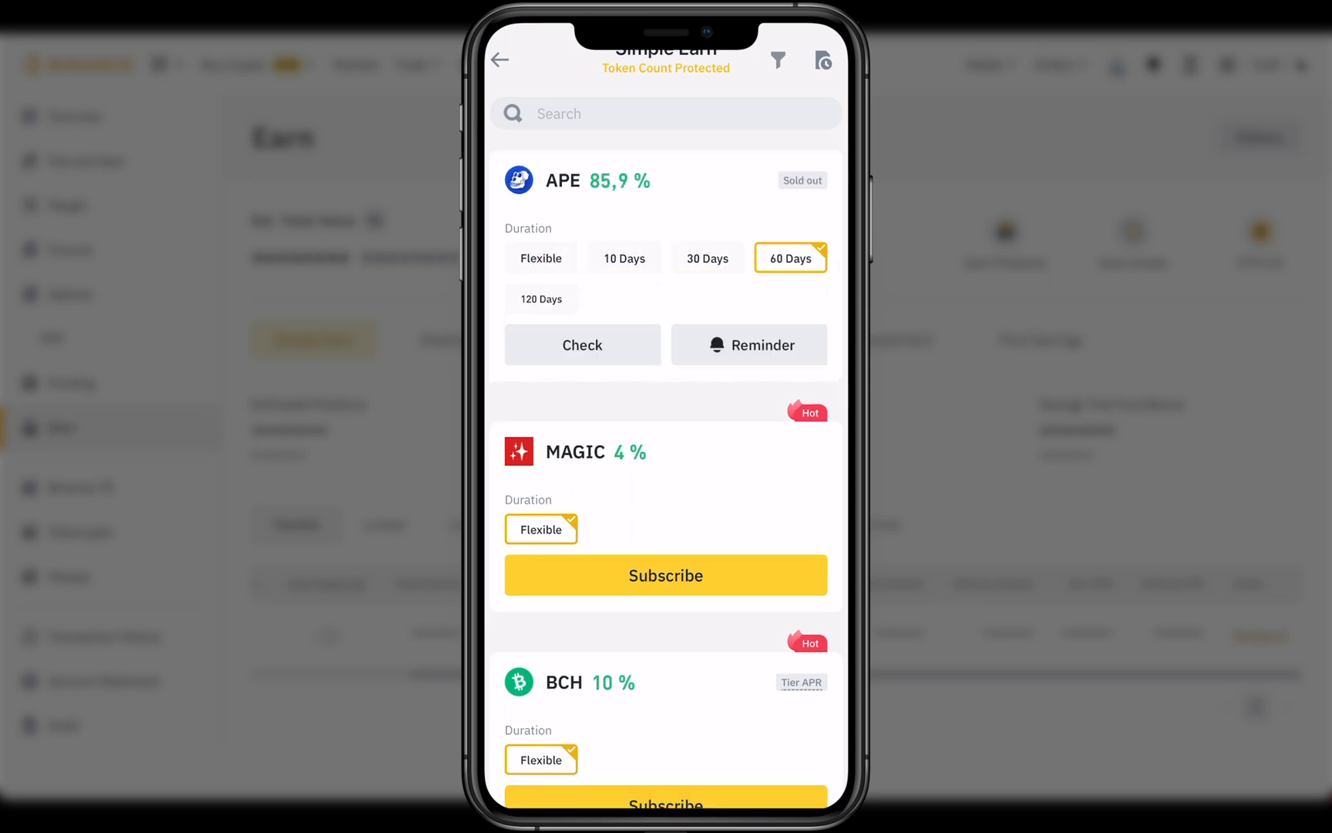
pyautogui.click(750, 345)
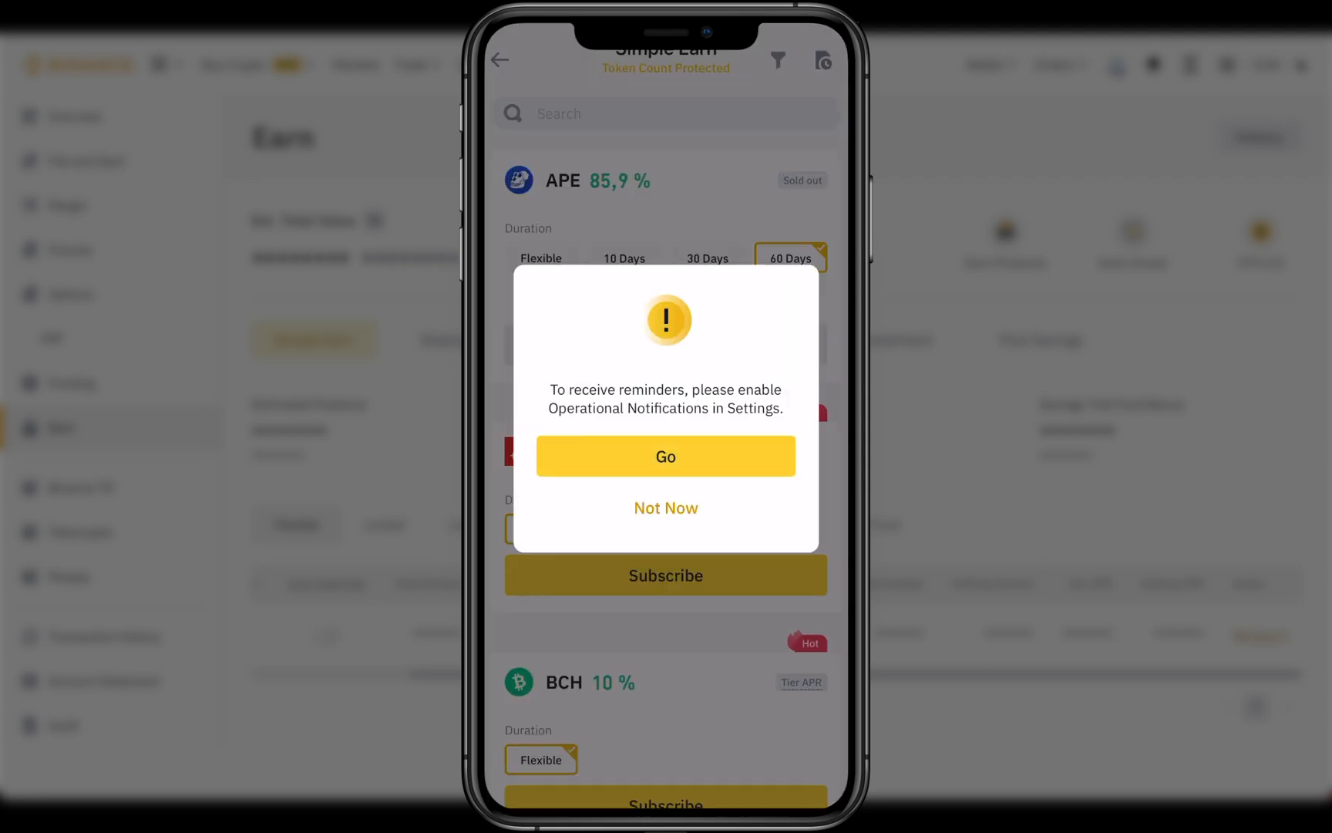
pyautogui.click(667, 507)
pyautogui.write('BTTC')
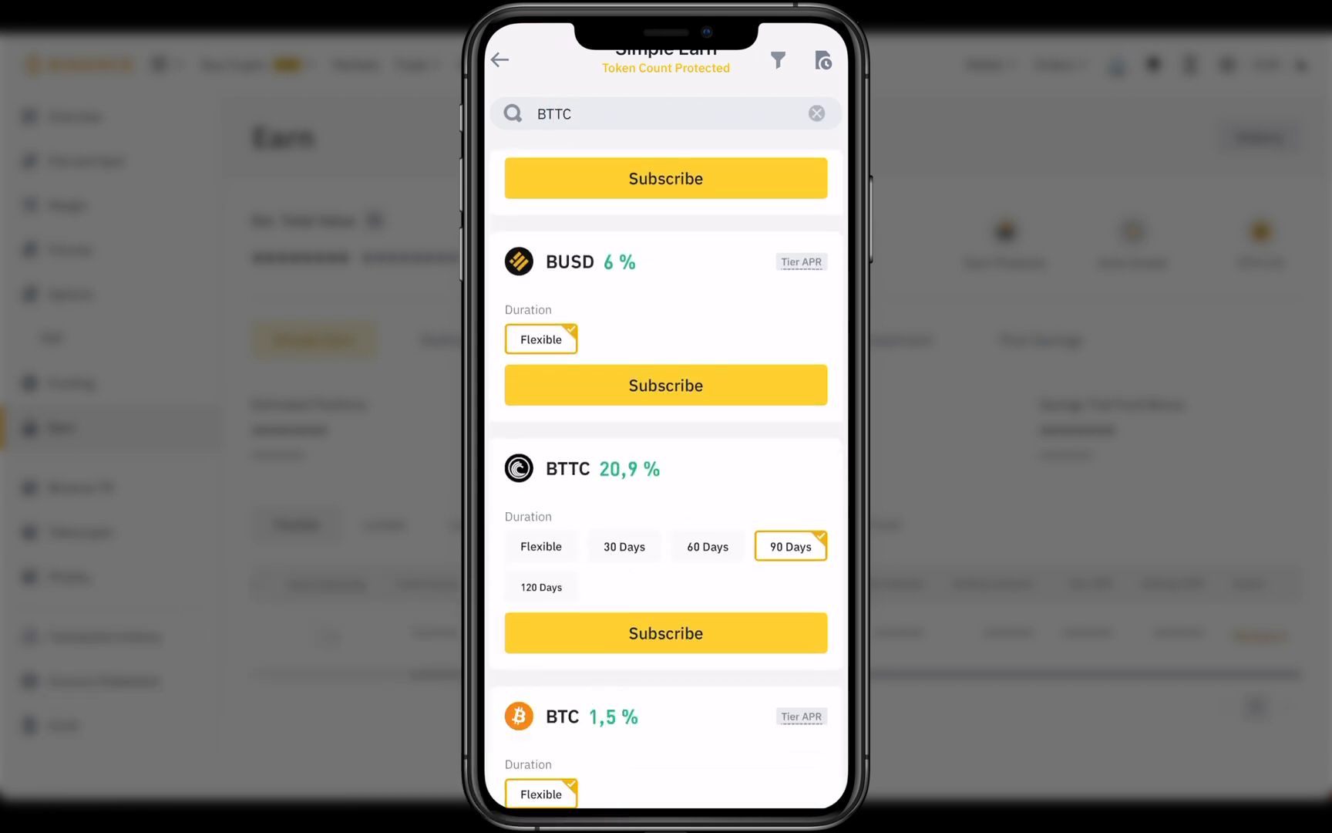
# - Start subscribing to the 90-day locked BTTC product
pyautogui.click(665, 634)
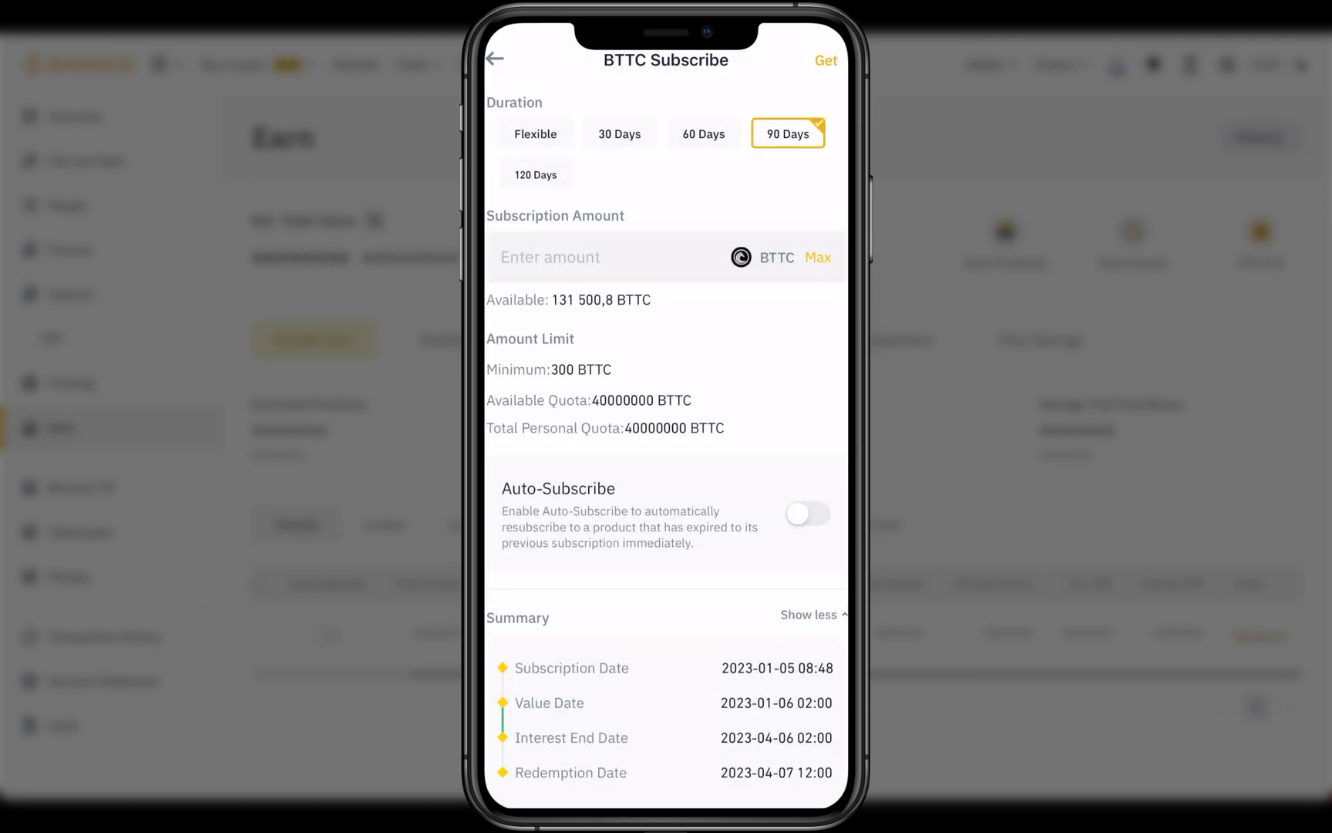
# - Subscribe the Max 131,500.8 BTTC, agreeing to the terms, for redemption 2023-04-07
pyautogui.click(817, 258)
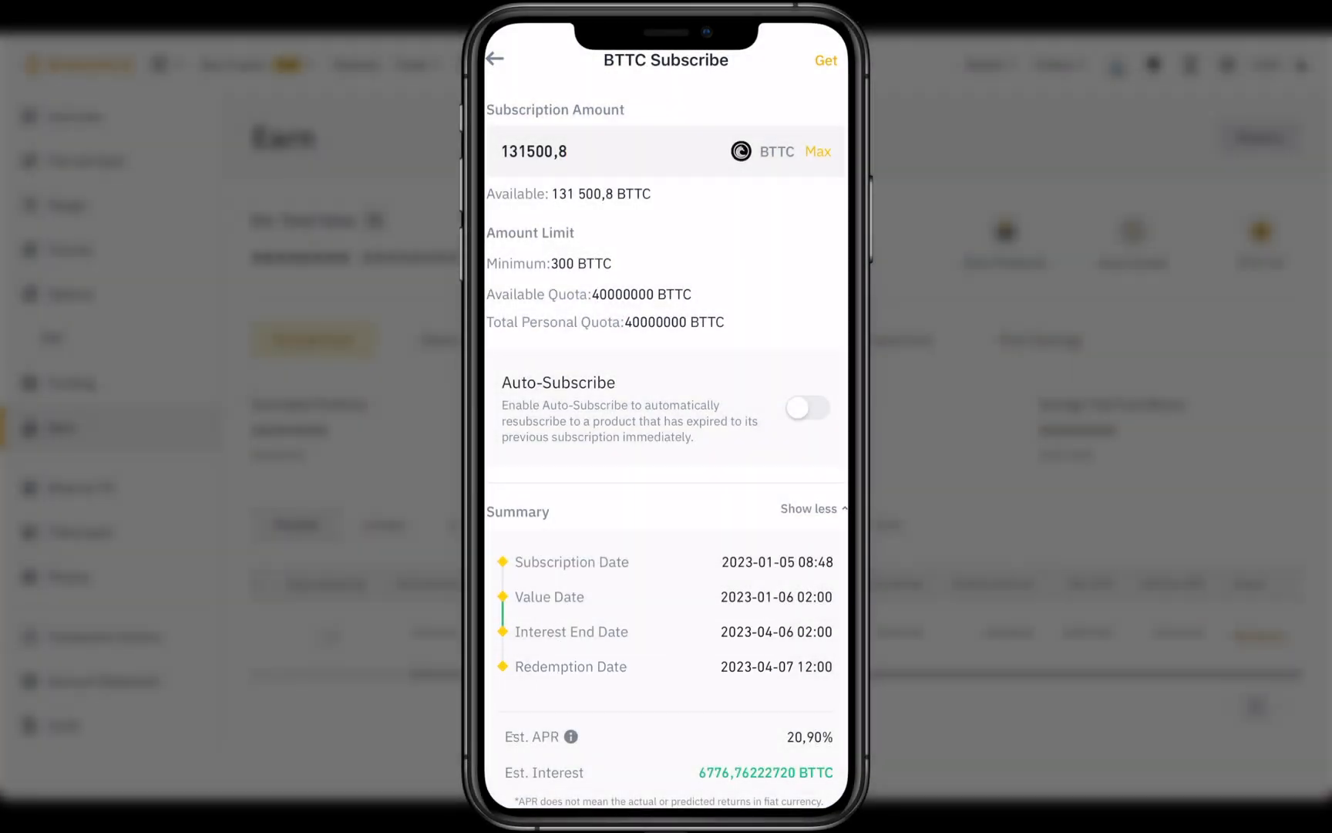
pyautogui.scroll(-3)
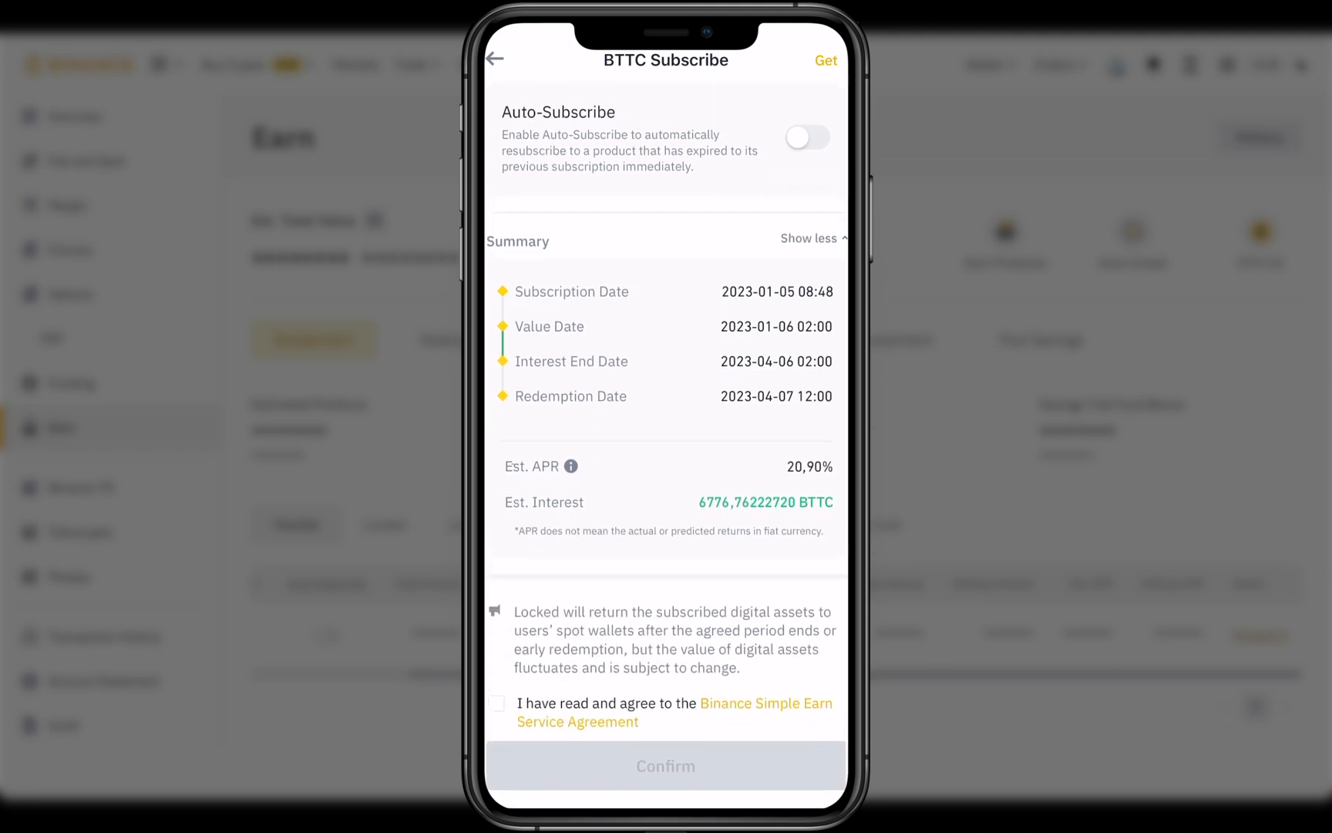
pyautogui.click(497, 703)
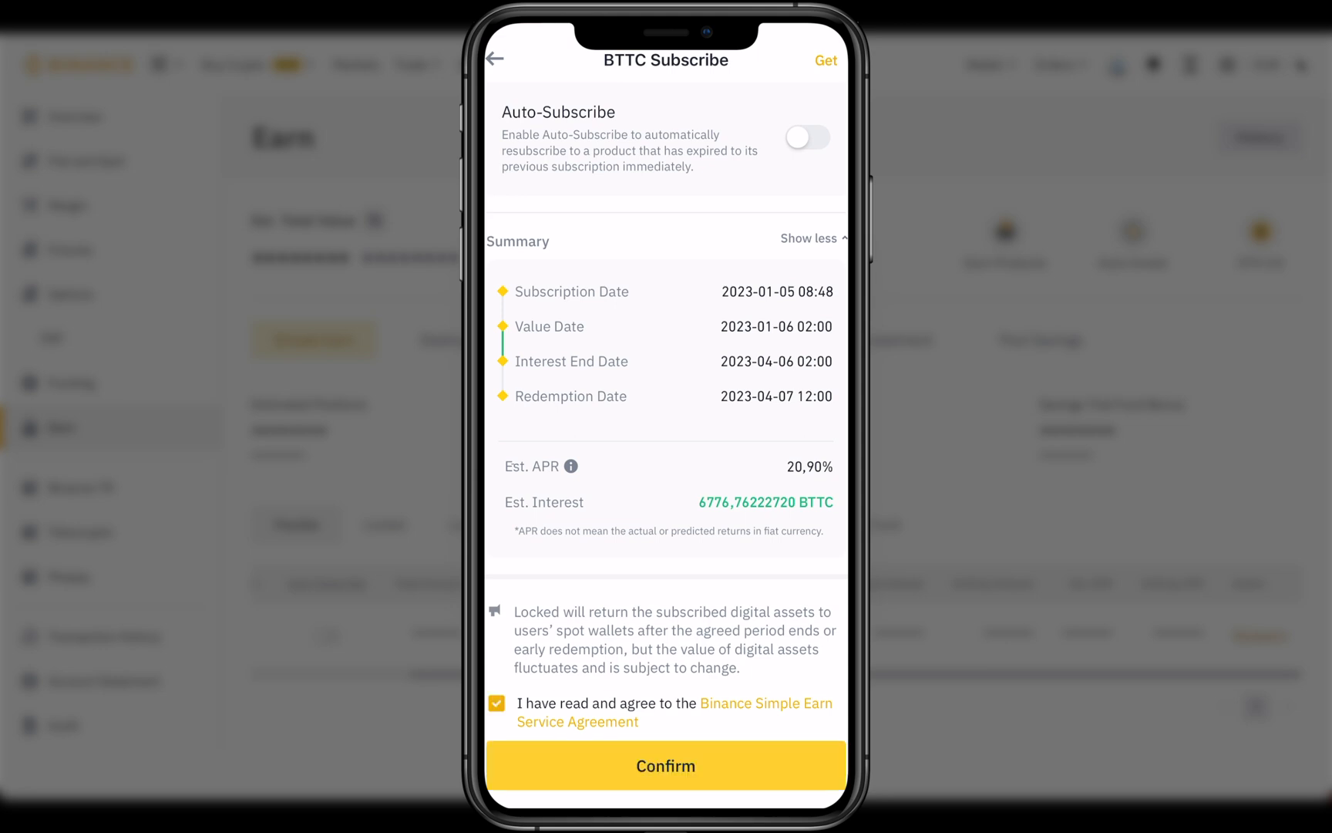
pyautogui.click(665, 765)
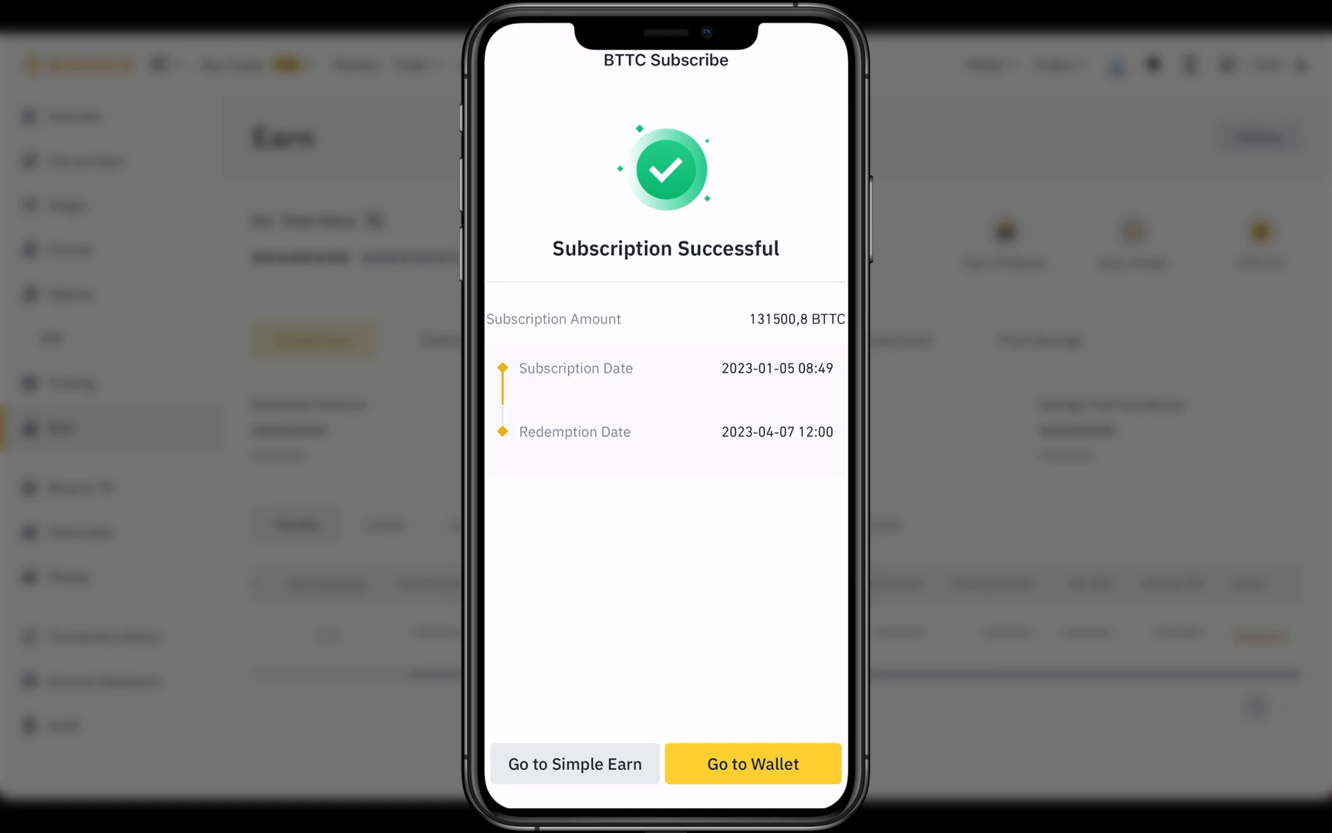
# - Go to Wallets > Earn and begin redeeming the locked BTTC deposit
pyautogui.click(752, 763)
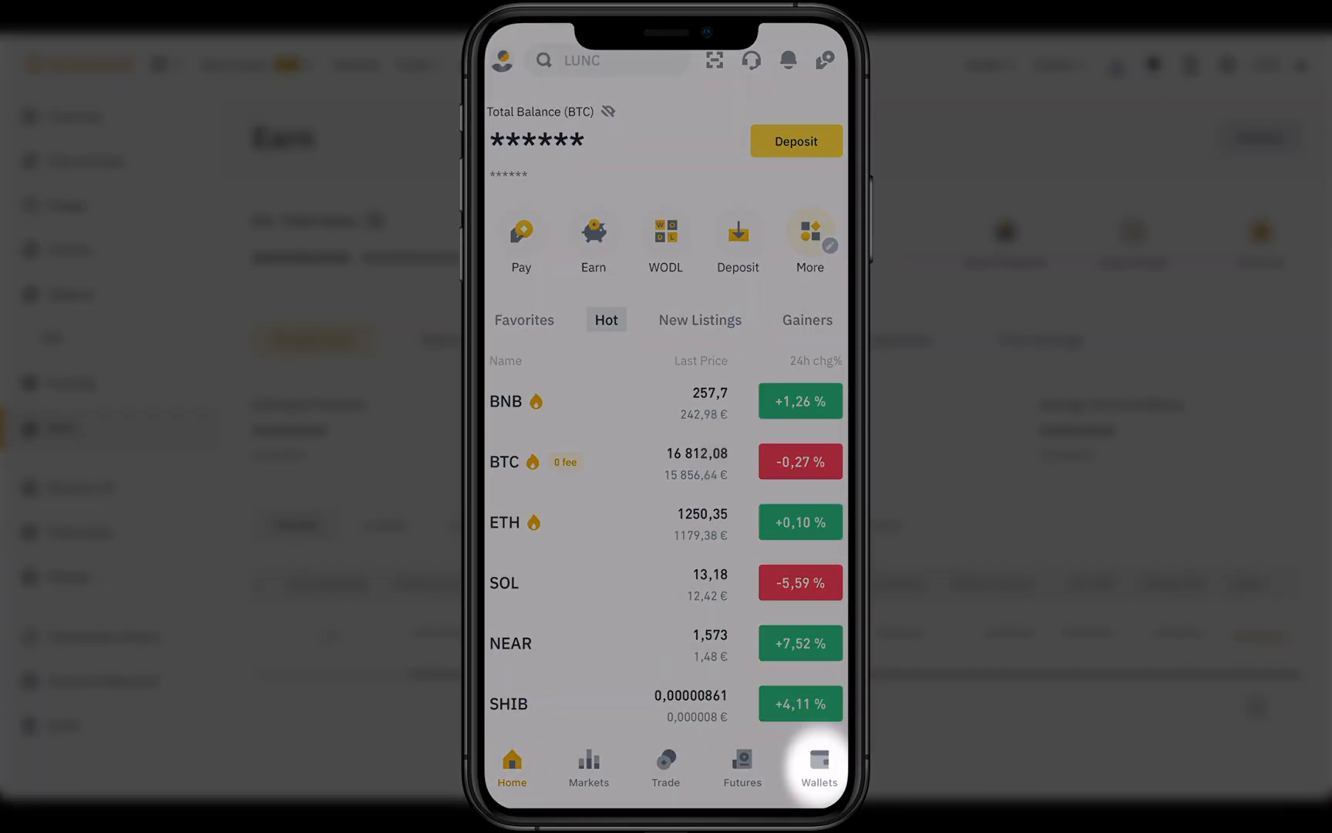
pyautogui.click(816, 766)
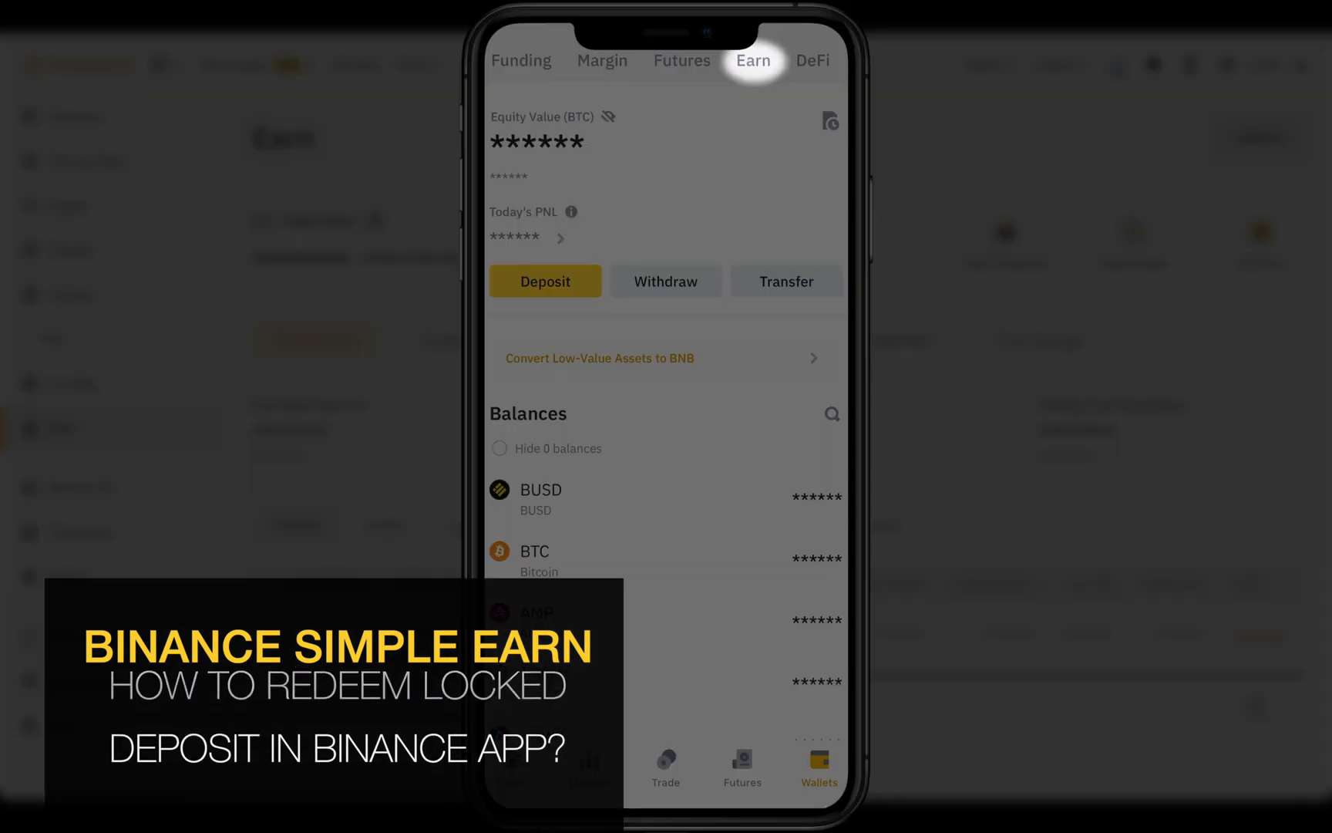
pyautogui.click(751, 60)
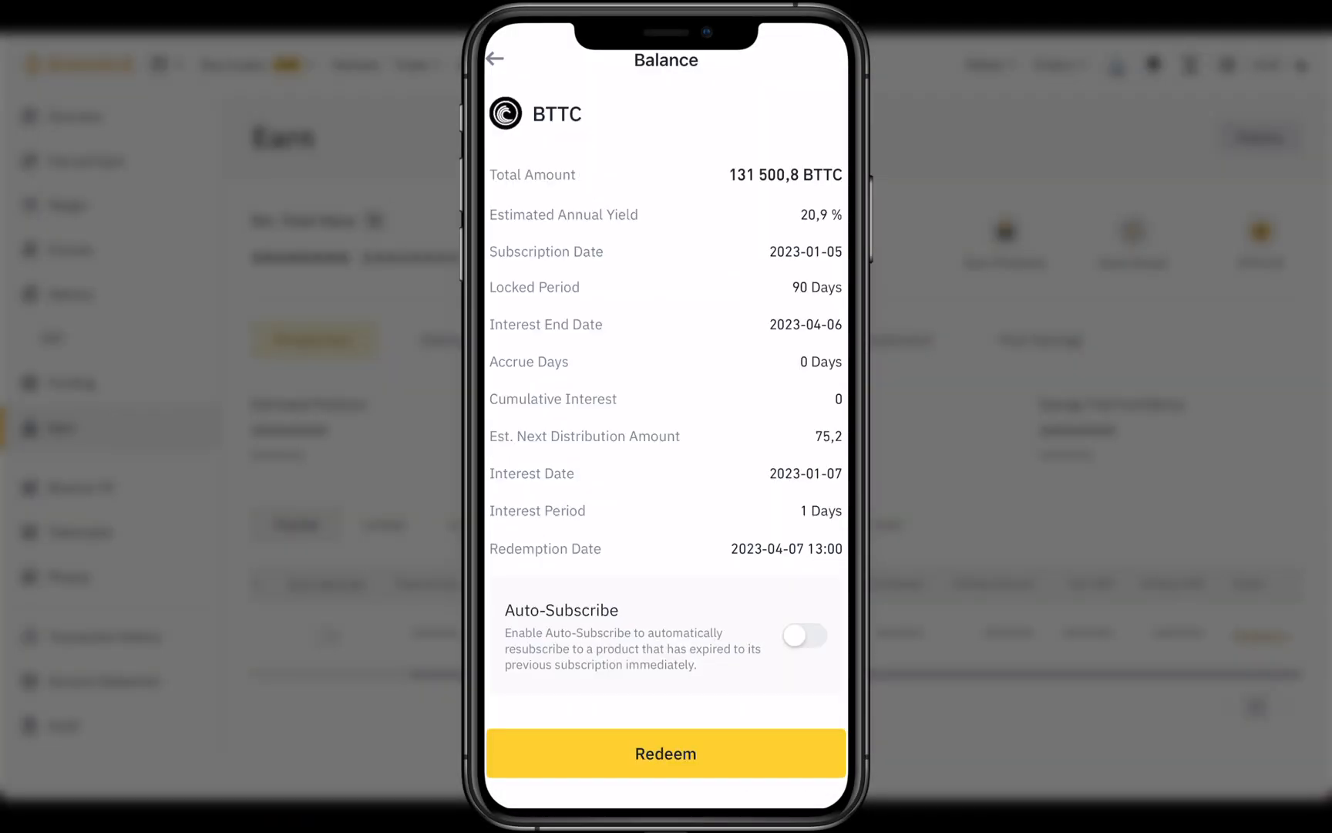
pyautogui.click(664, 753)
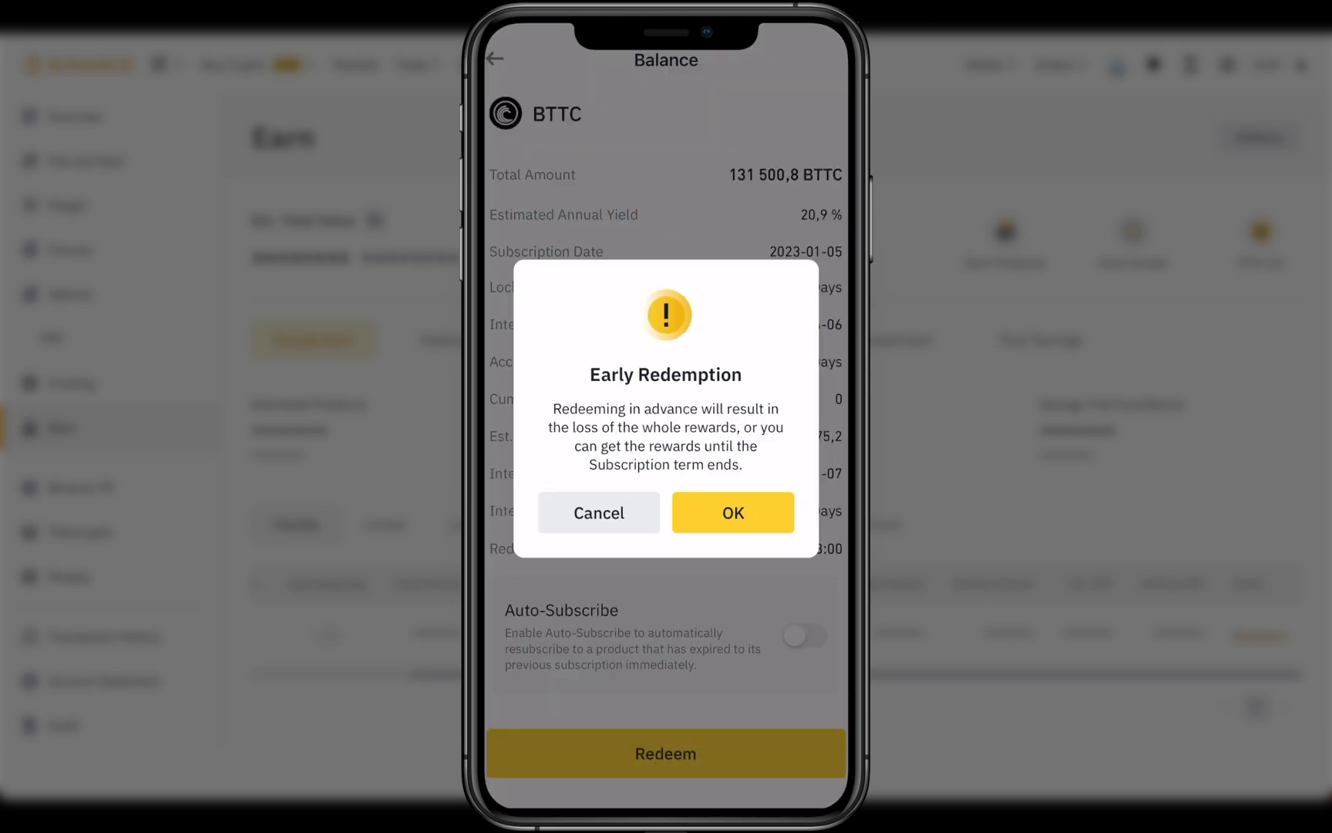
# - Accept losing rewards, agree to the terms and confirm early redemption of 131,500.8 BTTC
pyautogui.click(731, 512)
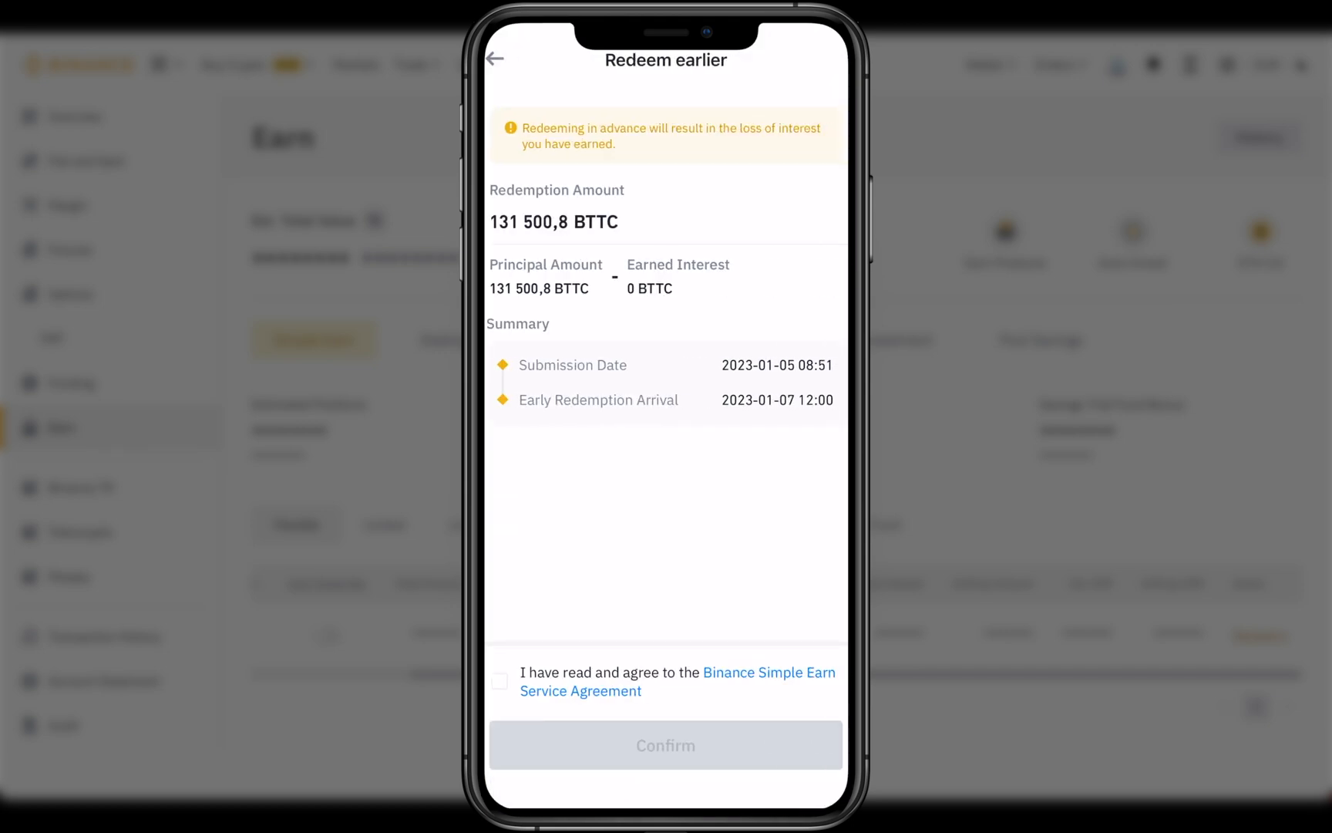
pyautogui.click(498, 680)
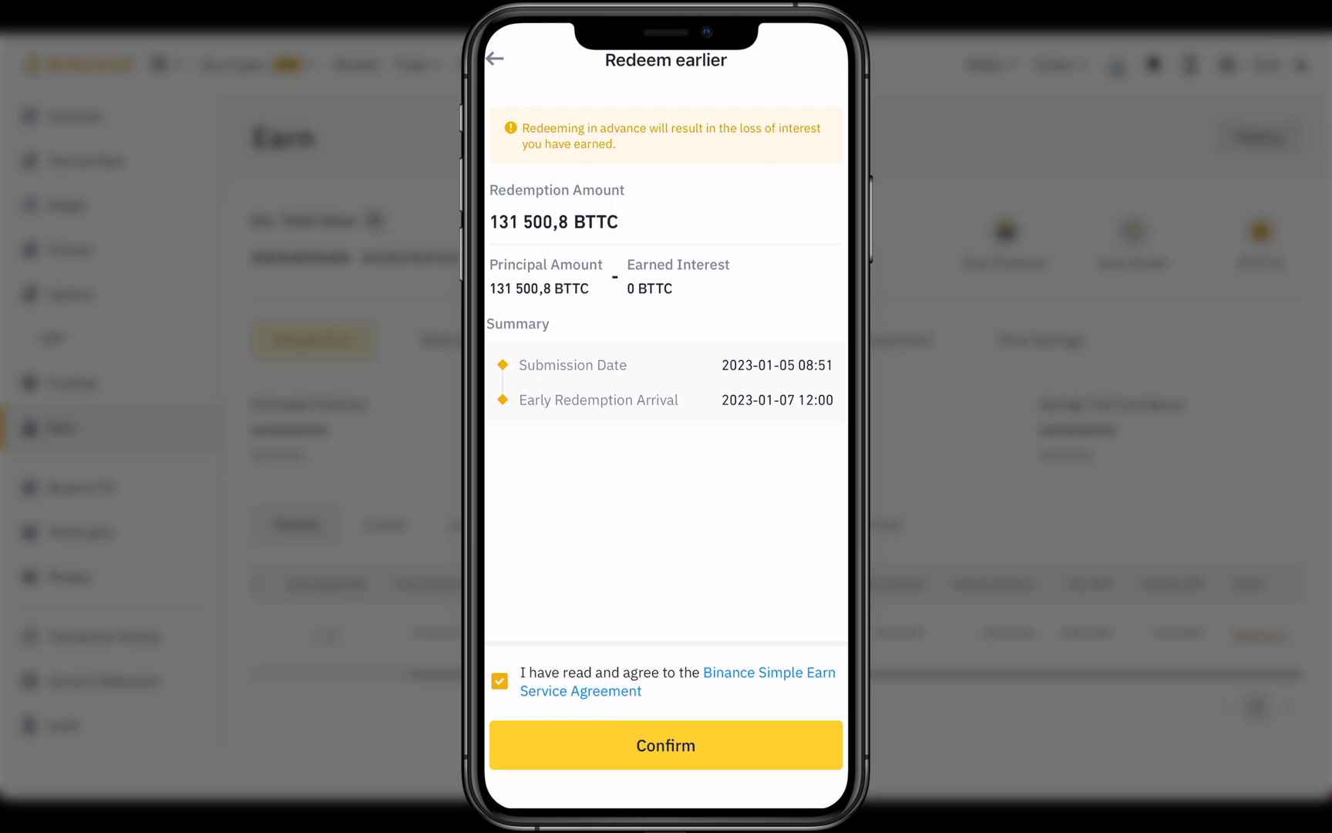
pyautogui.click(665, 745)
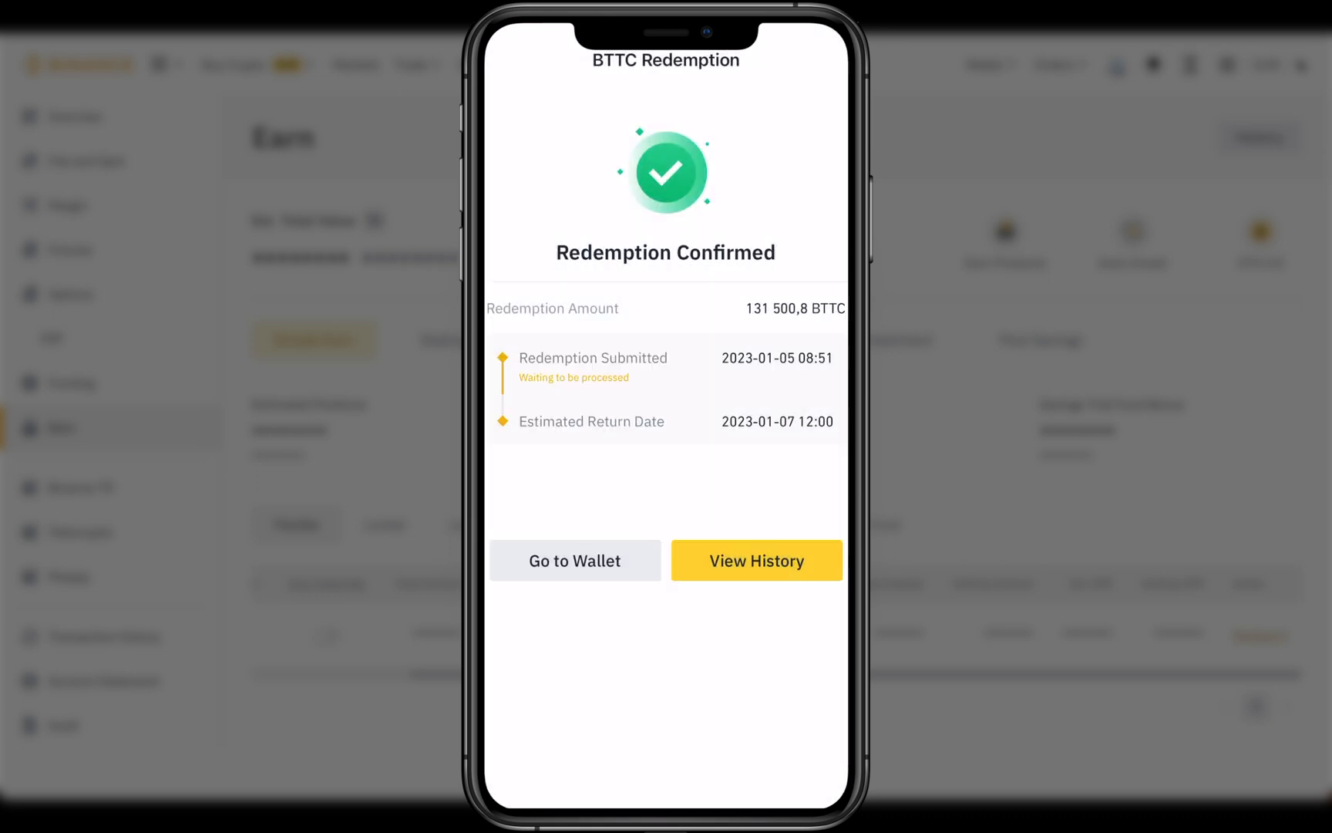